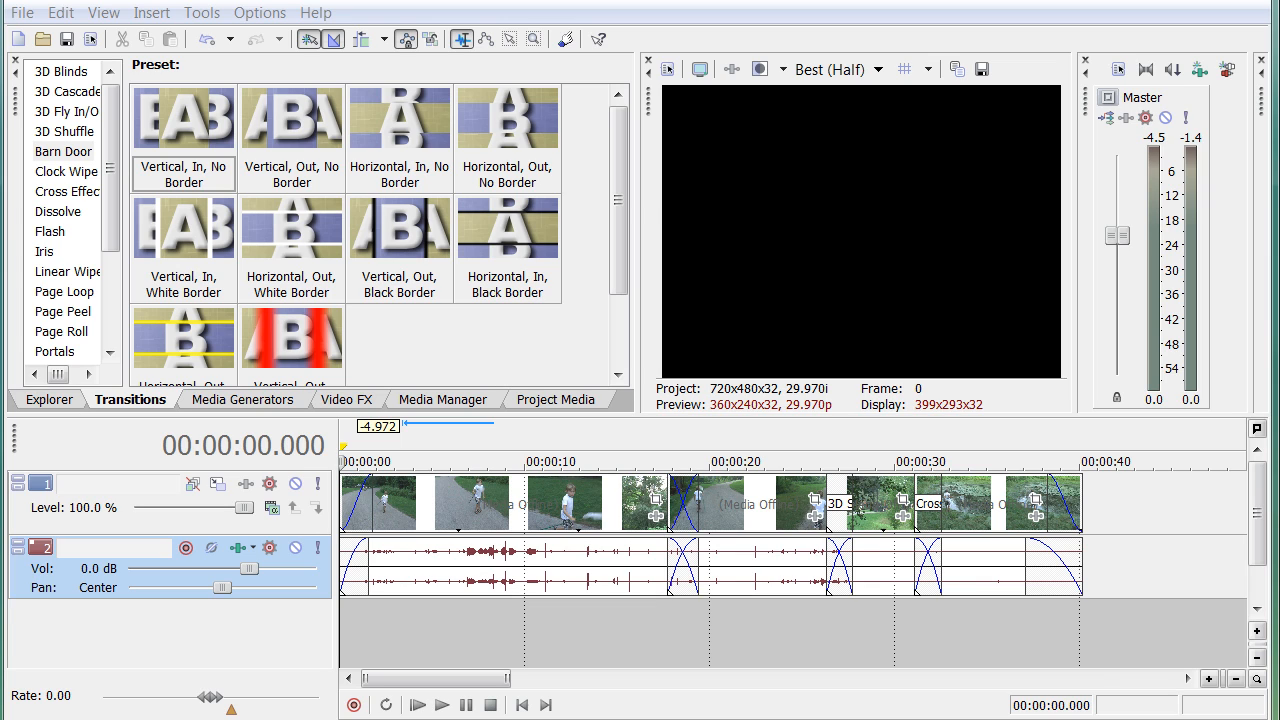
pyautogui.moveTo(850, 640)
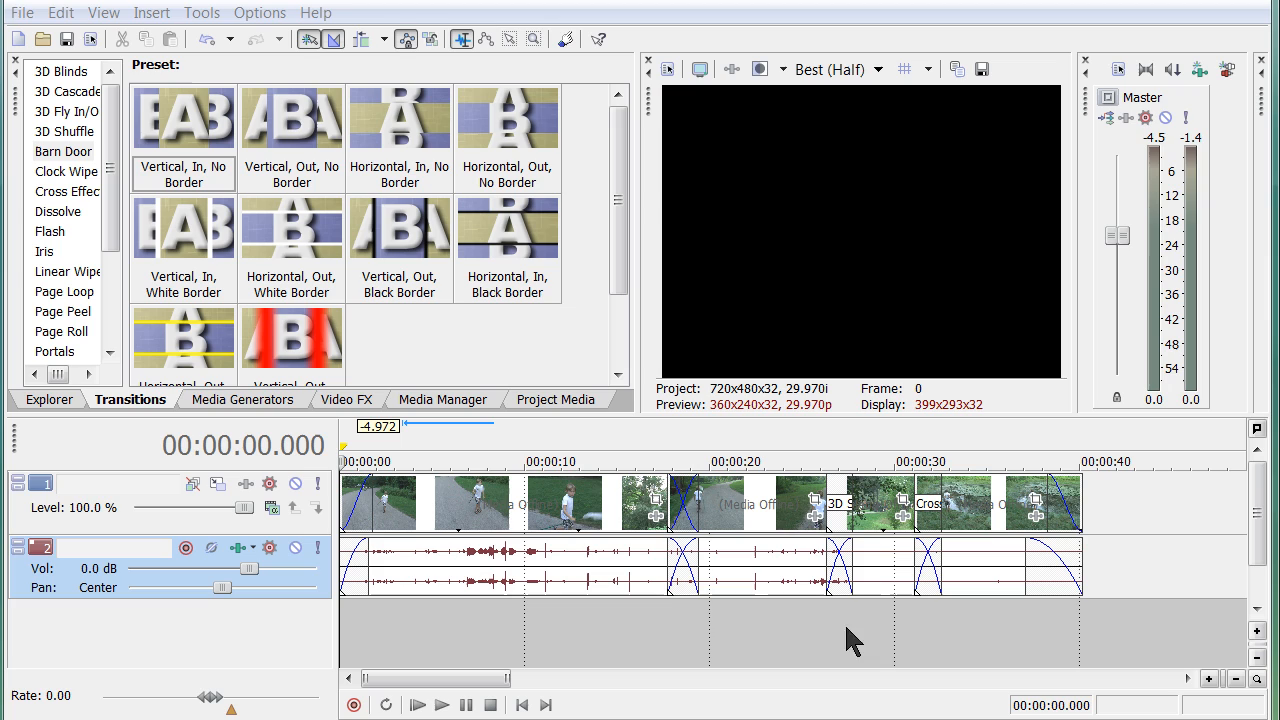
pyautogui.moveTo(570, 556)
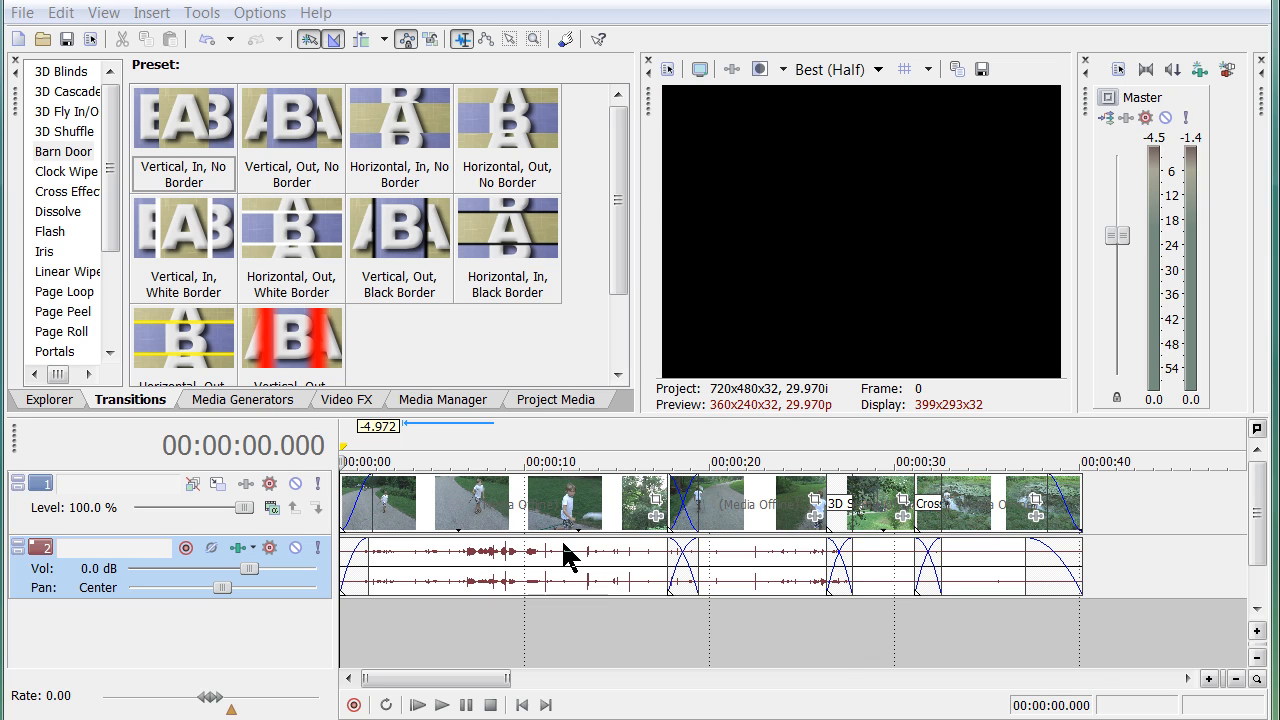
pyautogui.moveTo(360, 570)
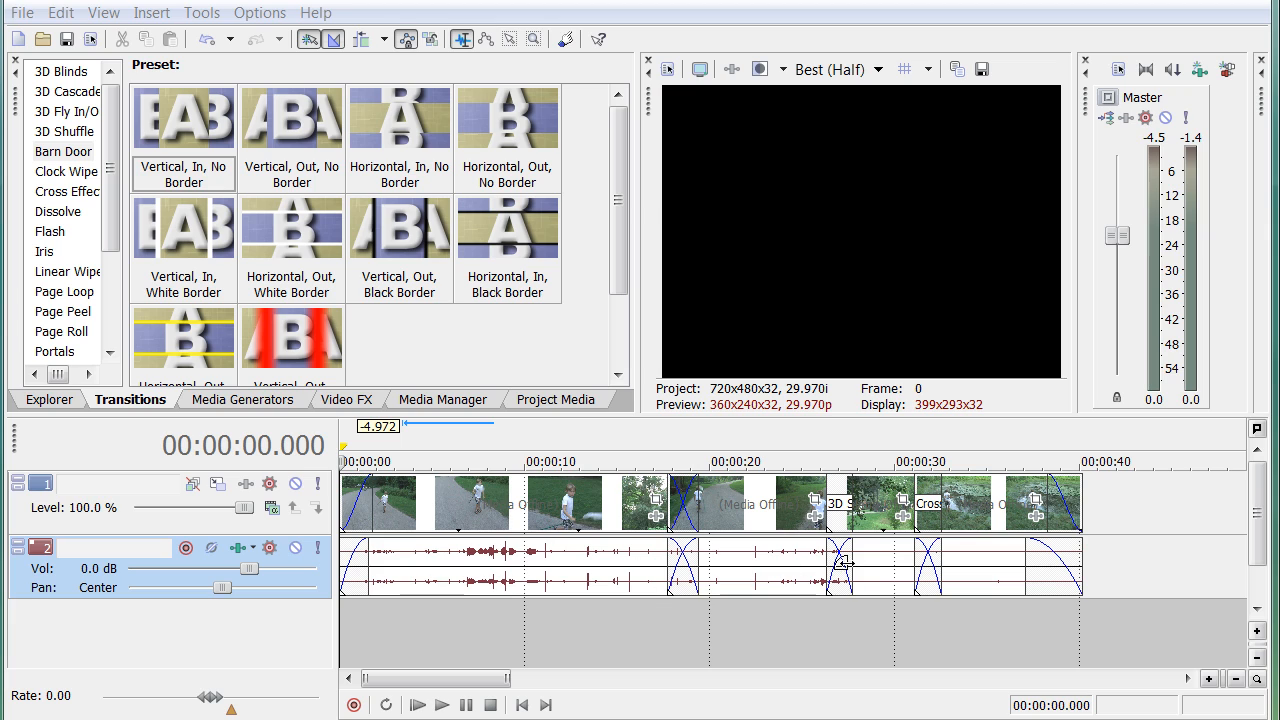
pyautogui.moveTo(564, 596)
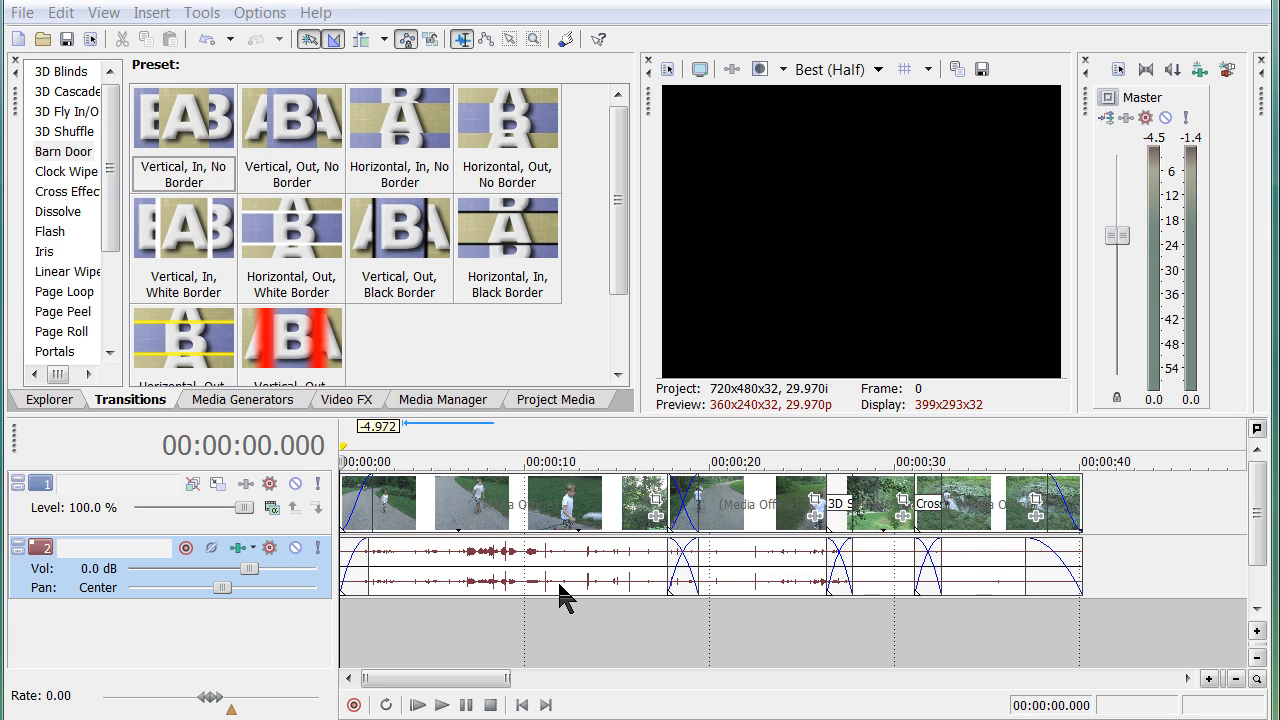
pyautogui.moveTo(940, 560)
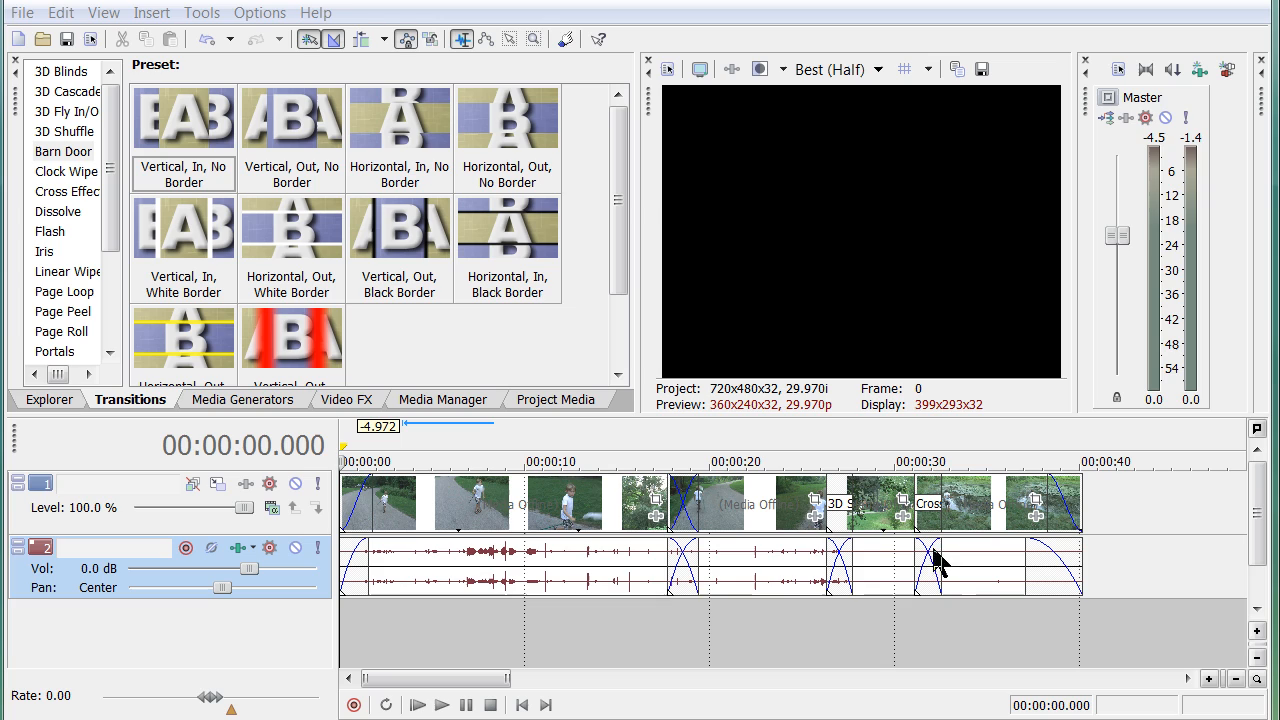
pyautogui.moveTo(680, 630)
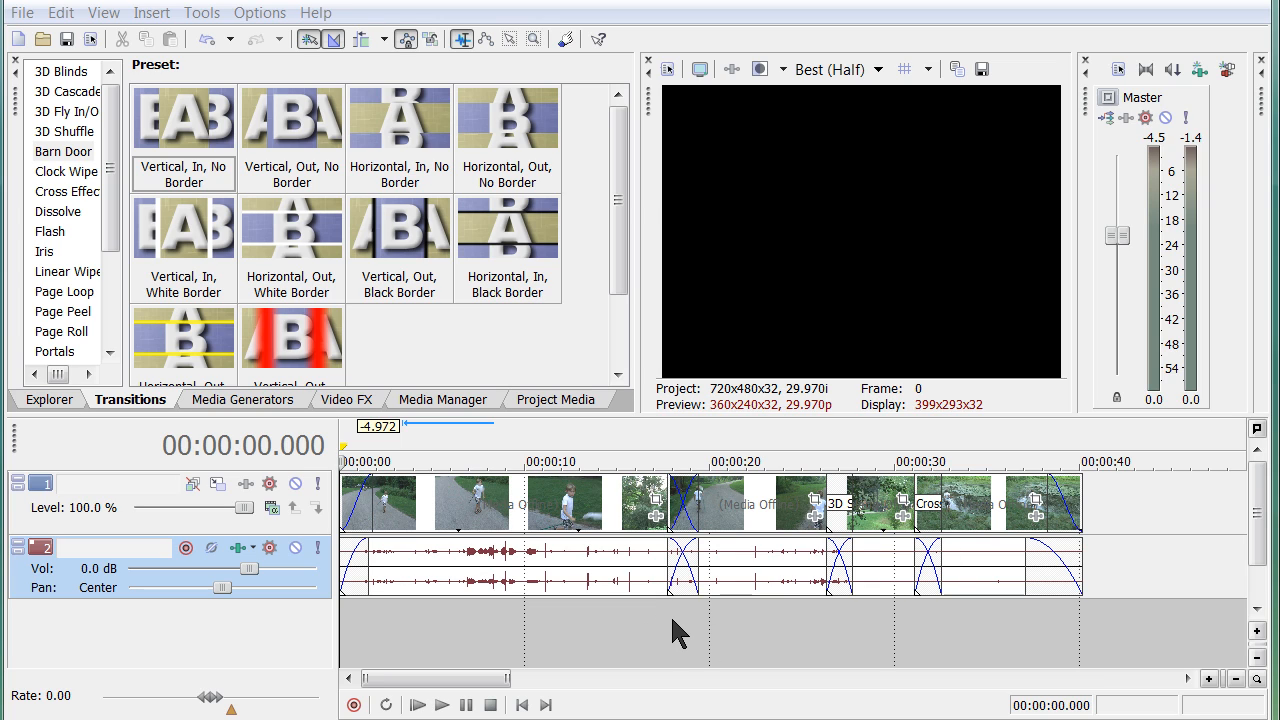
pyautogui.moveTo(610, 638)
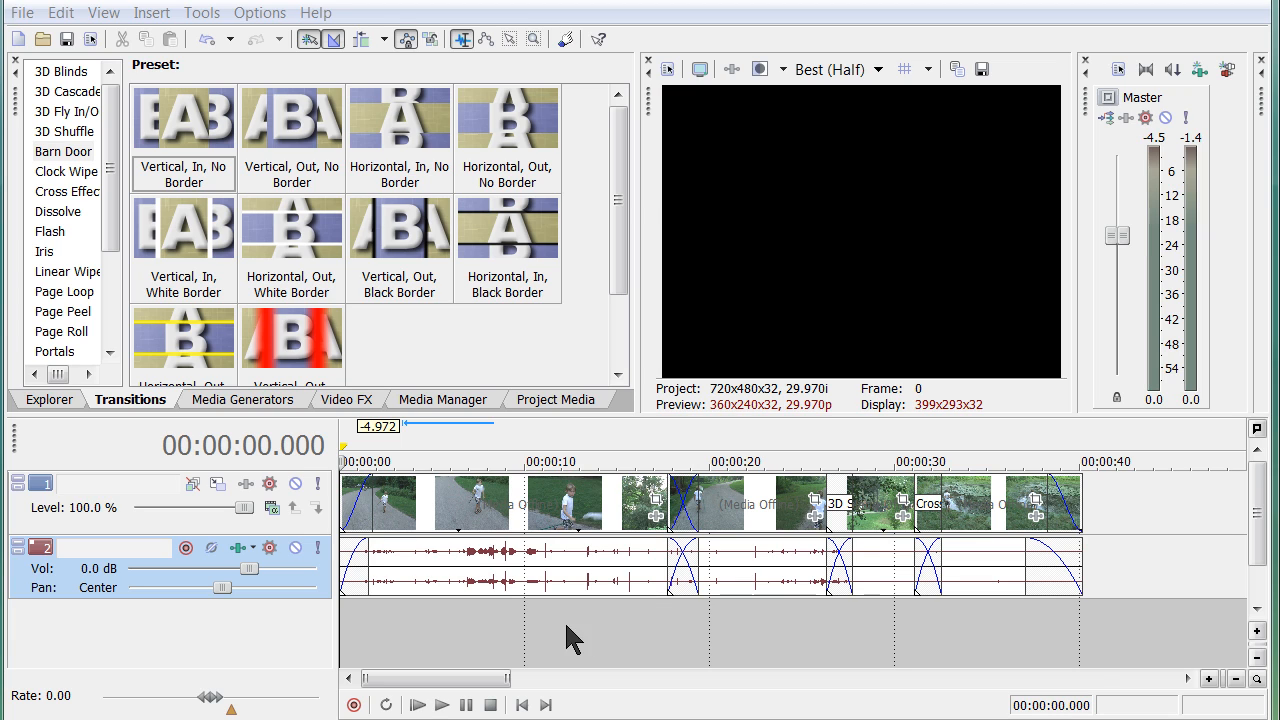
# - Place the playhead at about 00:00:07 so the preview shows the boy walking on the path
pyautogui.click(470, 460)
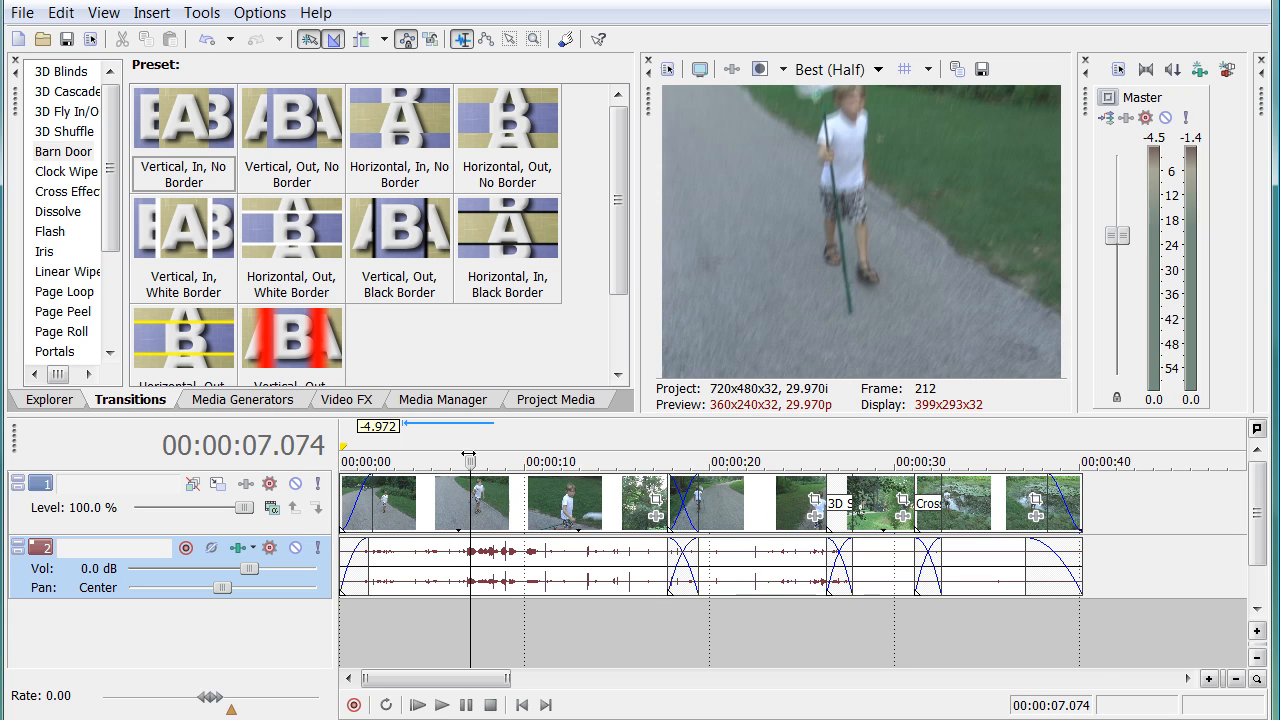
pyautogui.moveTo(864, 236)
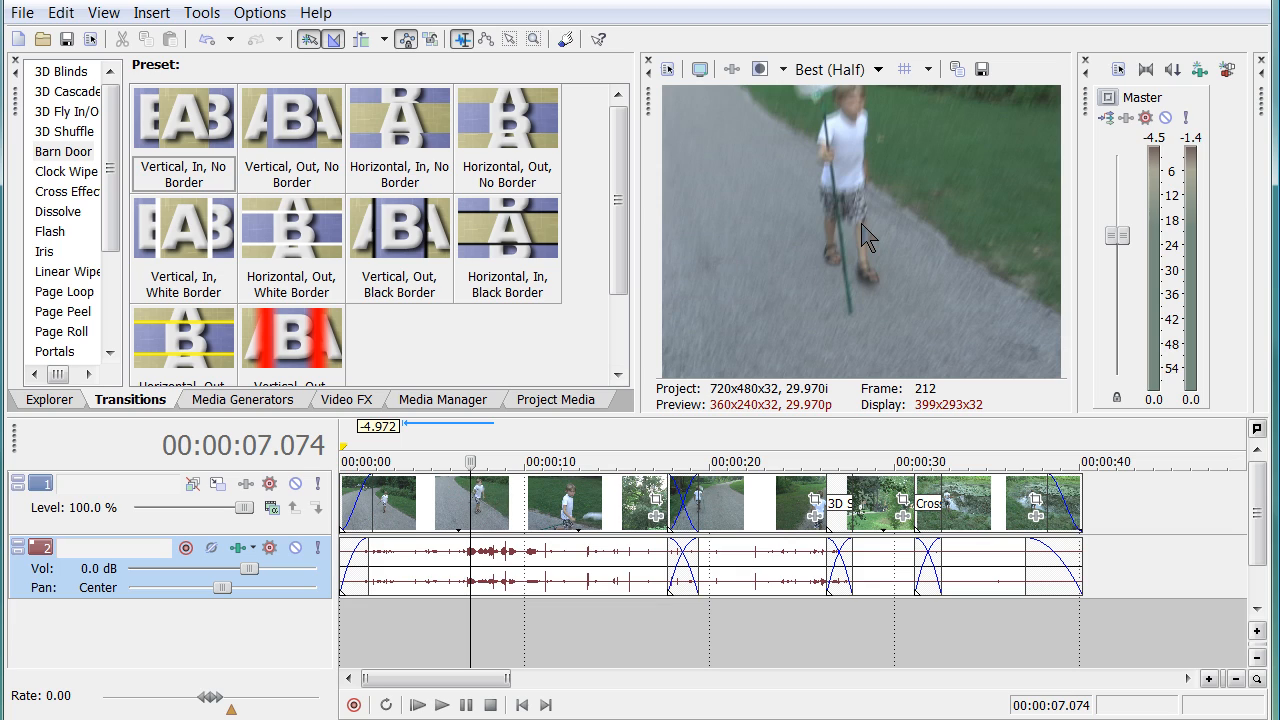
pyautogui.moveTo(490, 452)
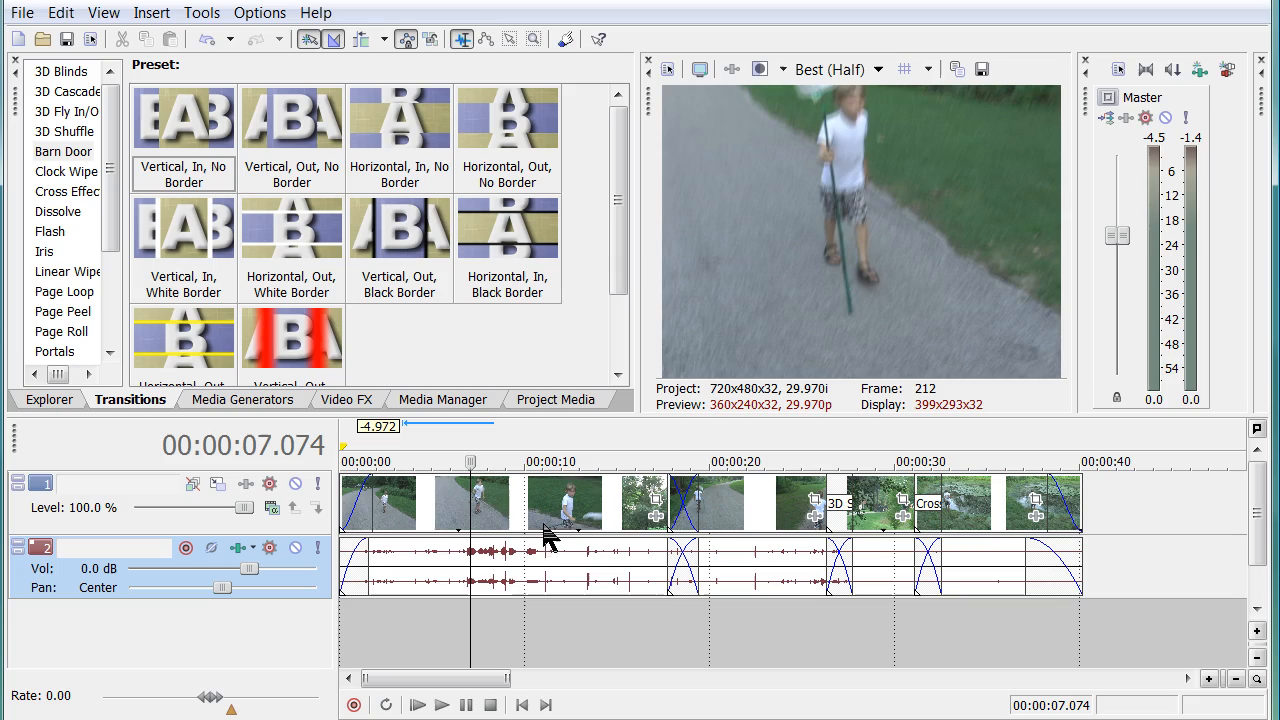
pyautogui.moveTo(548, 528)
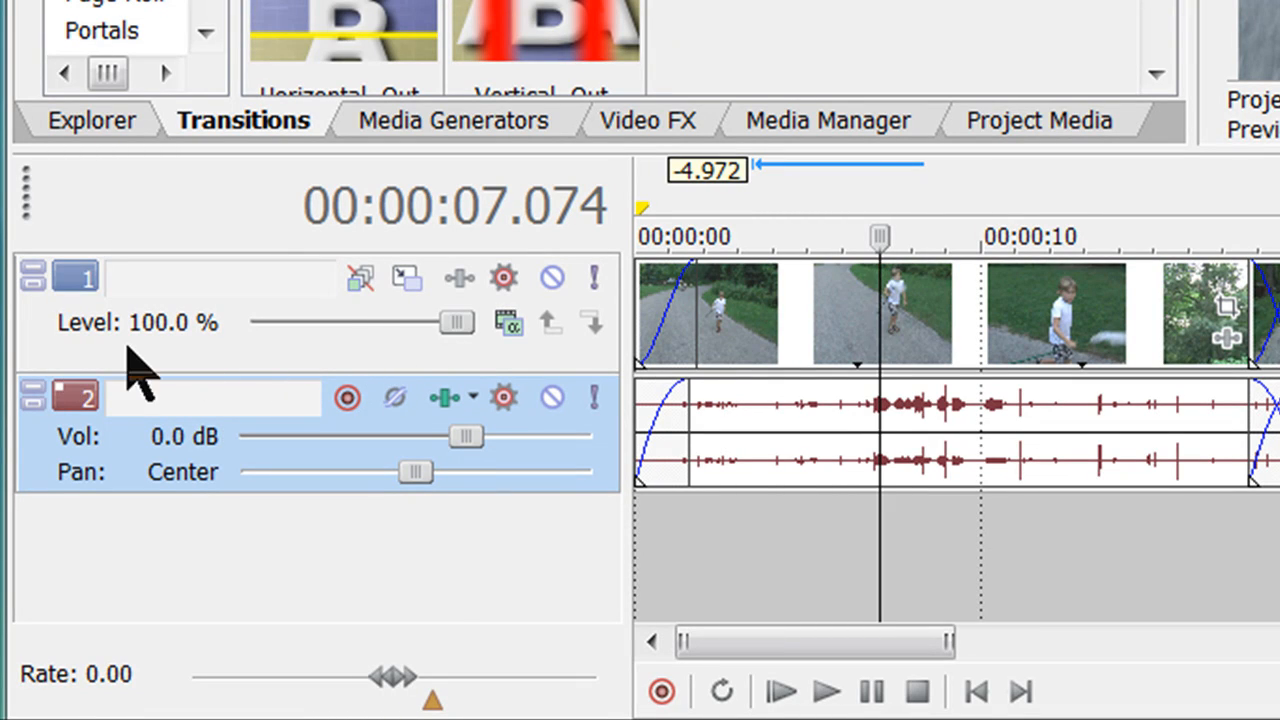
# - Insert a new empty video track above the camping clip track via the track header menu
pyautogui.rightClick(76, 278)
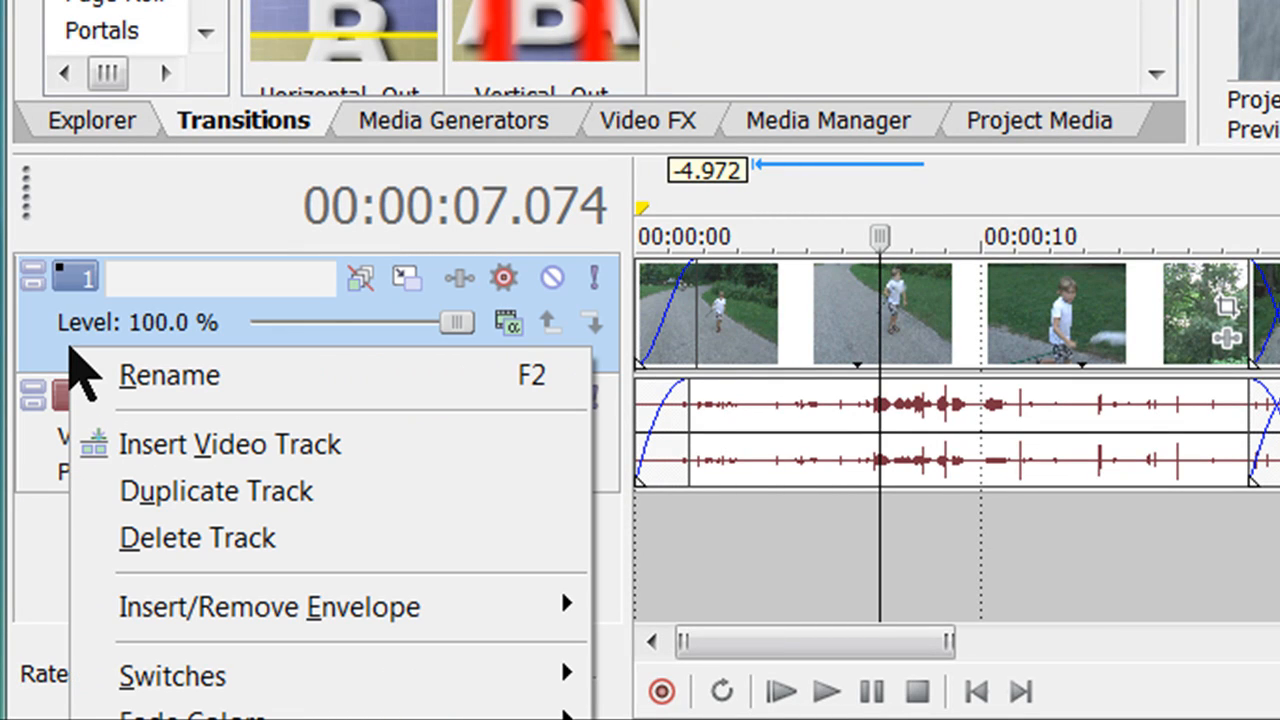
pyautogui.moveTo(240, 444)
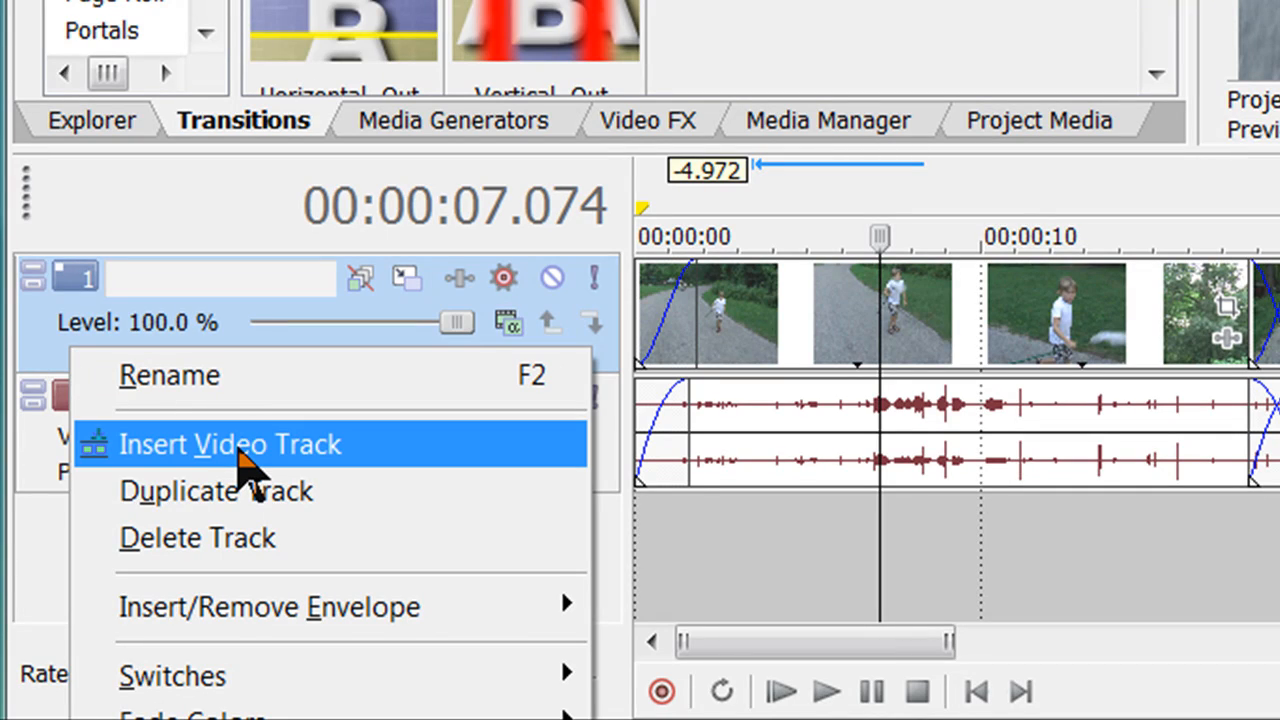
pyautogui.click(228, 444)
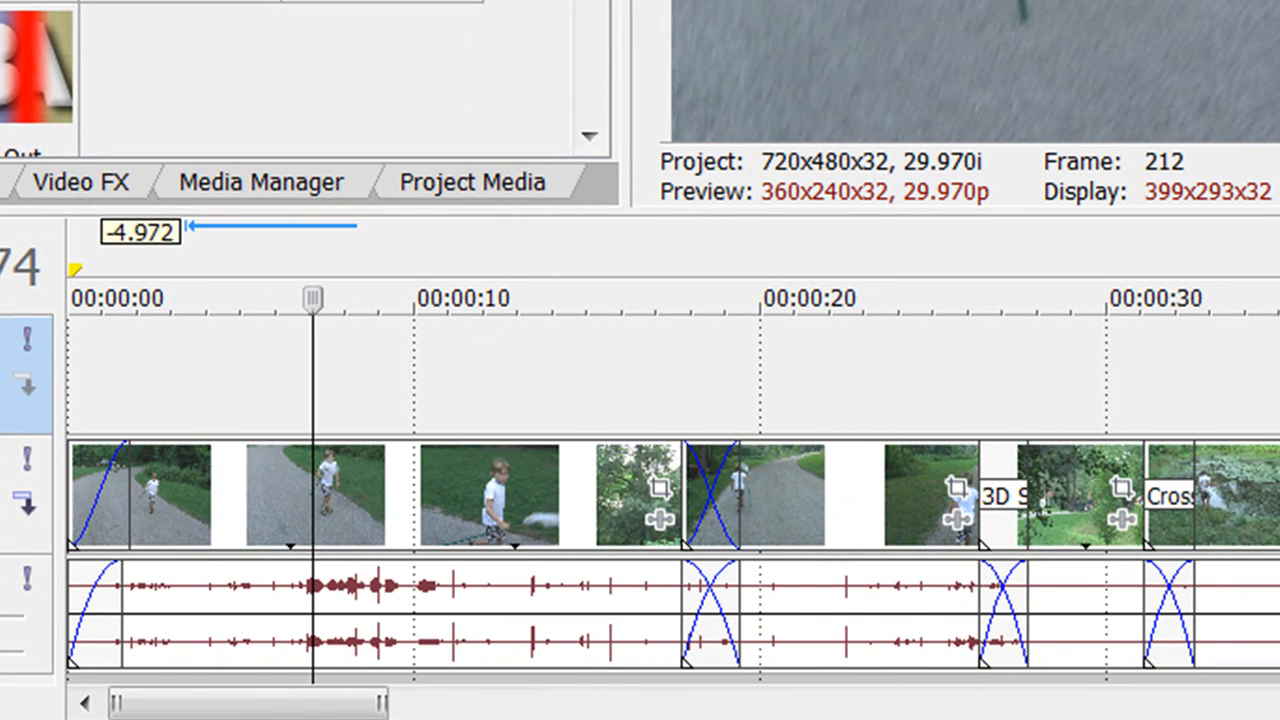
pyautogui.moveTo(420, 530)
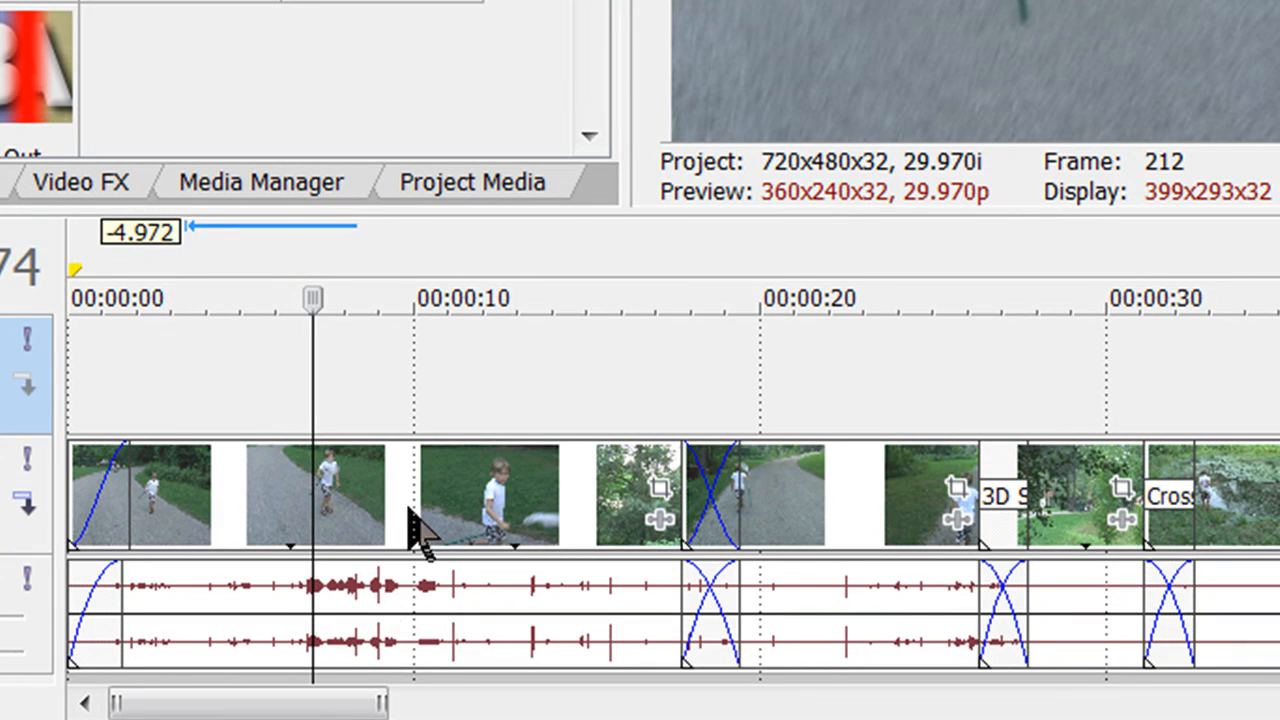
pyautogui.moveTo(416, 370)
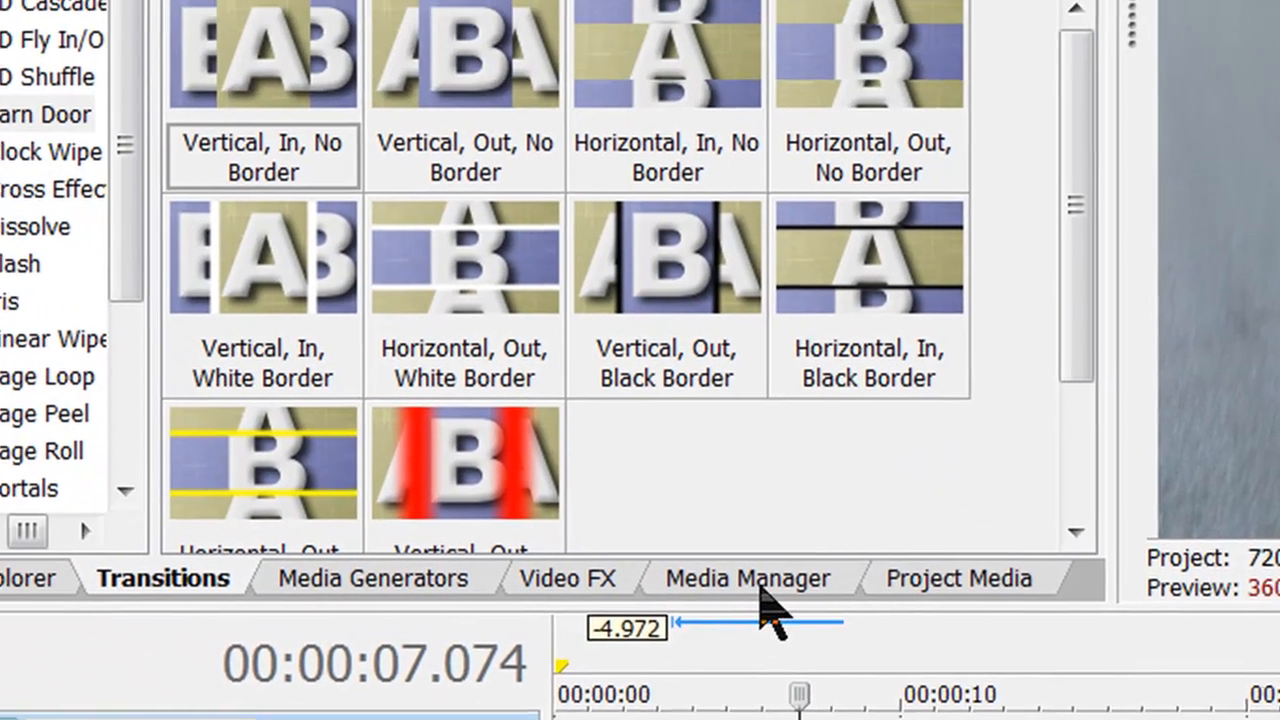
# - Browse the Media Generators, glancing at Credit Roll before returning to the Text presets
pyautogui.click(746, 578)
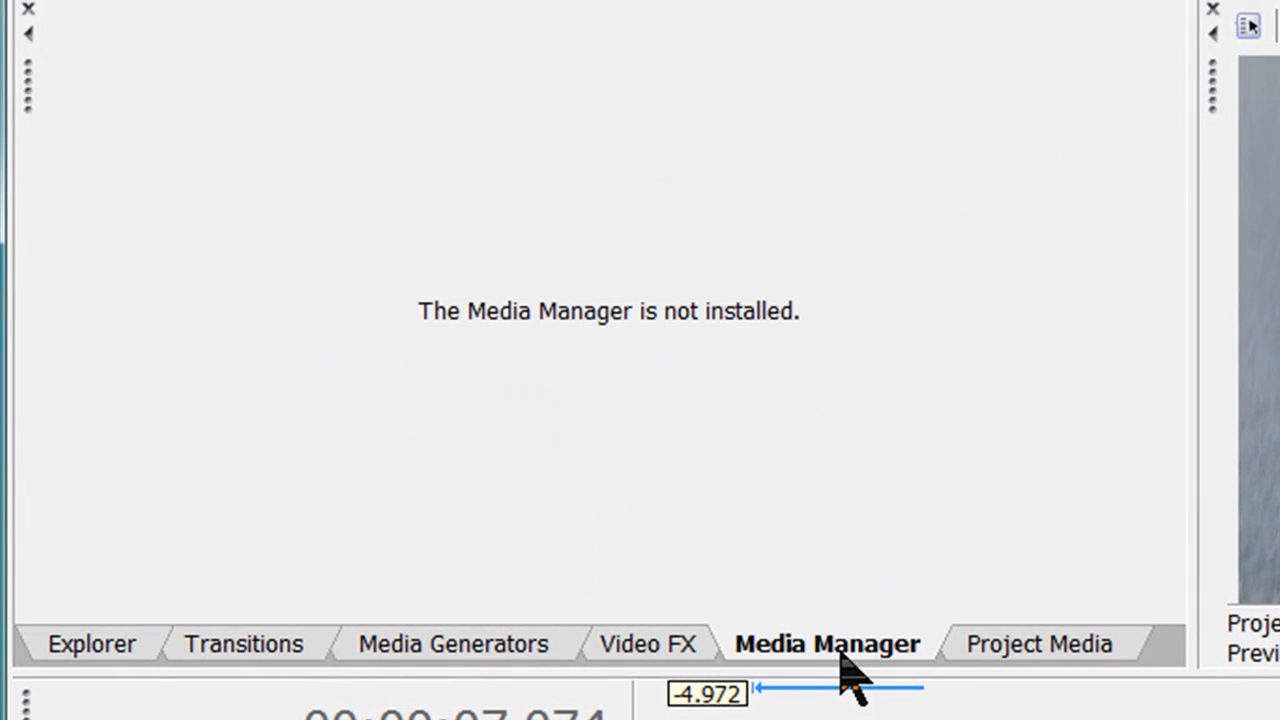
pyautogui.moveTo(316, 670)
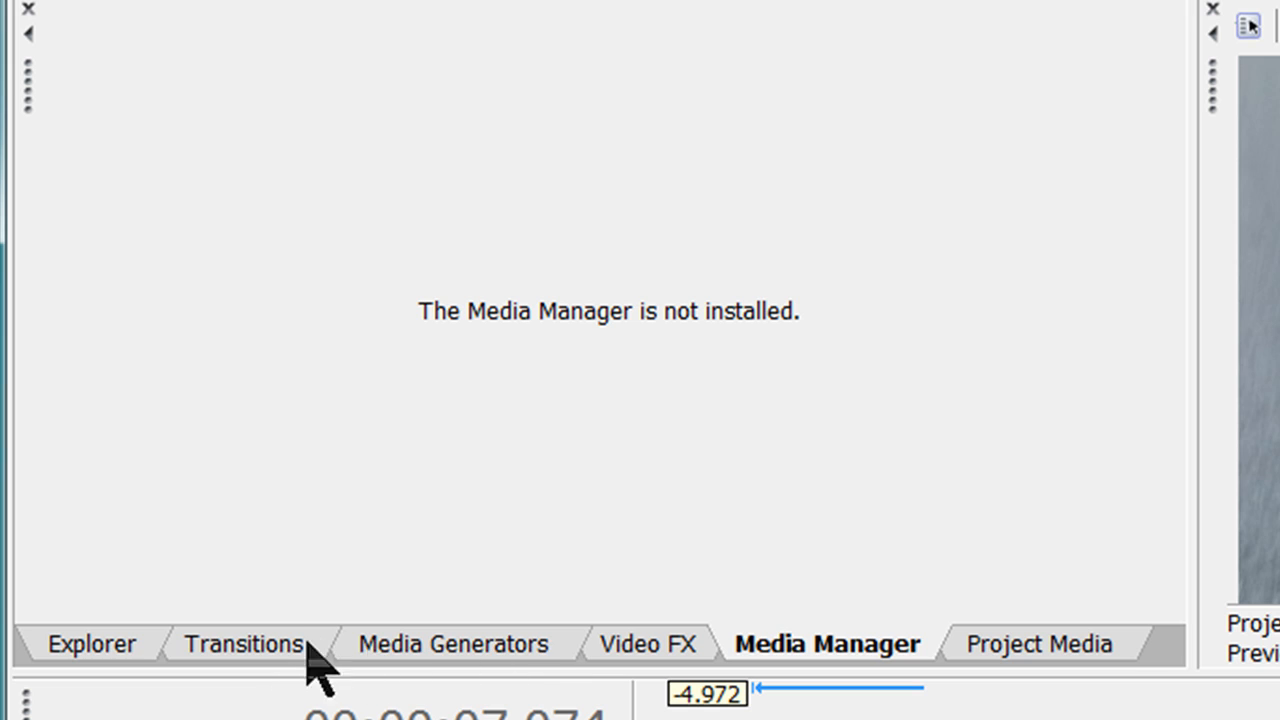
pyautogui.click(452, 644)
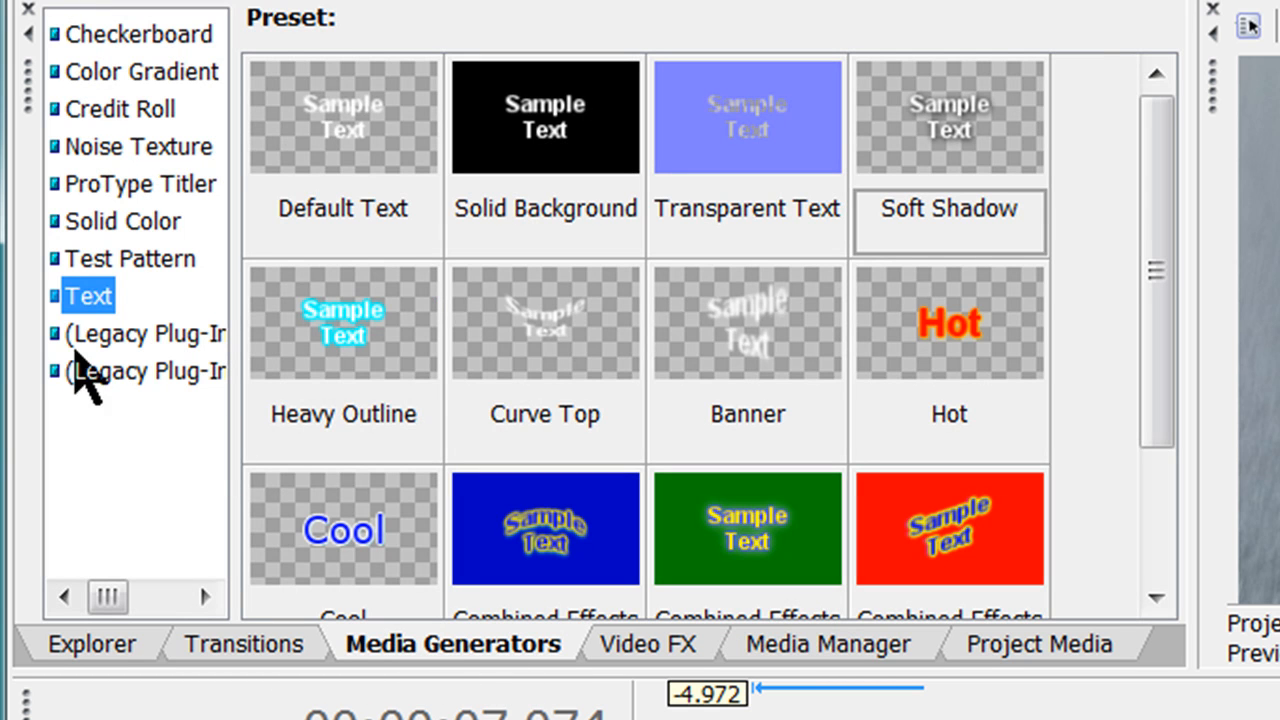
pyautogui.click(120, 108)
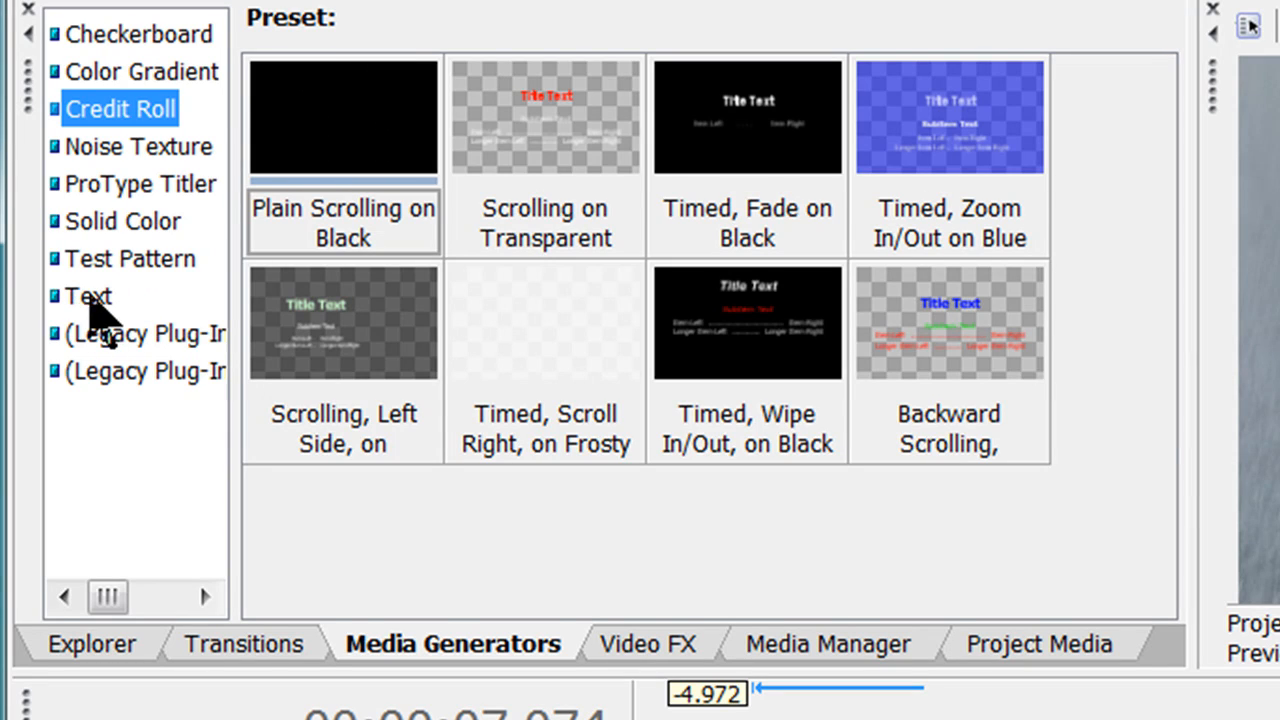
pyautogui.click(88, 296)
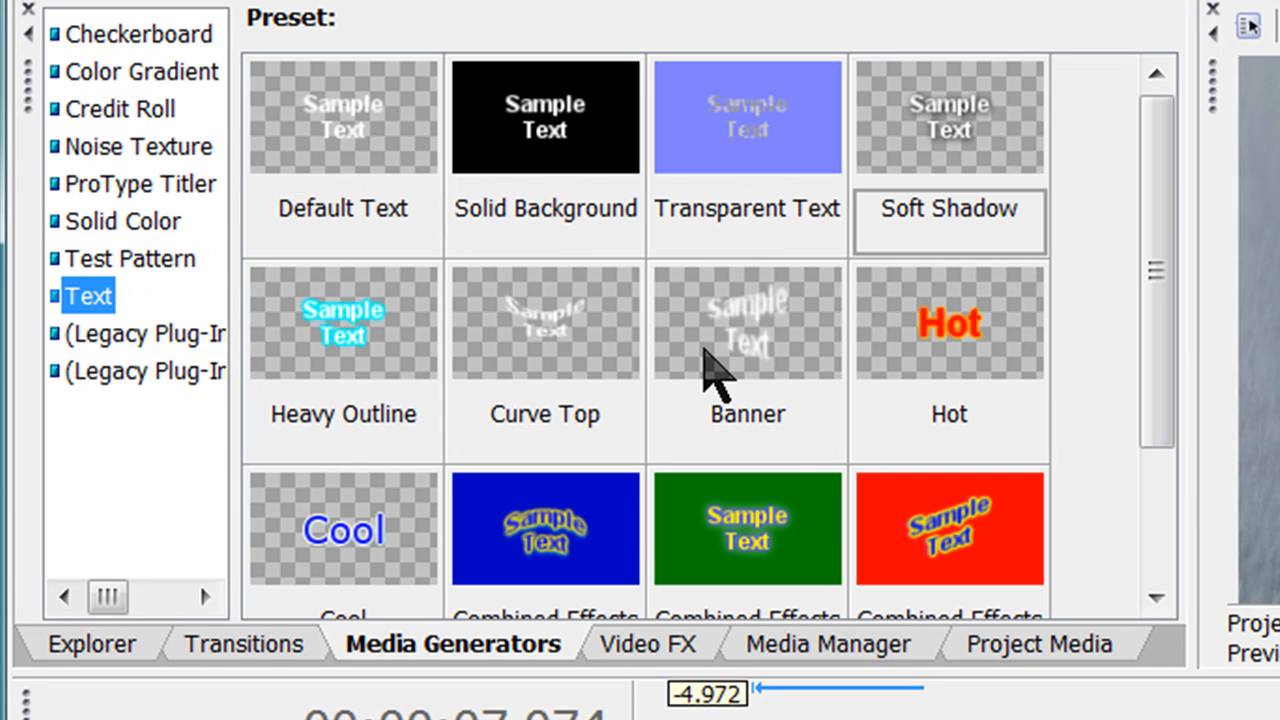
pyautogui.moveTo(990, 164)
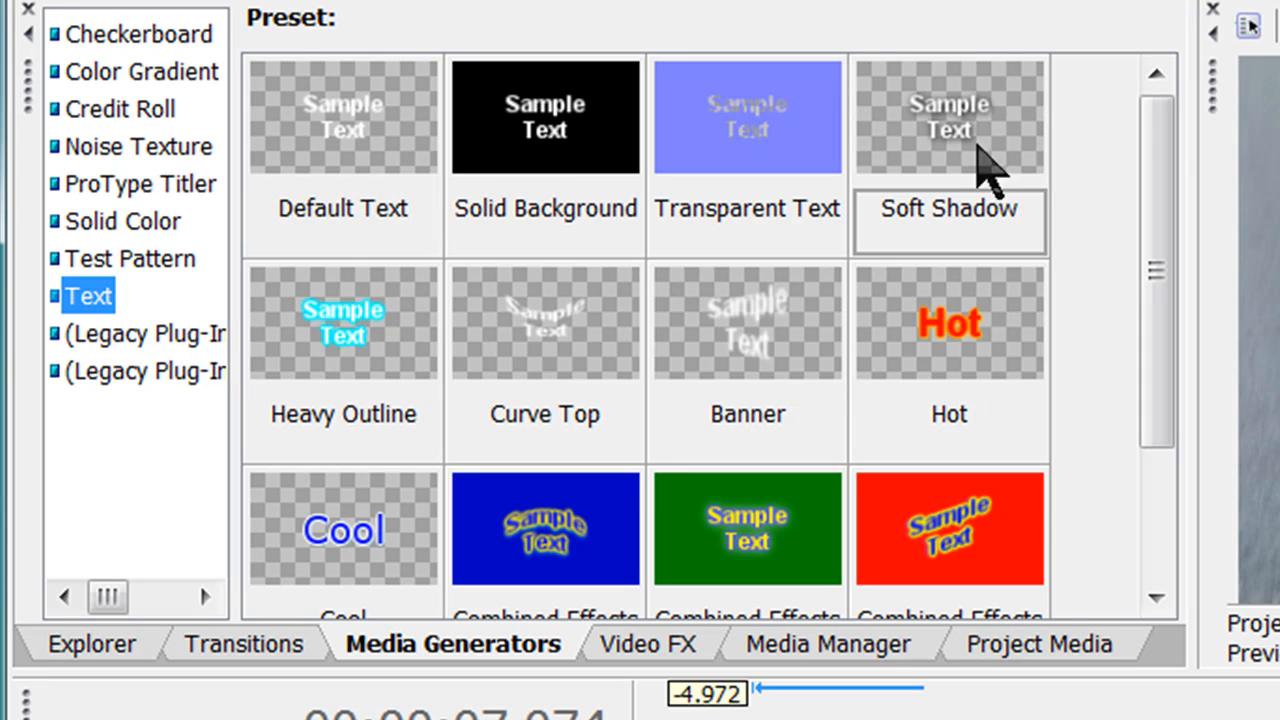
pyautogui.moveTo(920, 364)
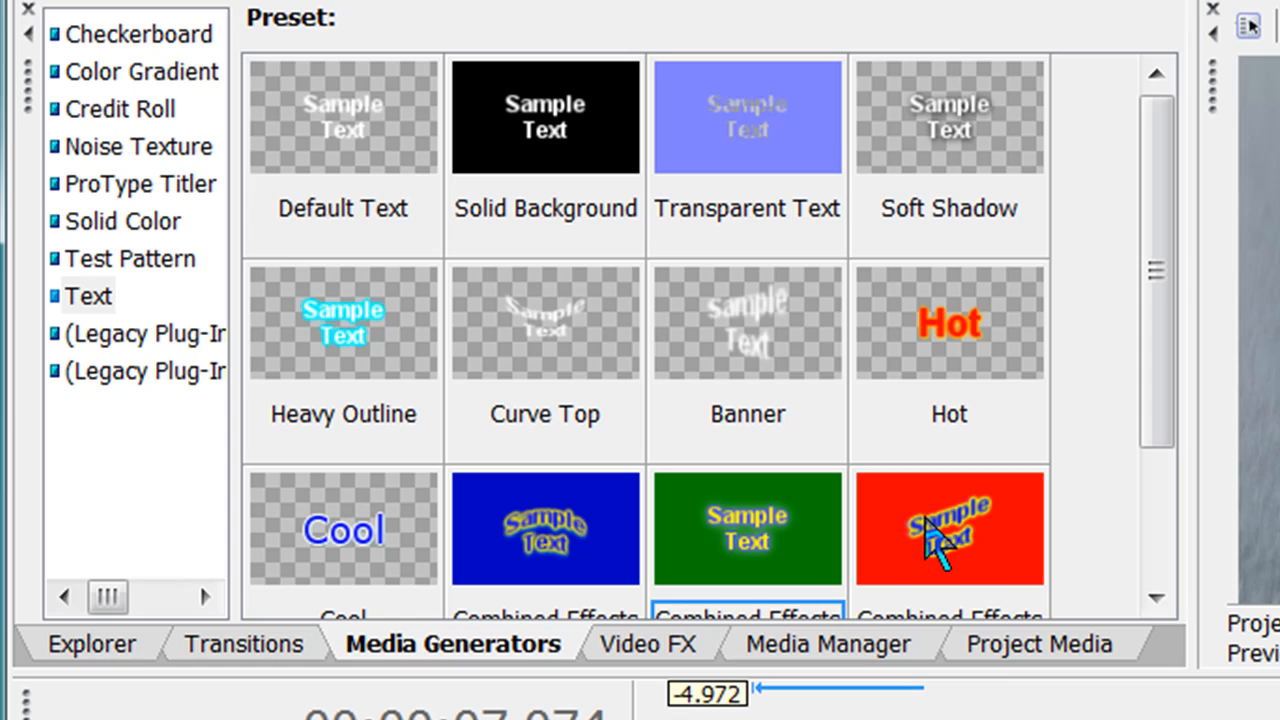
# - Drop the Default Text preset onto the new track, opening the Video Media Generators dialog
pyautogui.click(544, 528)
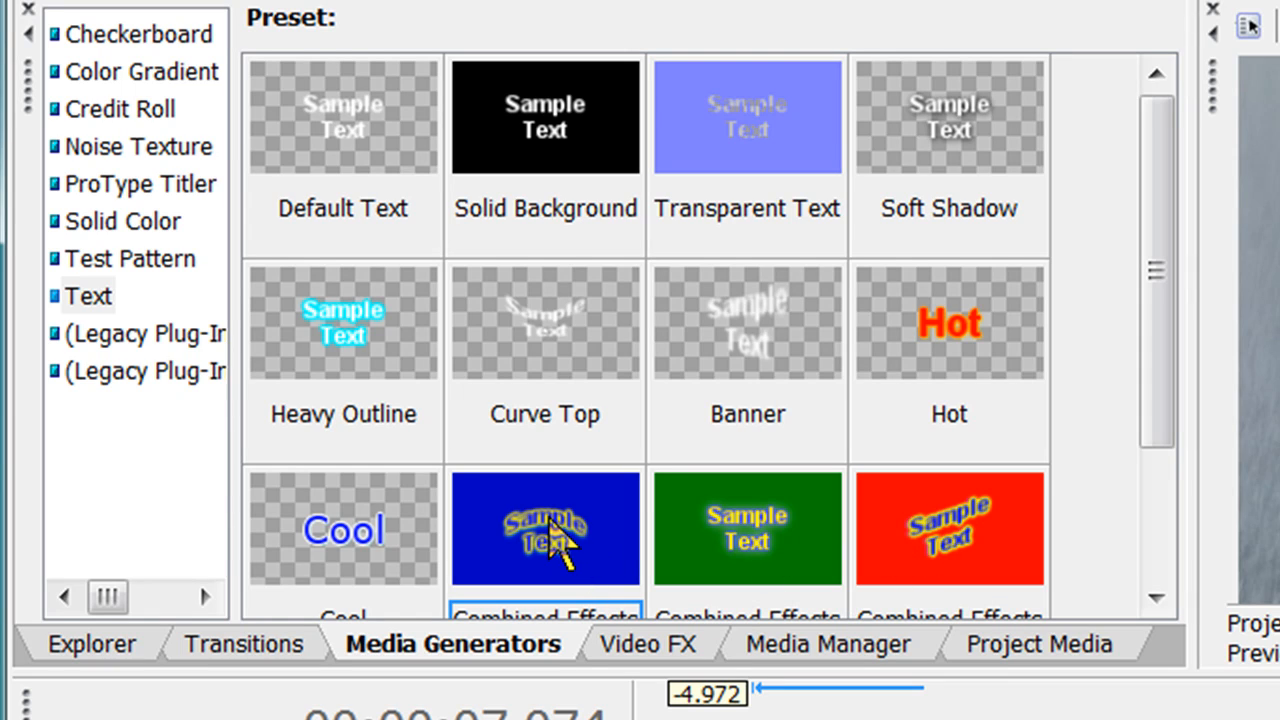
pyautogui.moveTo(604, 576)
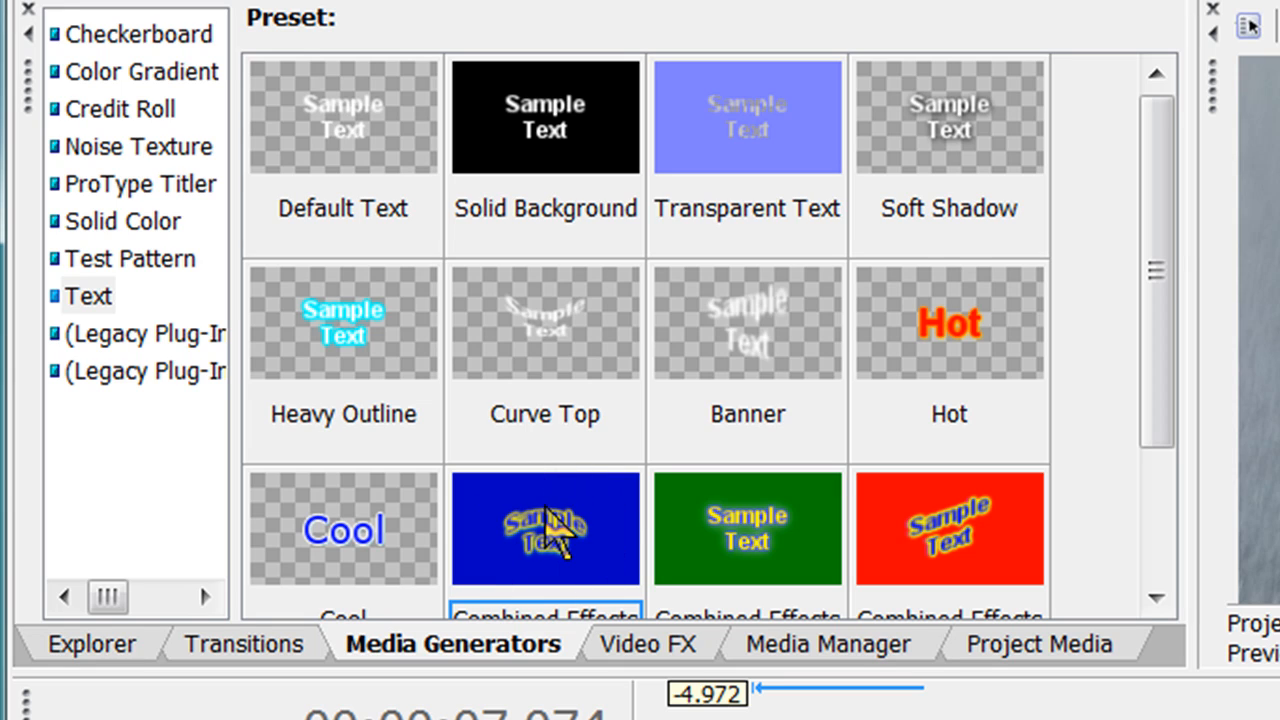
pyautogui.moveTo(990, 136)
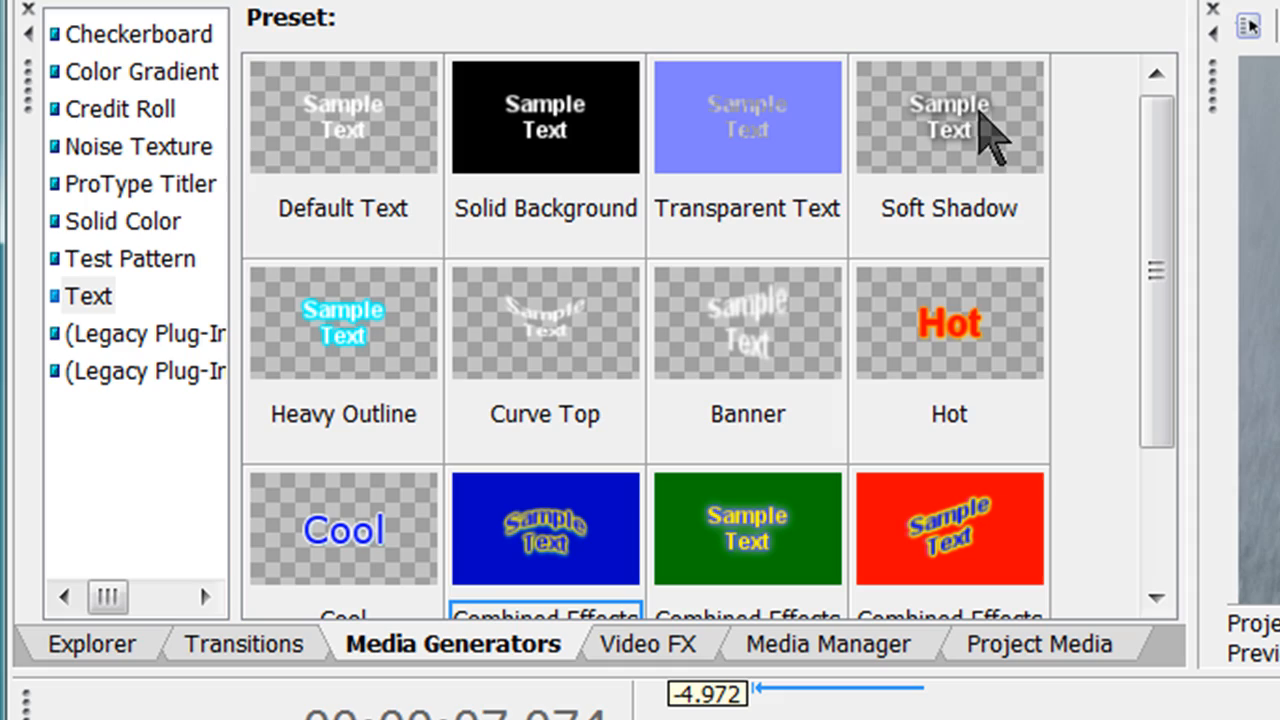
pyautogui.click(948, 116)
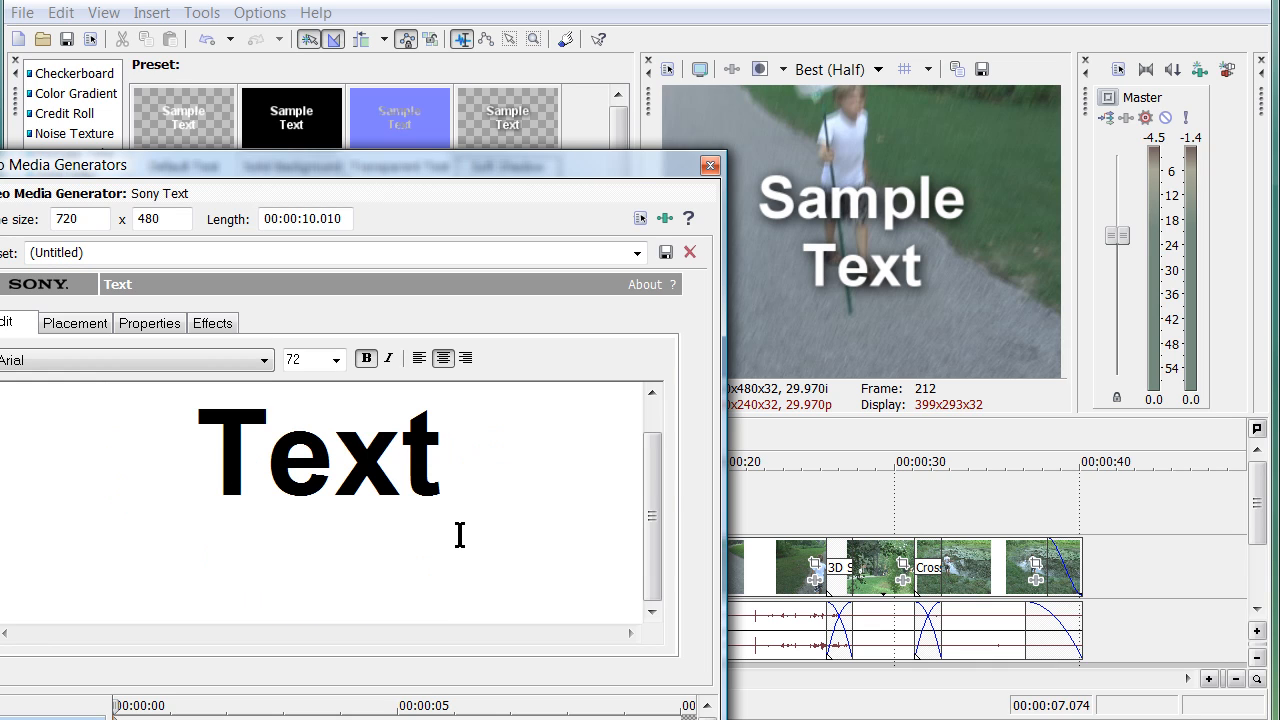
# - Replace 'Sample Text' with 'Camping' and set the font size to 60
pyautogui.write('Sampl')
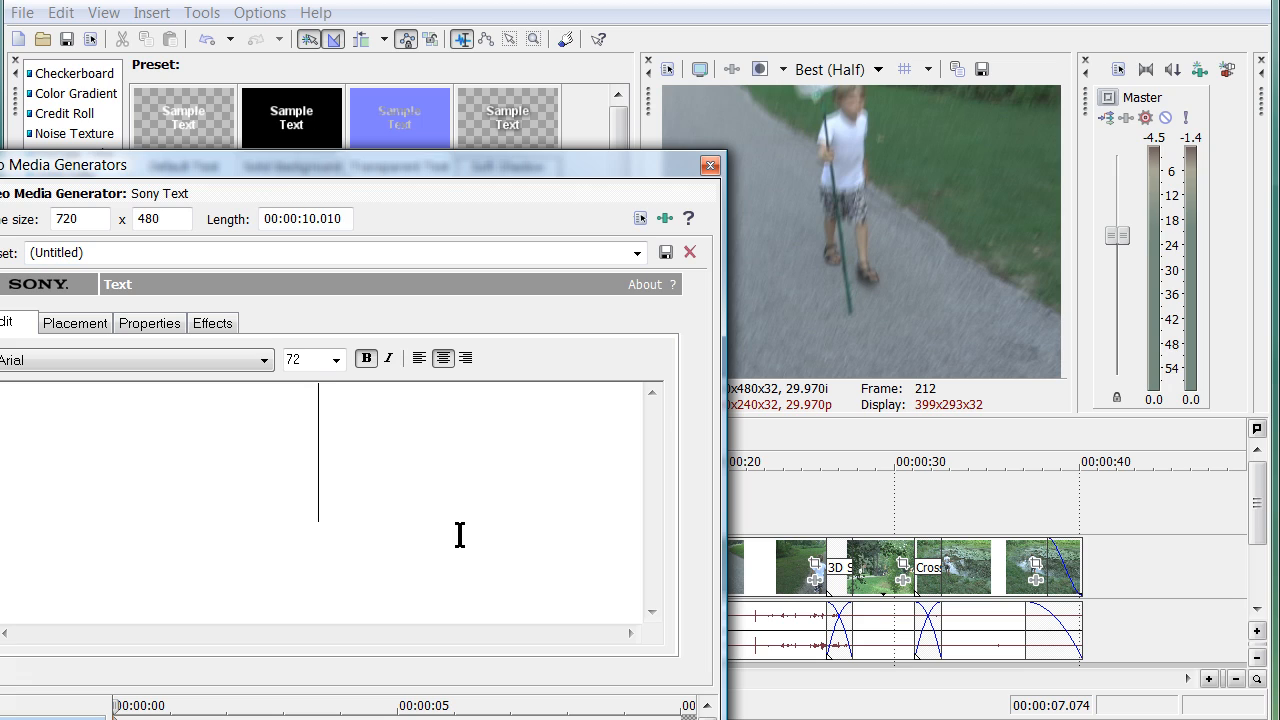
pyautogui.write('Camping')
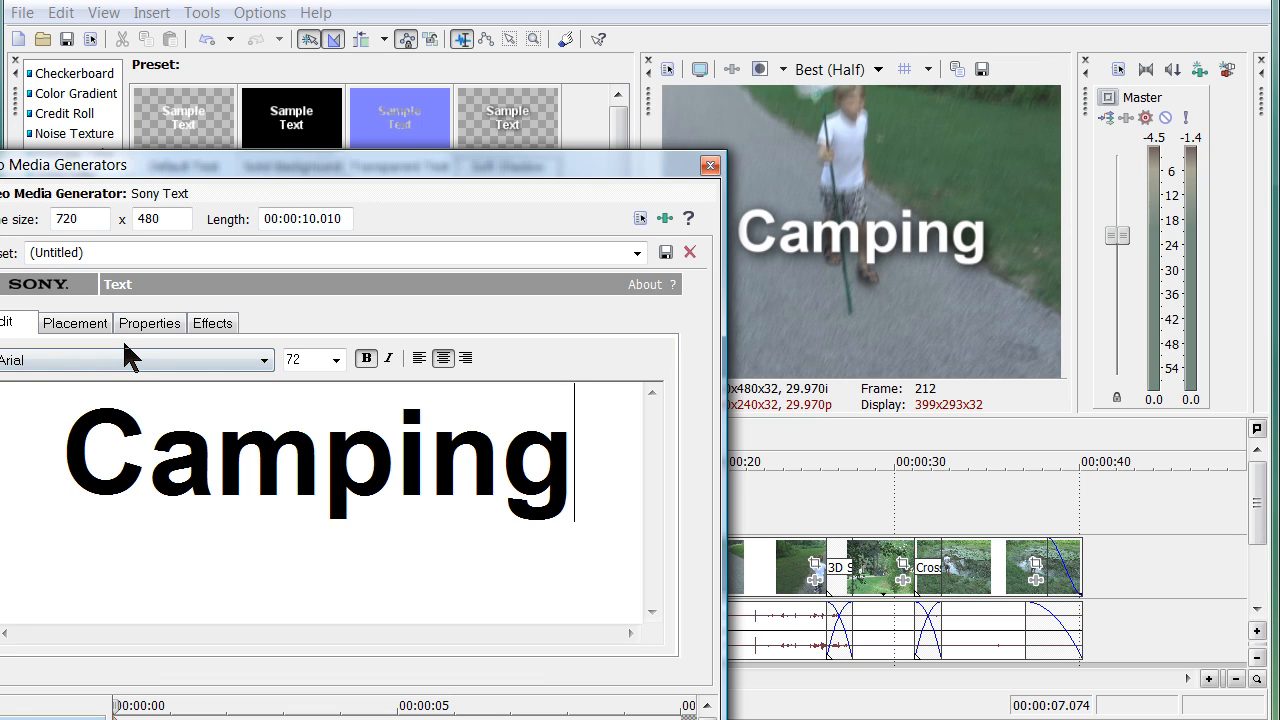
pyautogui.click(336, 360)
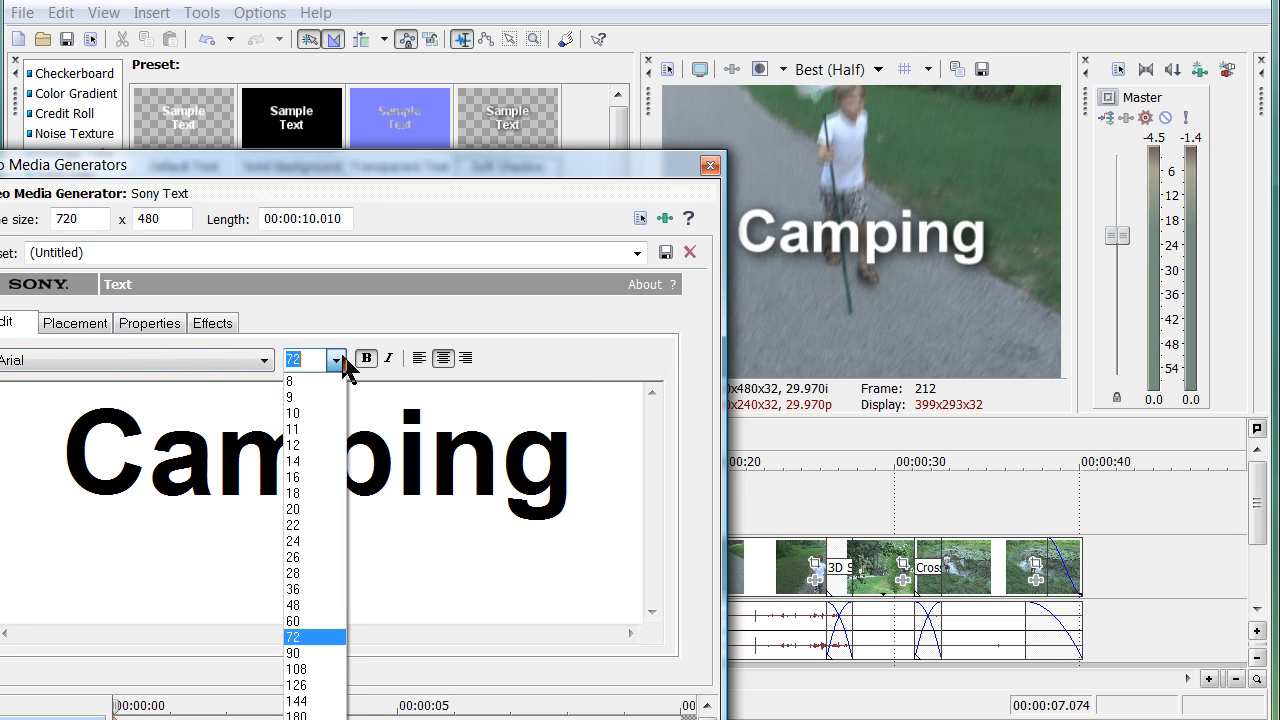
pyautogui.click(292, 620)
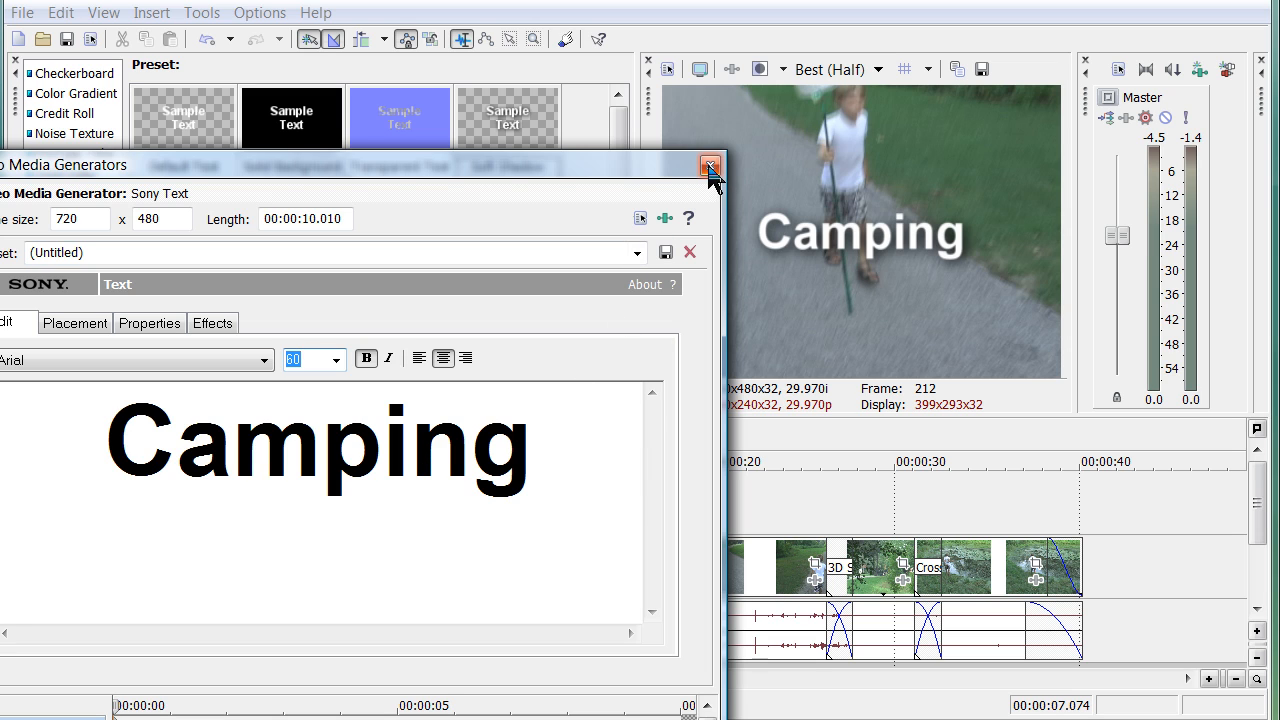
# - Close the generator dialog and preview the opening from the start, then stop playback
pyautogui.click(710, 166)
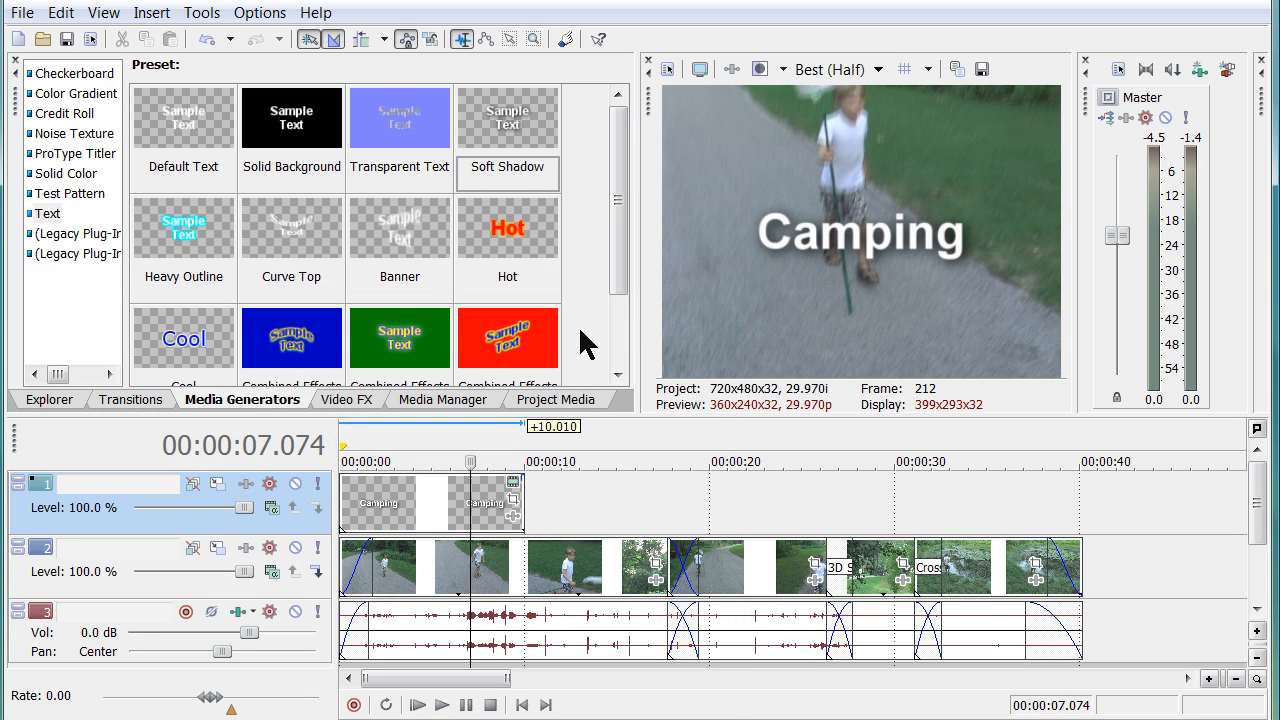
pyautogui.moveTo(560, 510)
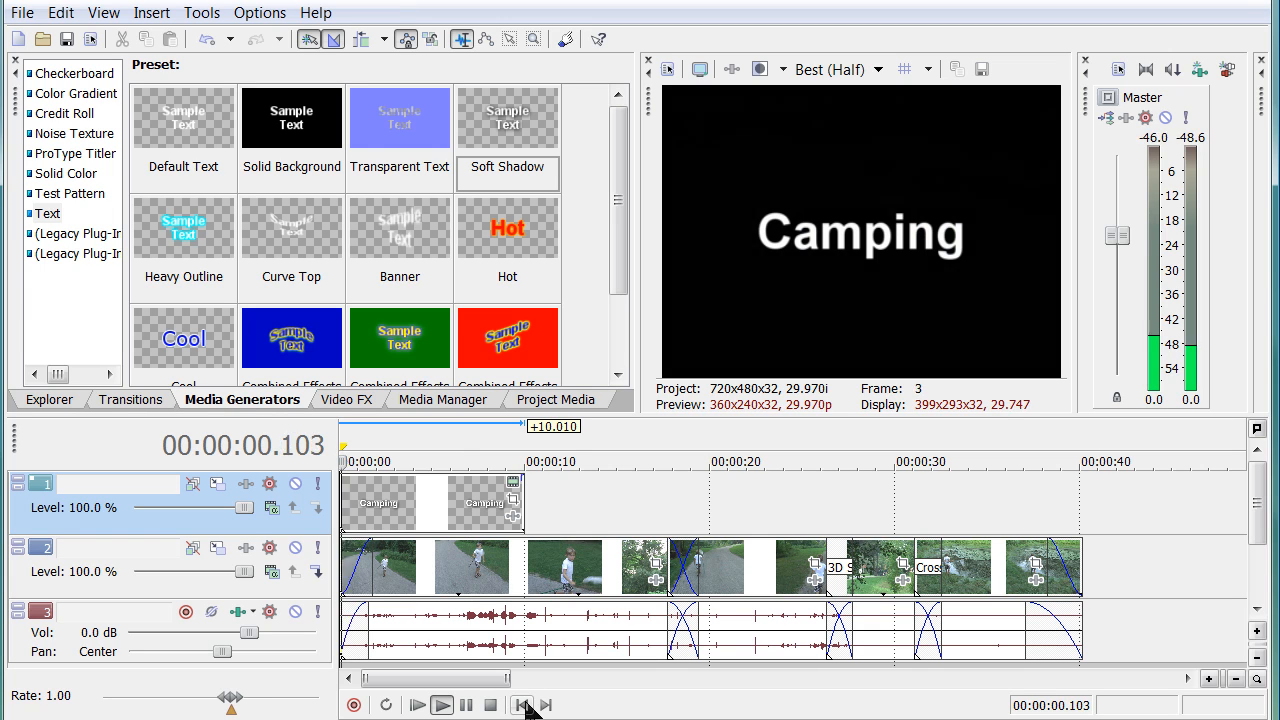
pyautogui.click(440, 704)
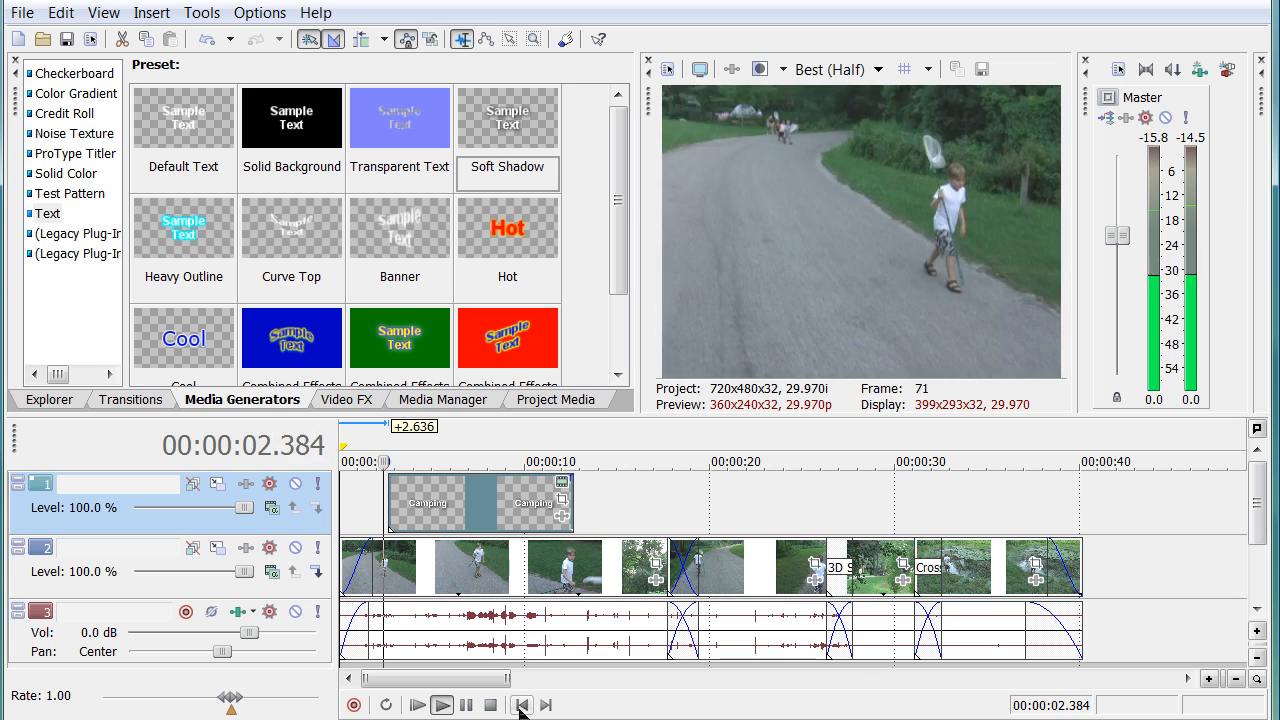
pyautogui.click(440, 704)
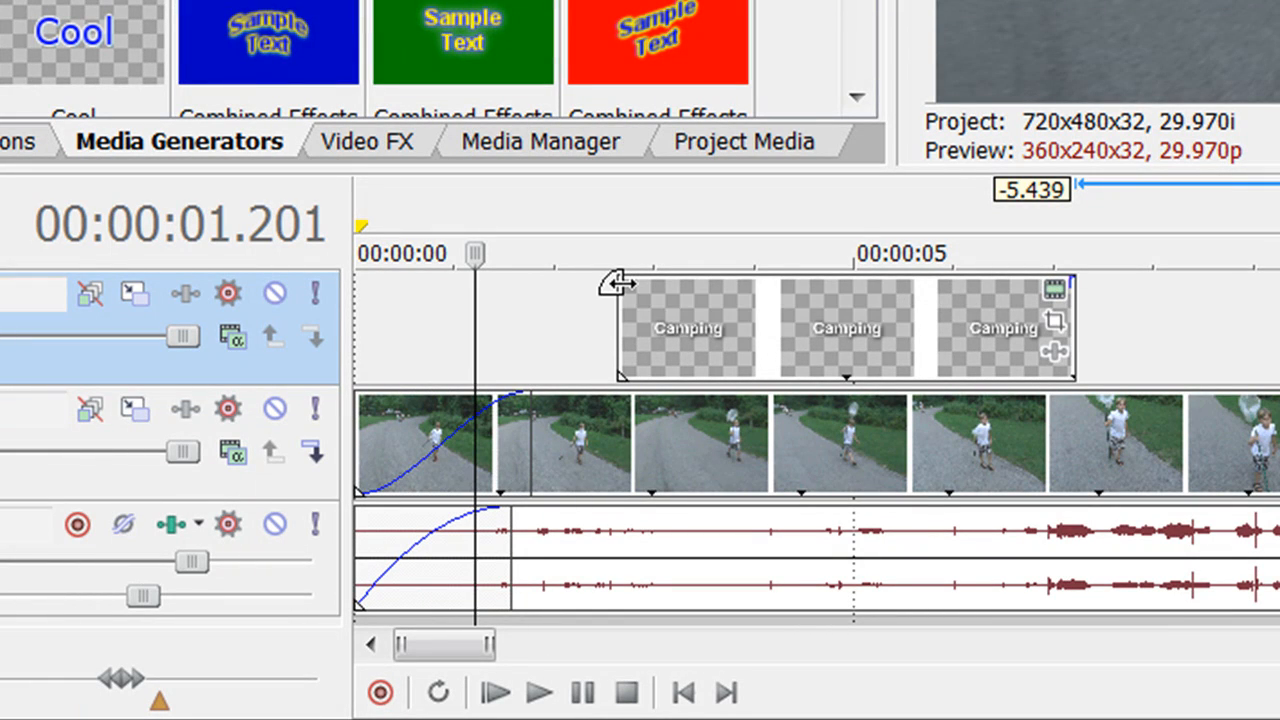
# - Add fade-in and fade-out to the Camping title event and play it back from the beginning
pyautogui.moveTo(620, 280); pyautogui.dragTo(710, 280)
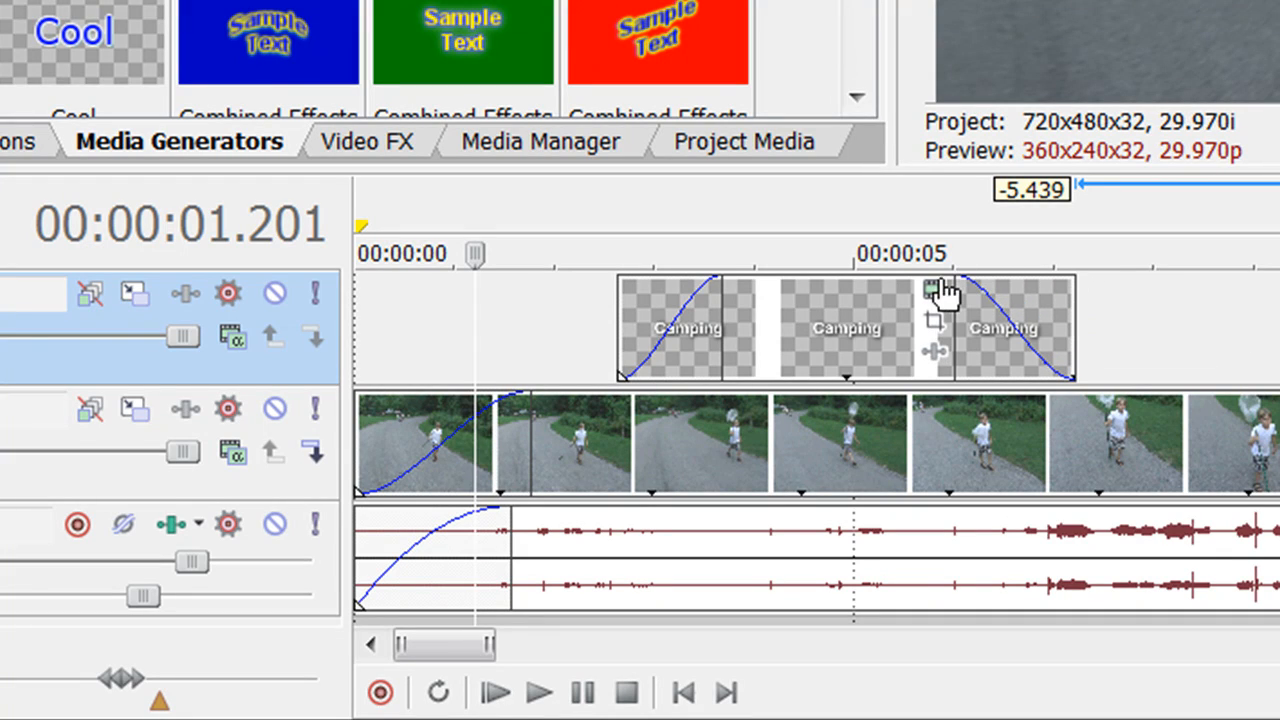
pyautogui.click(684, 692)
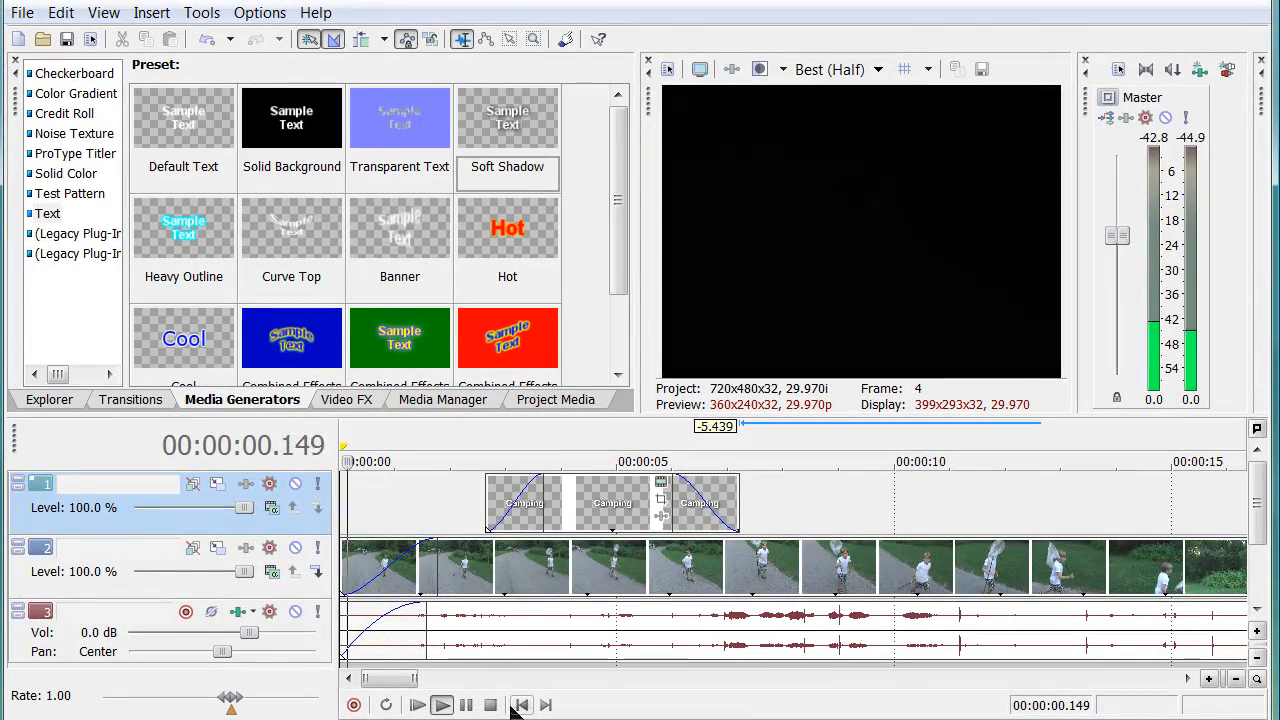
pyautogui.click(440, 704)
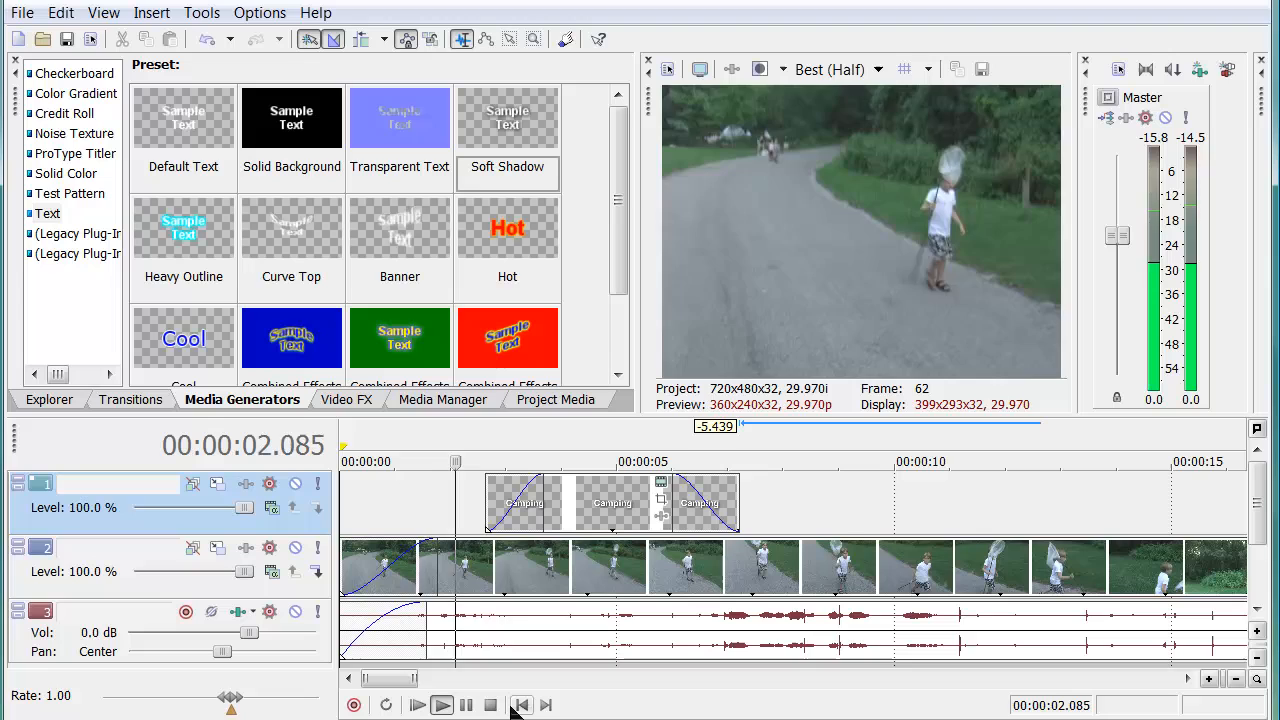
pyautogui.click(442, 704)
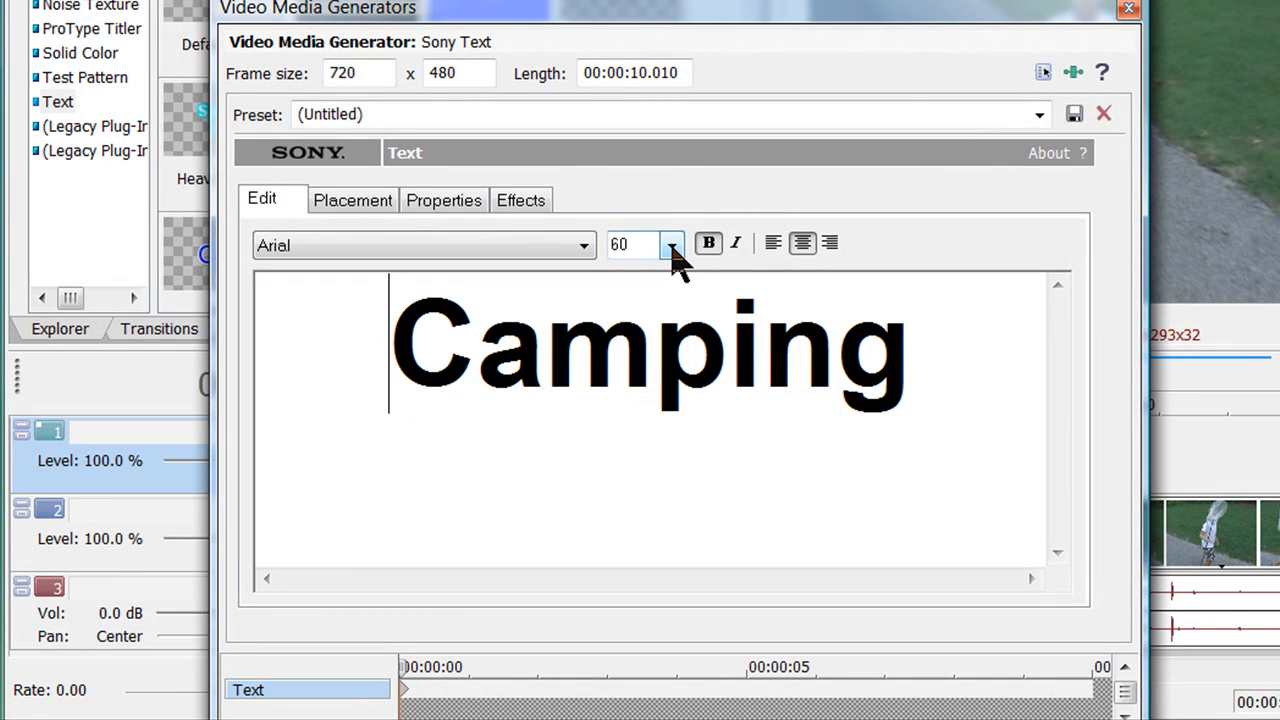
# - Change the Camping title's font from Arial to Georgia
pyautogui.click(584, 244)
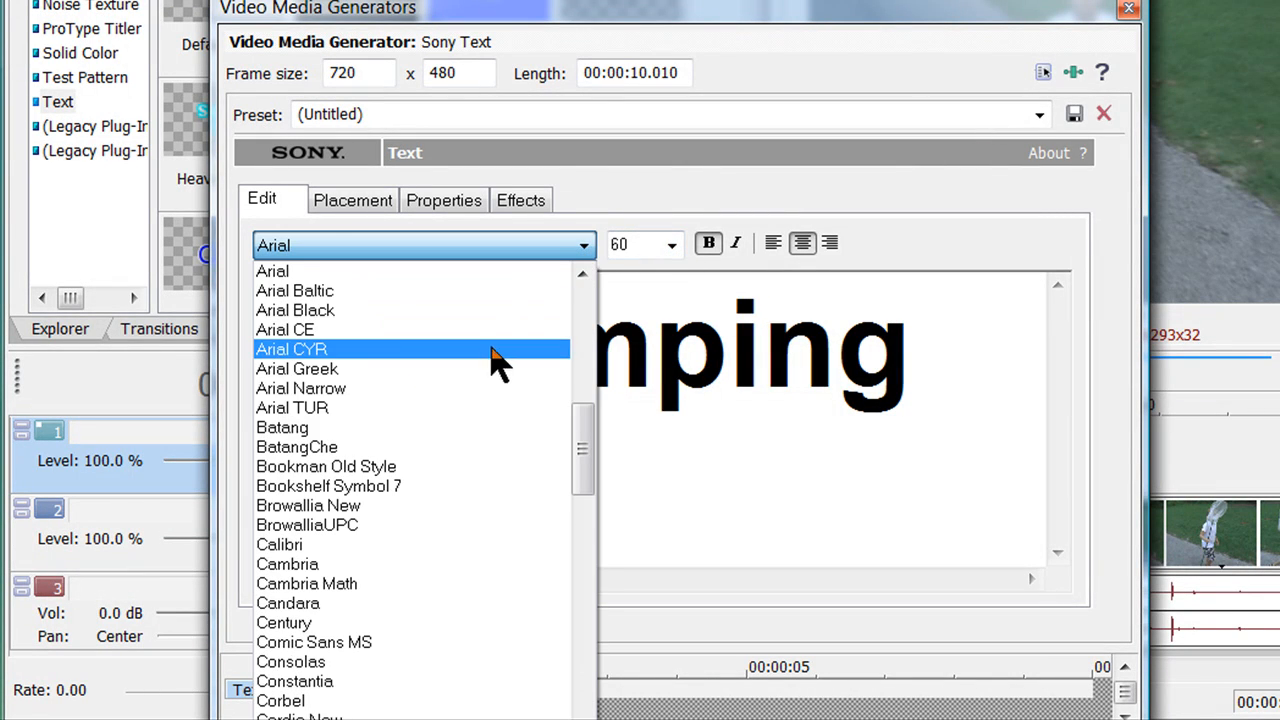
pyautogui.click(292, 348)
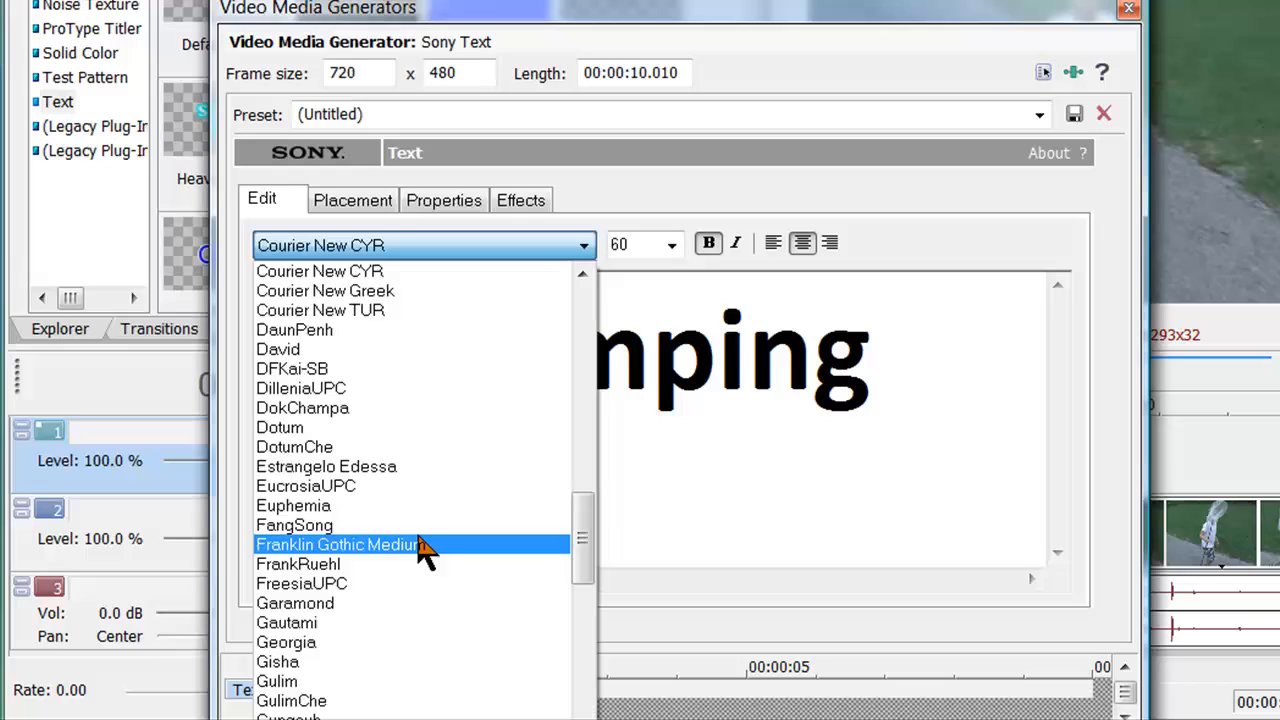
pyautogui.click(286, 642)
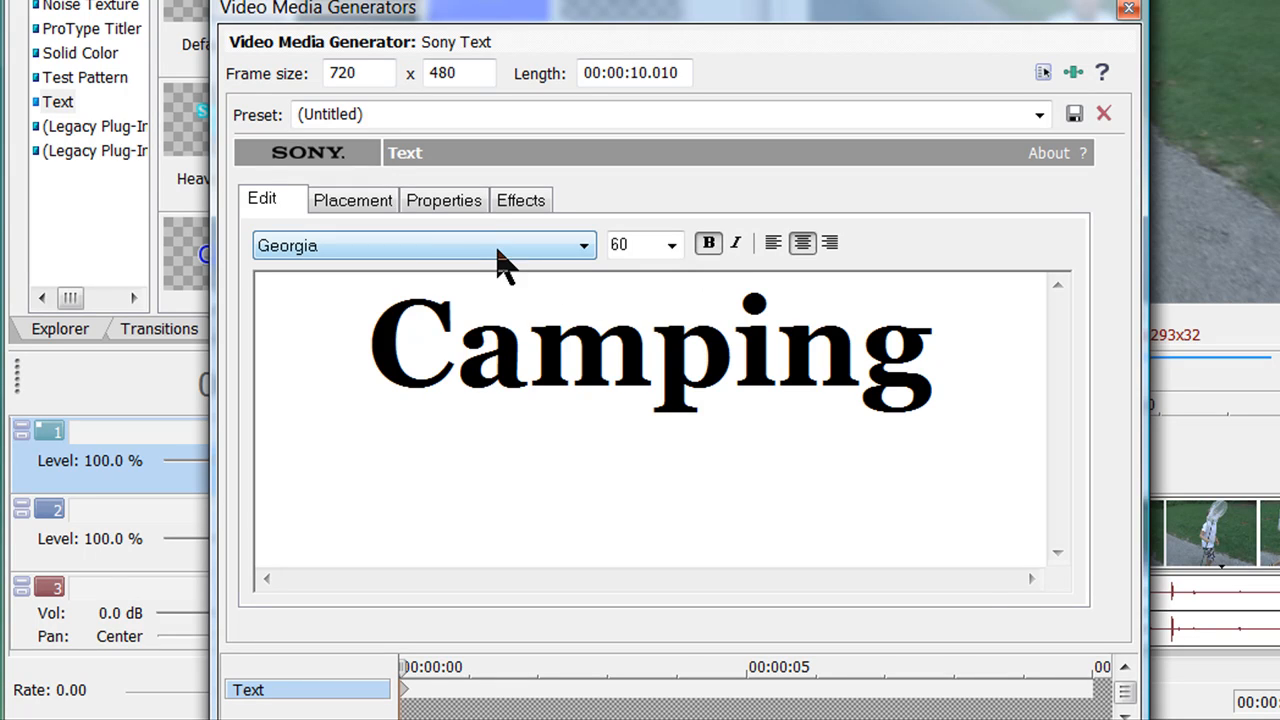
# - On the Placement tab, drag the title to about X -0.044, Y 0.110, slightly above centre
pyautogui.click(352, 200)
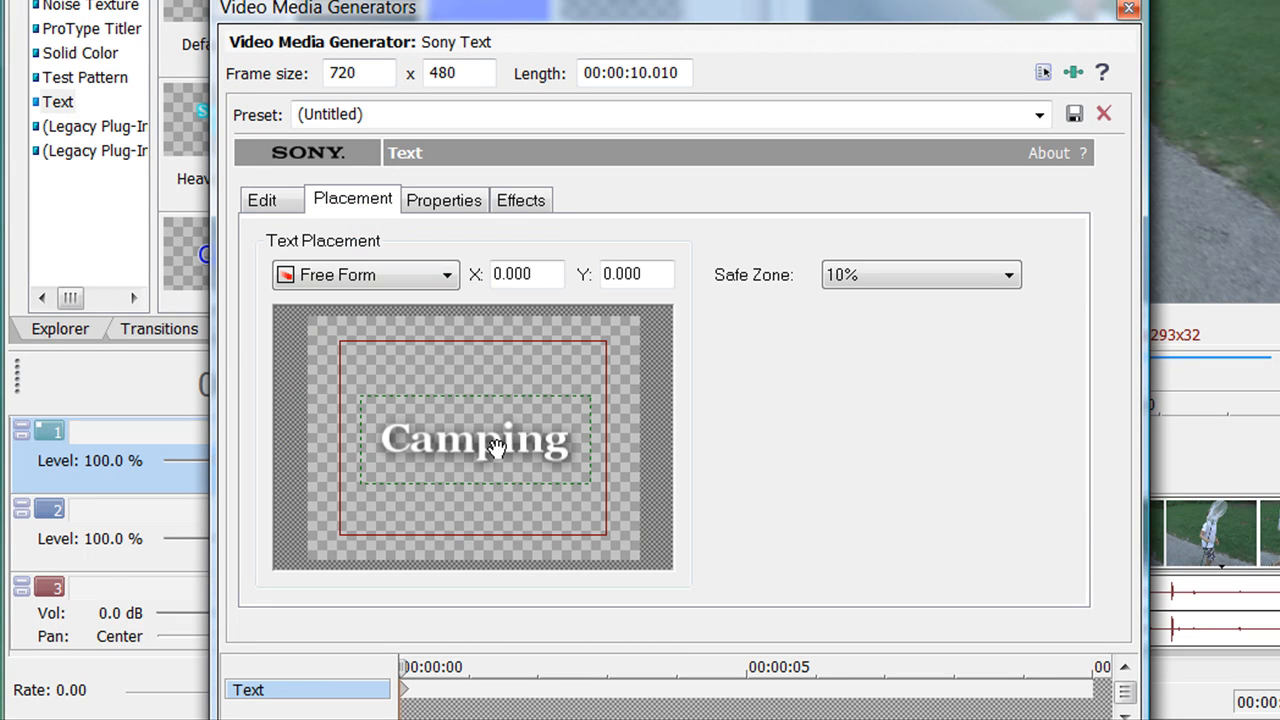
pyautogui.moveTo(474, 440); pyautogui.dragTo(476, 358)
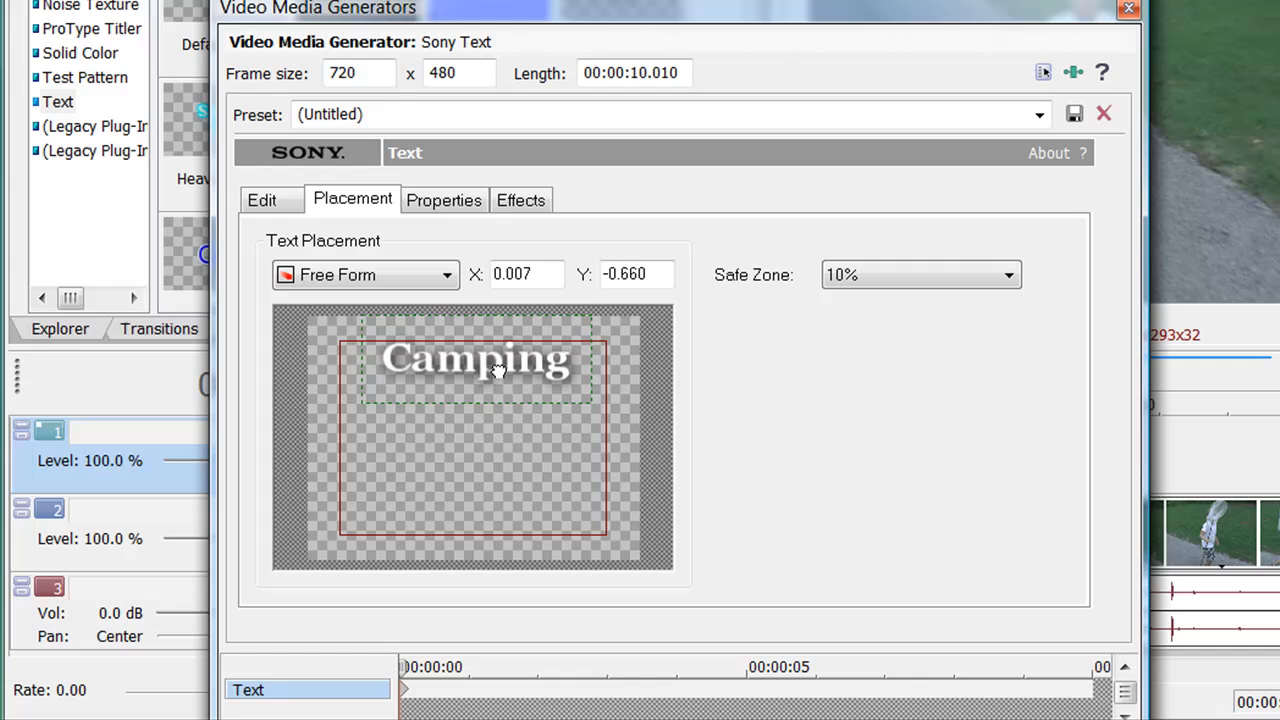
pyautogui.moveTo(476, 358); pyautogui.dragTo(470, 430)
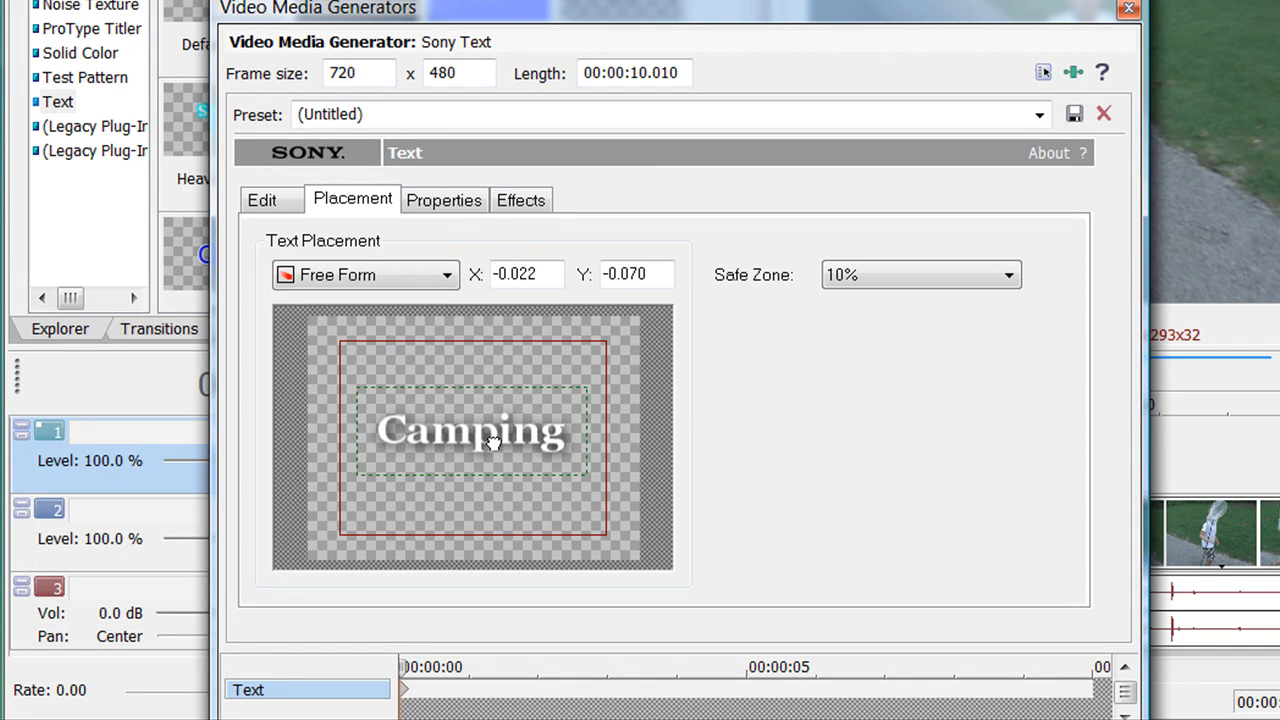
pyautogui.moveTo(472, 430); pyautogui.dragTo(468, 452)
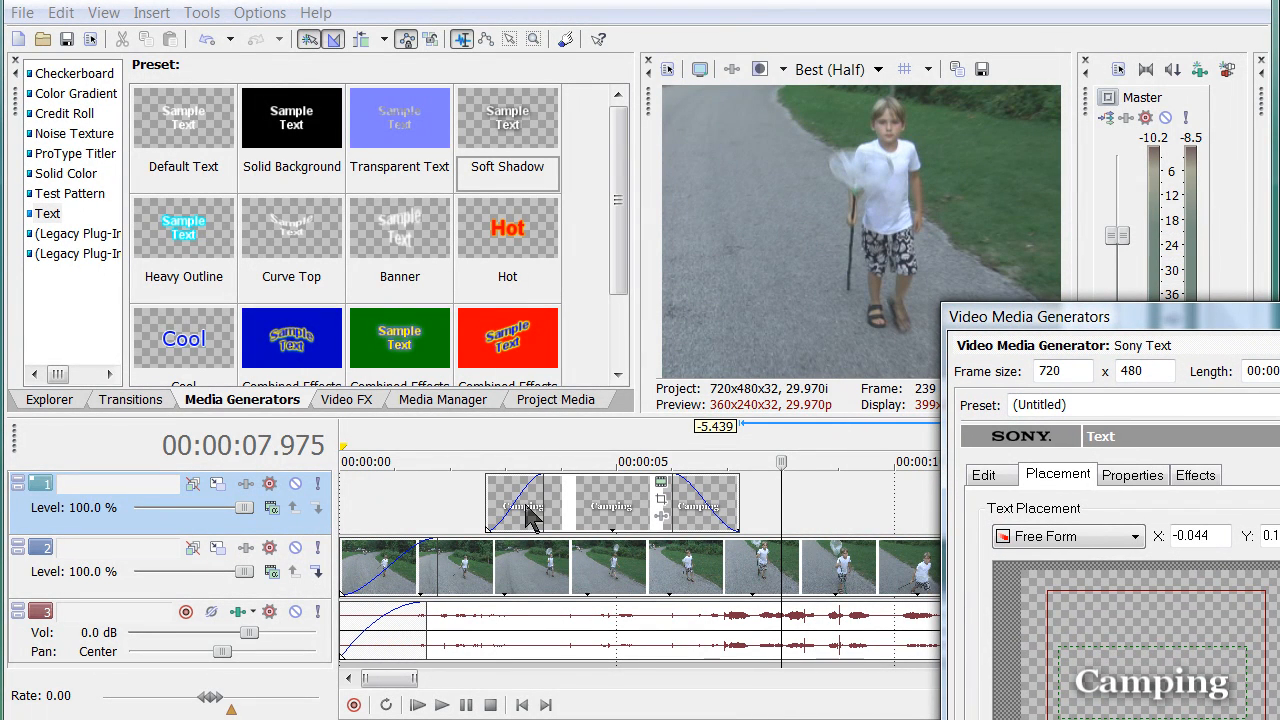
pyautogui.moveTo(608, 446)
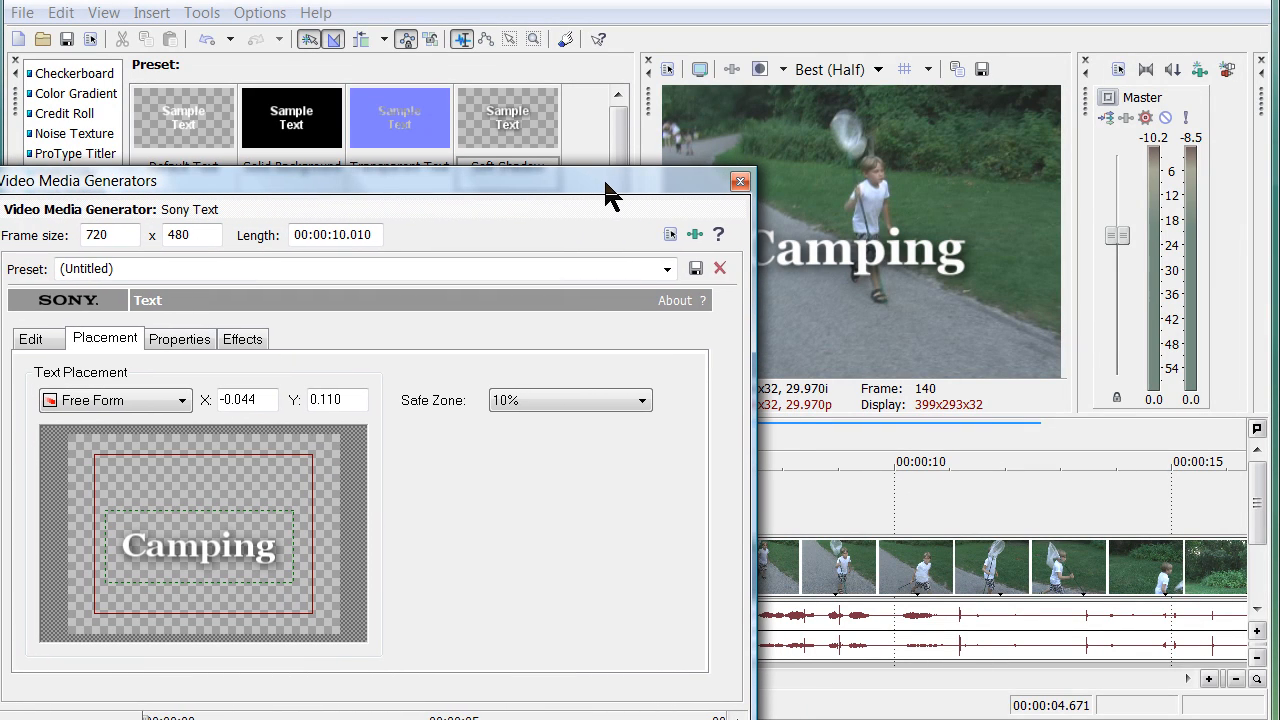
pyautogui.moveTo(200, 564)
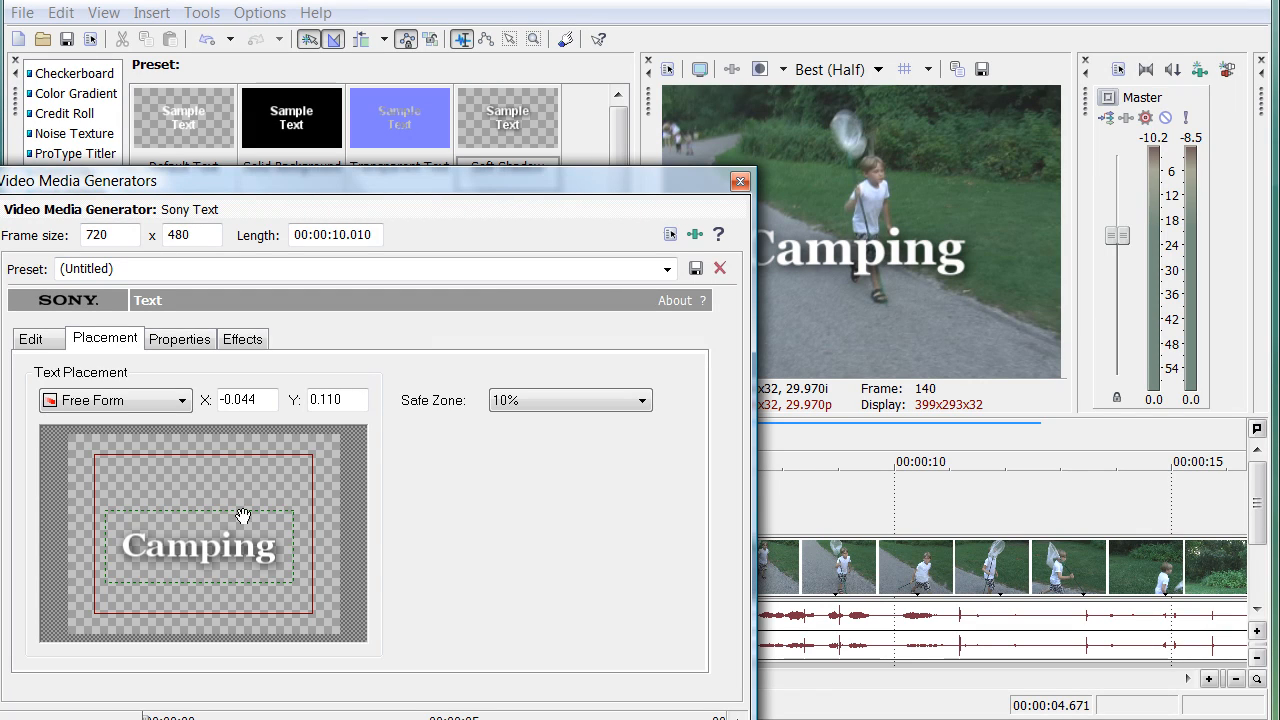
pyautogui.click(180, 338)
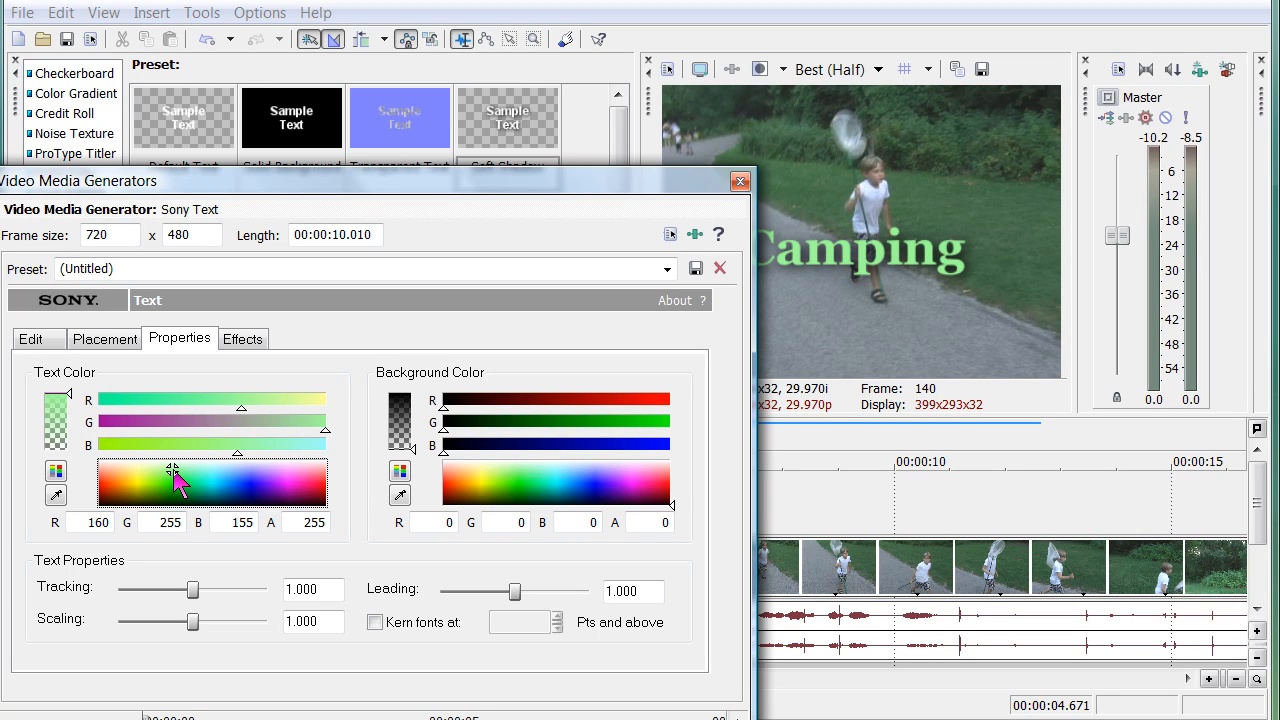
pyautogui.moveTo(84, 444)
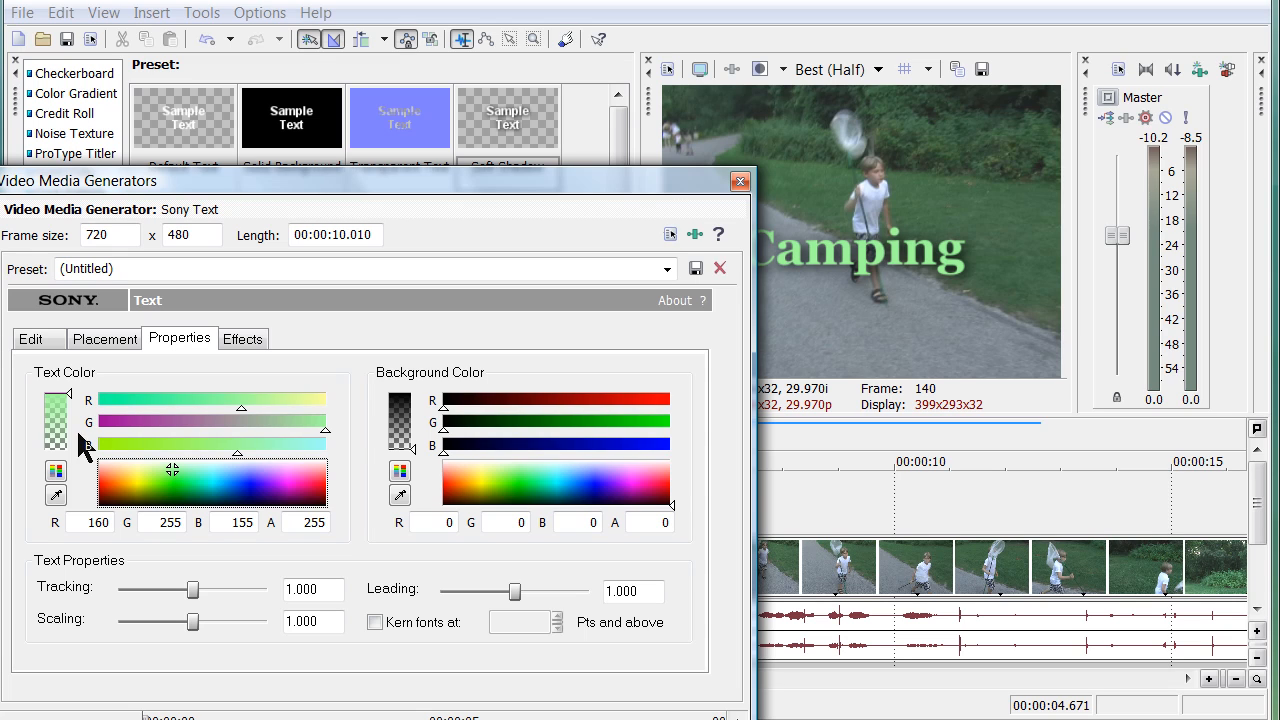
# - Set the title text colour to light green (R160 G255 B155) on the Properties tab
pyautogui.moveTo(56, 400); pyautogui.dragTo(56, 440)
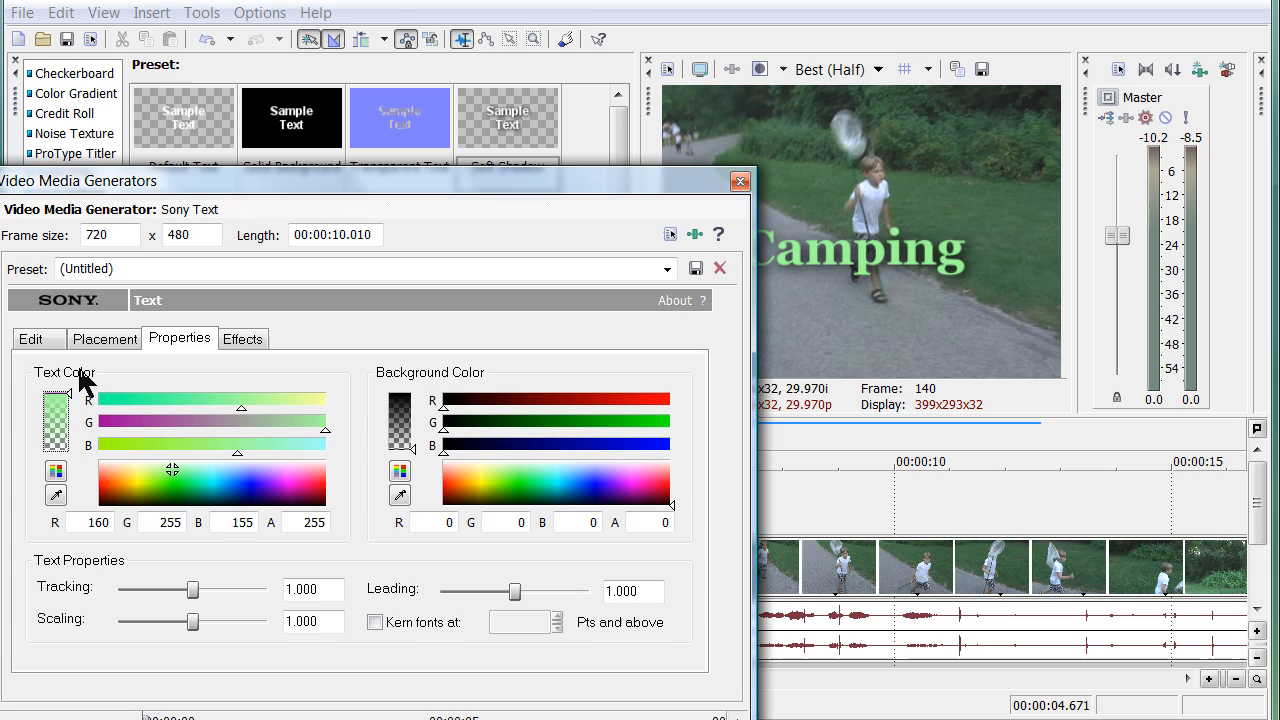
pyautogui.click(244, 338)
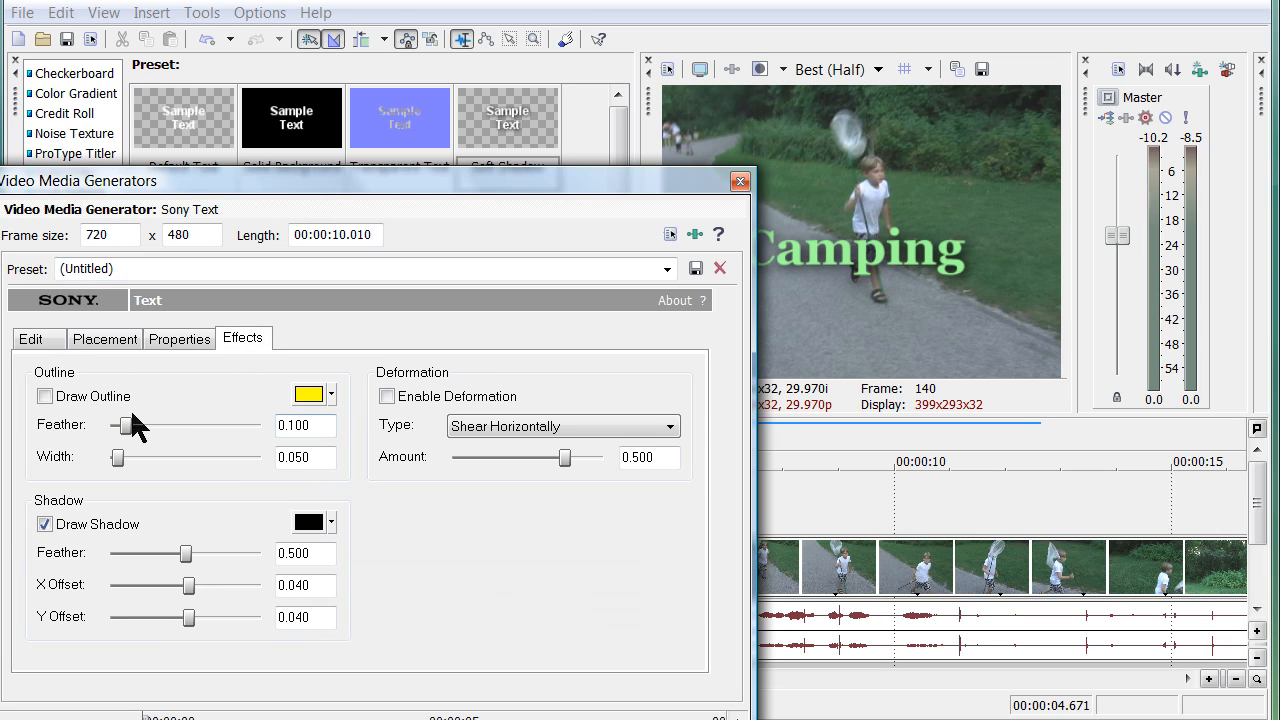
# - Enable a black text outline with Feather reduced to 0.053
pyautogui.click(44, 396)
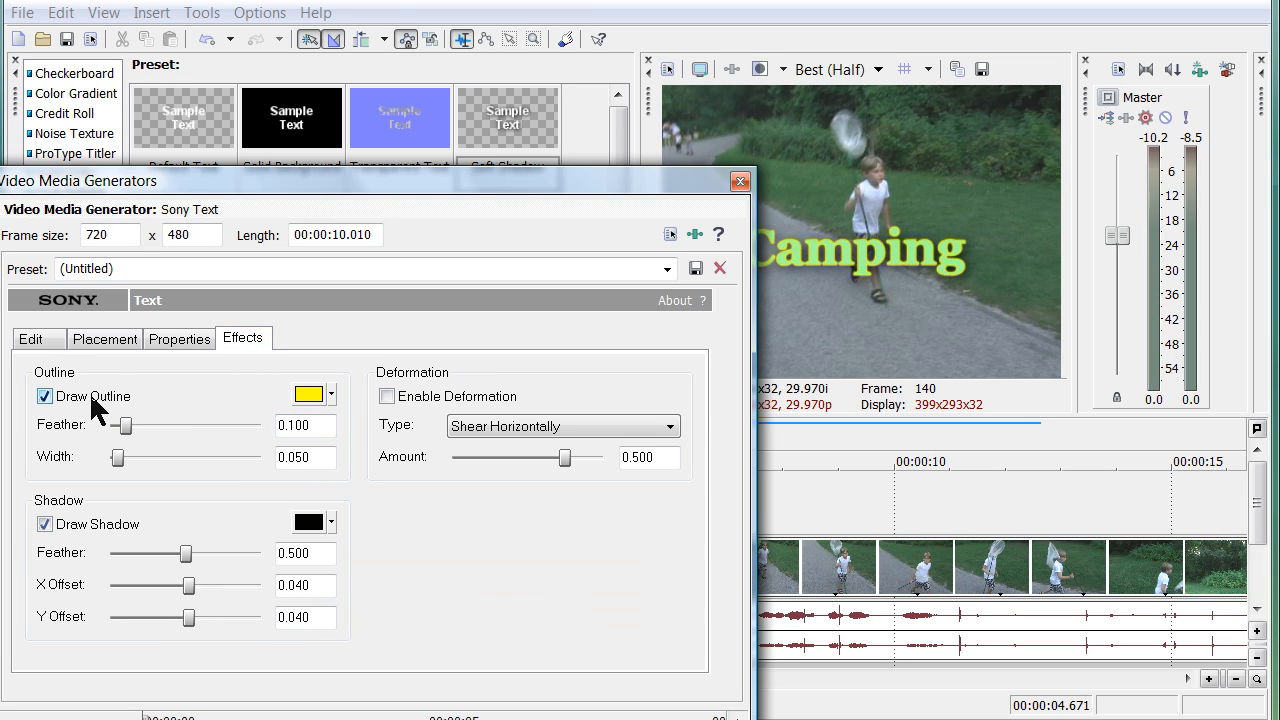
pyautogui.click(308, 392)
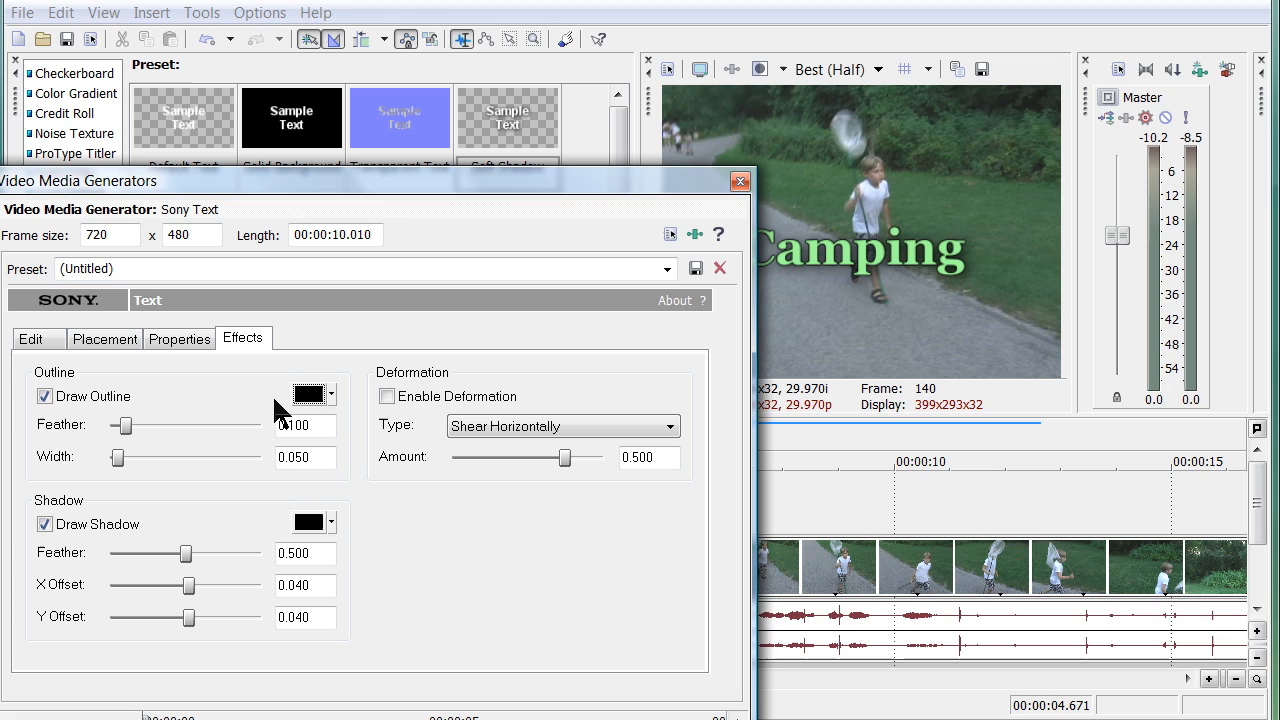
pyautogui.moveTo(122, 424); pyautogui.dragTo(150, 424)
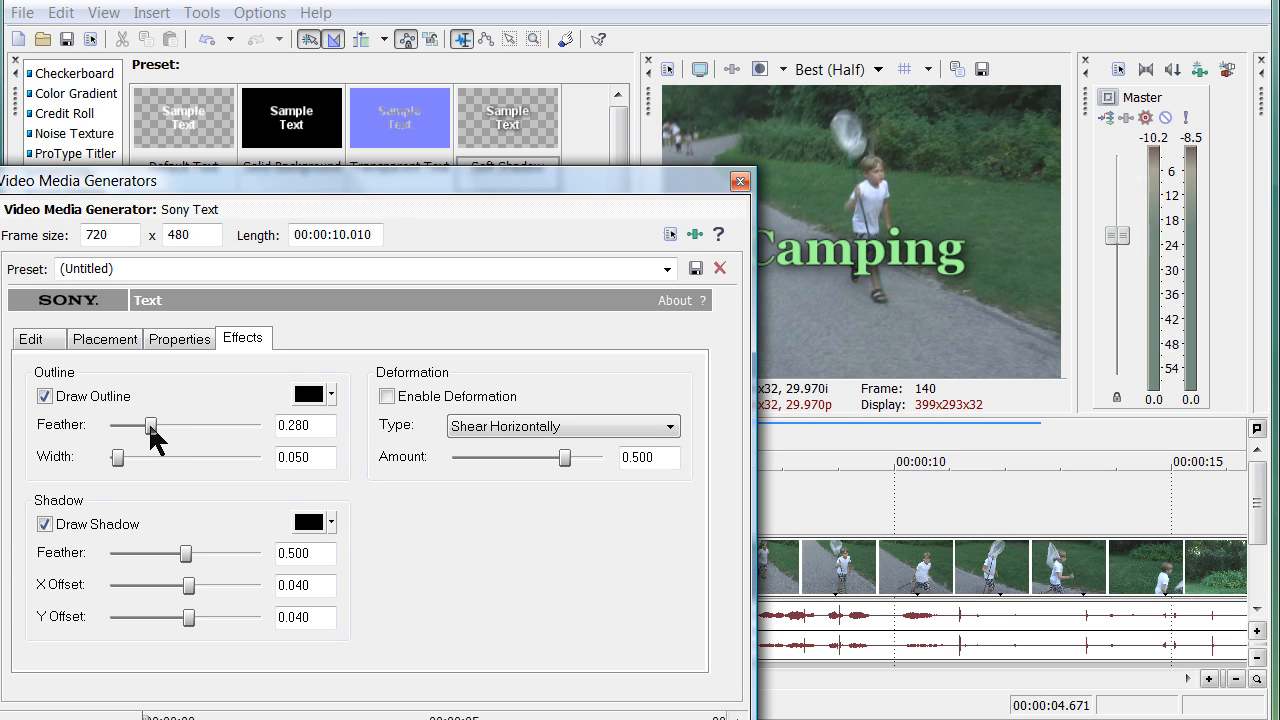
pyautogui.moveTo(152, 424); pyautogui.dragTo(128, 424)
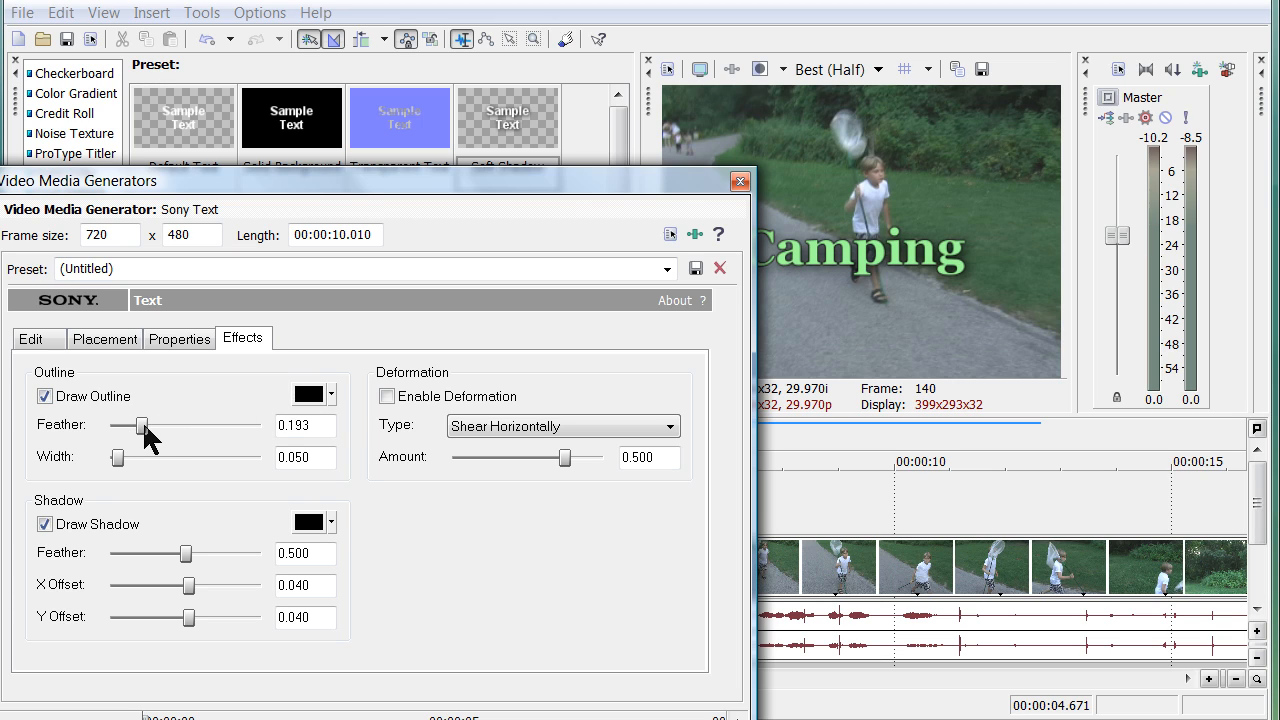
pyautogui.moveTo(128, 424); pyautogui.dragTo(118, 424)
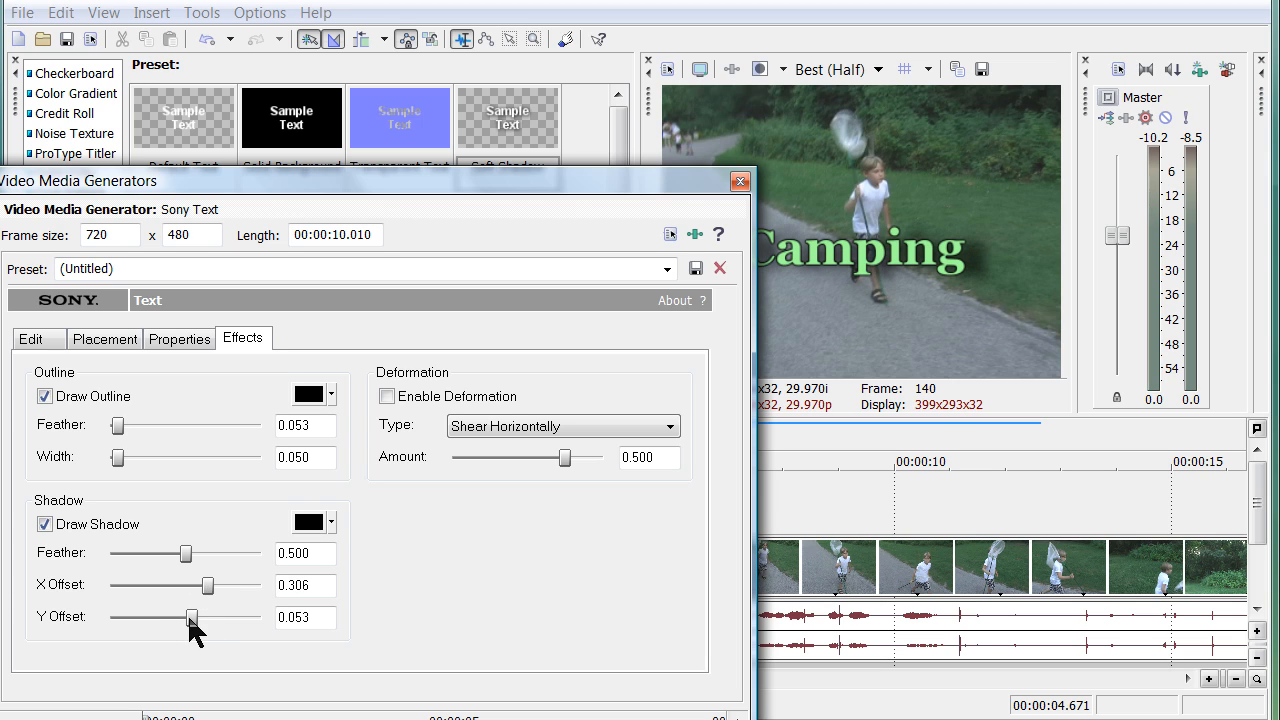
# - Set the drop shadow offset to X 0.173, Y 0.093 and close the title generator
pyautogui.moveTo(190, 616); pyautogui.dragTo(192, 616)
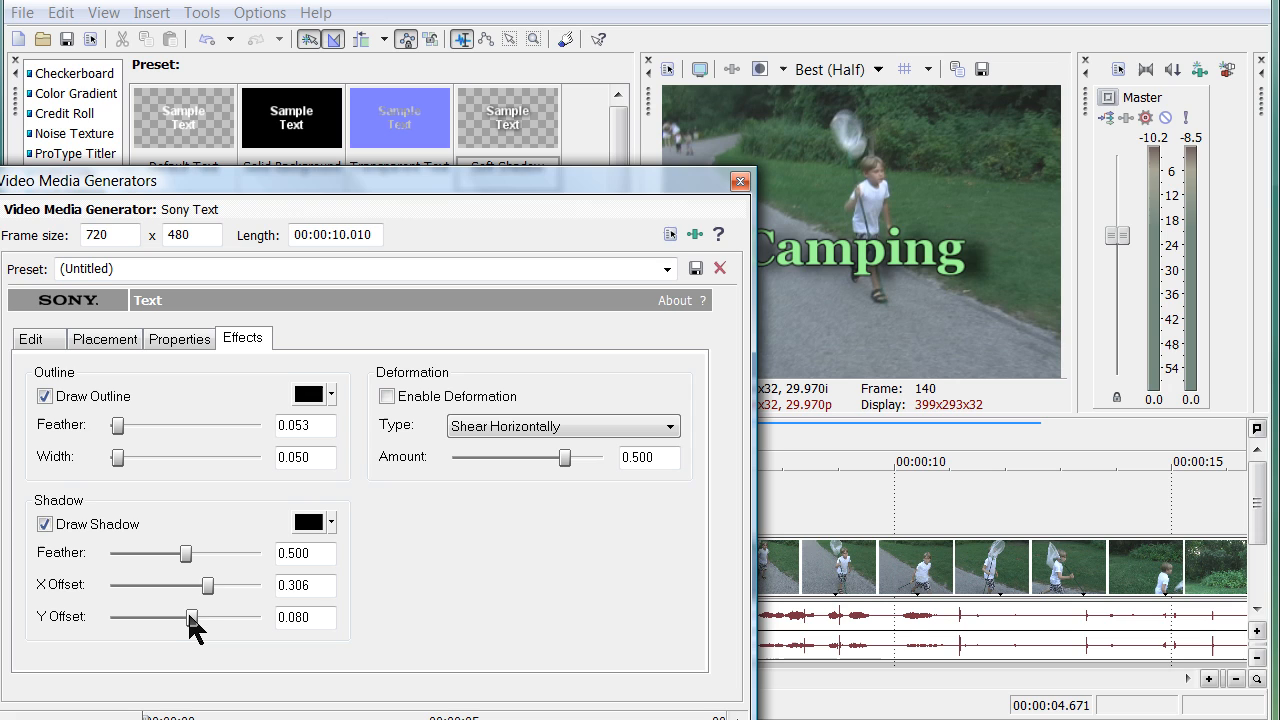
pyautogui.moveTo(208, 584); pyautogui.dragTo(200, 584)
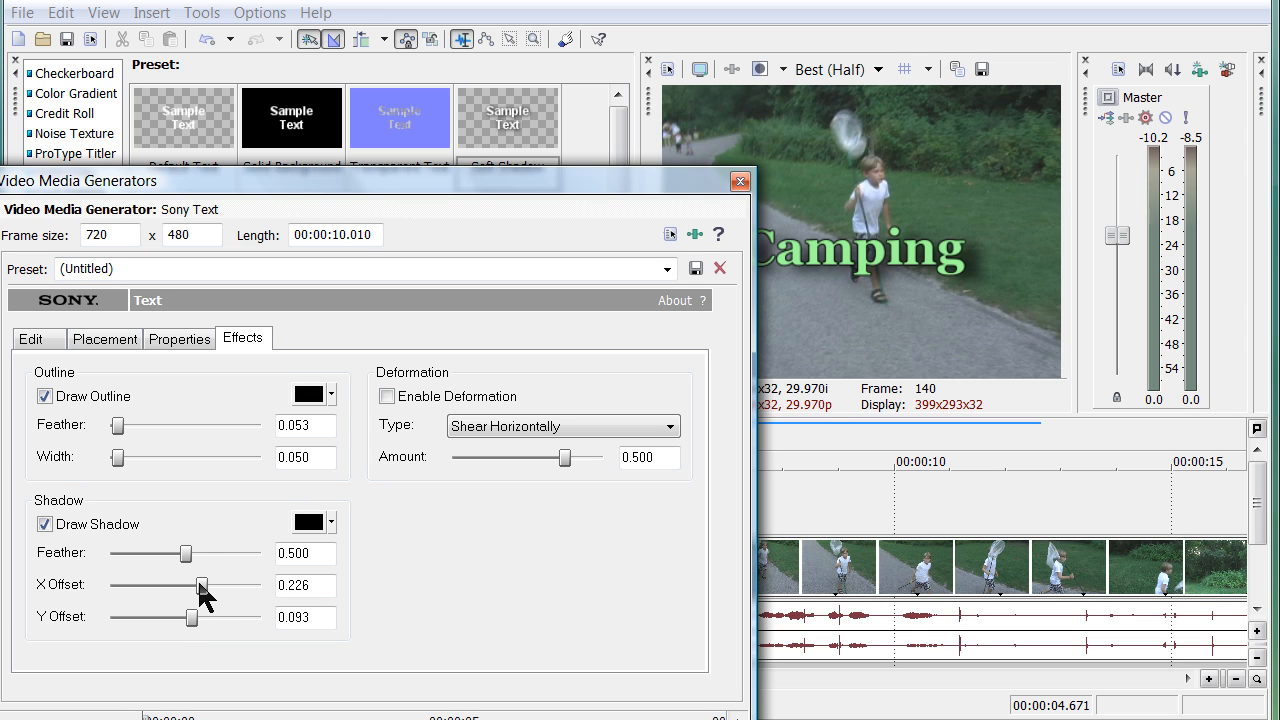
pyautogui.moveTo(200, 584); pyautogui.dragTo(168, 584)
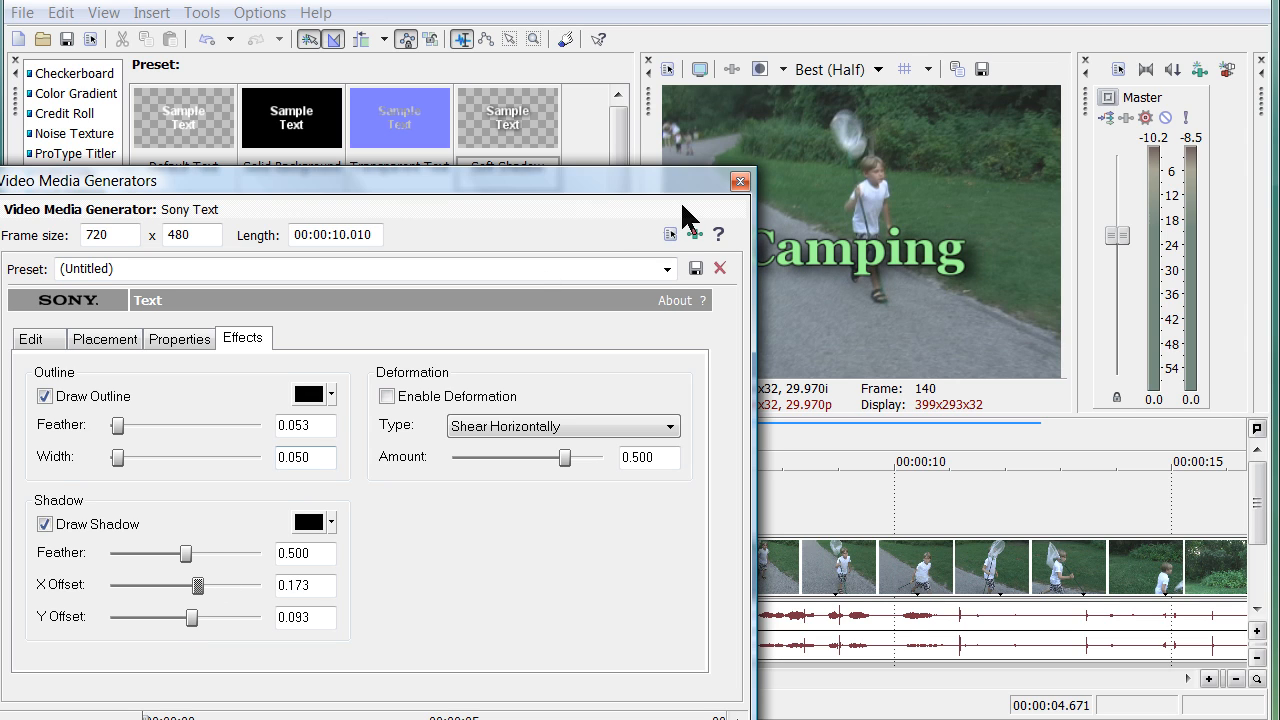
pyautogui.click(740, 180)
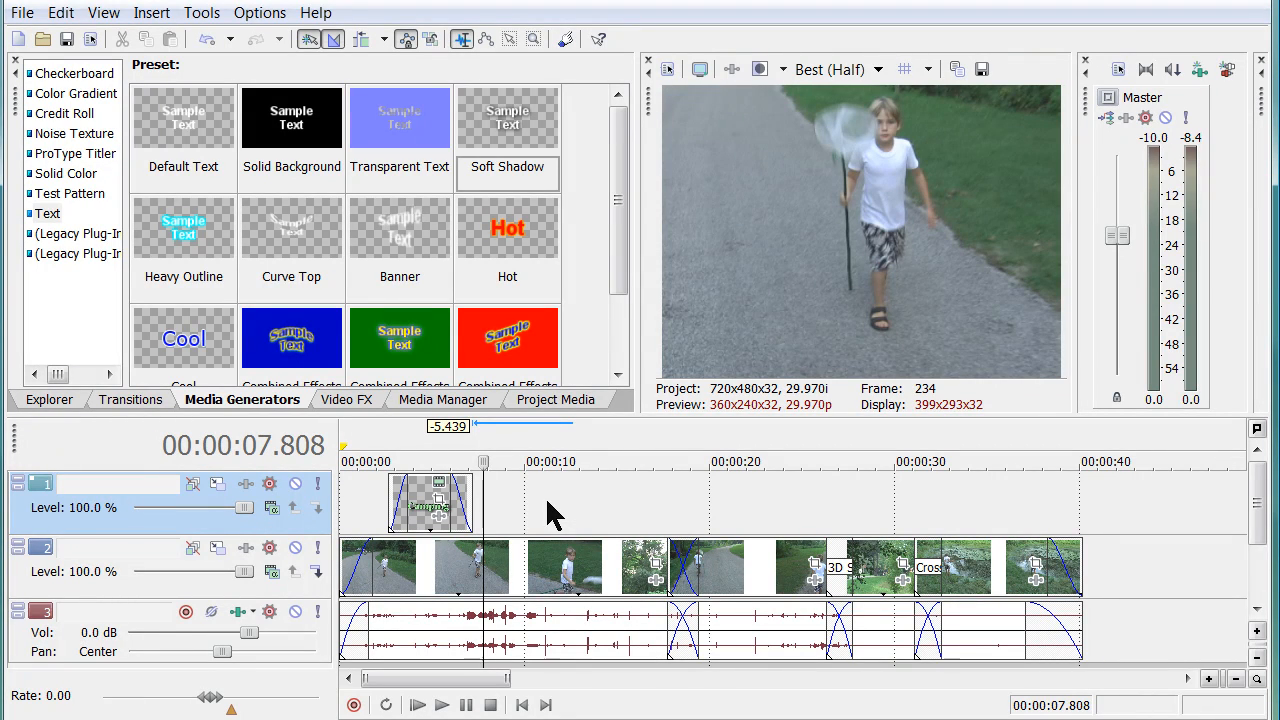
pyautogui.moveTo(518, 520)
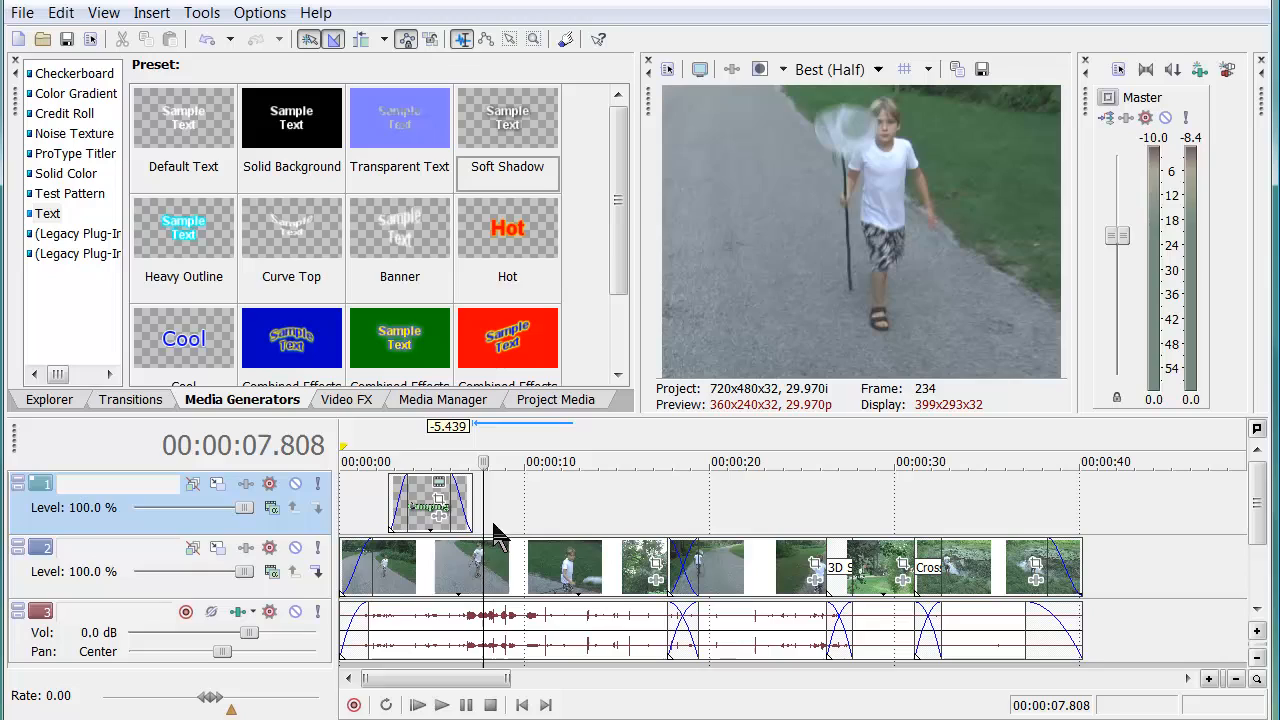
pyautogui.moveTo(730, 600)
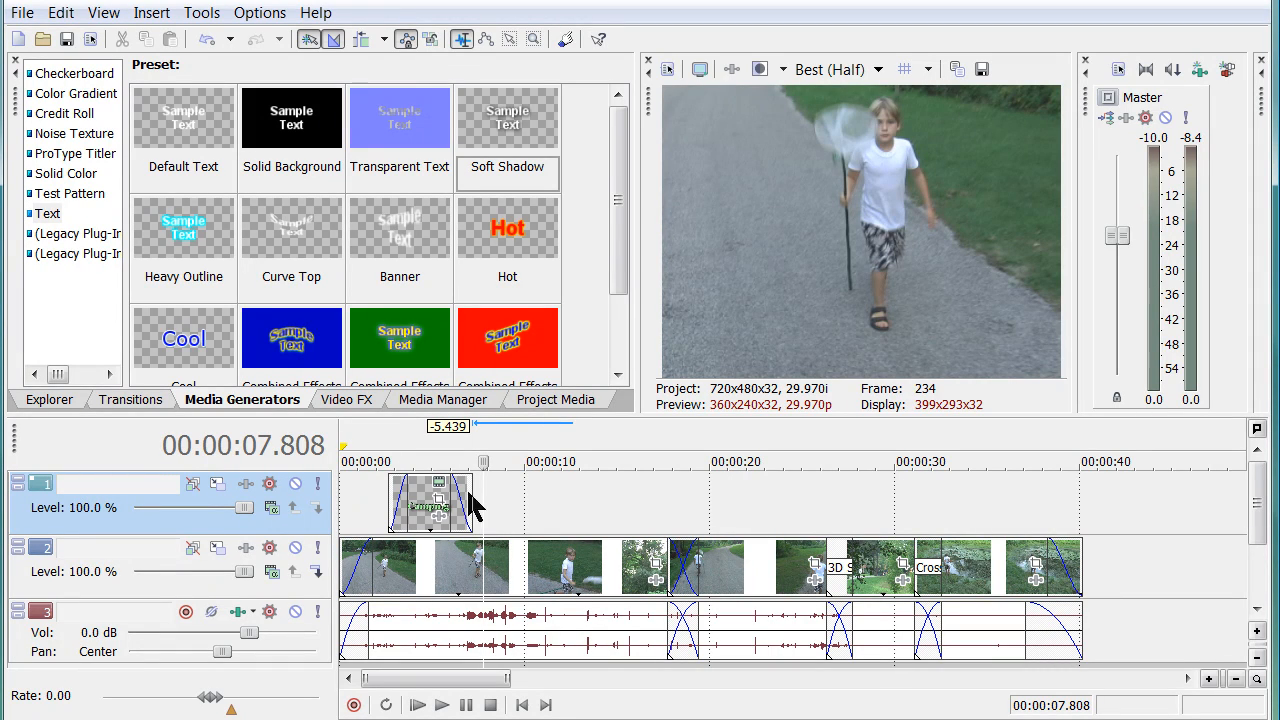
pyautogui.moveTo(644, 616)
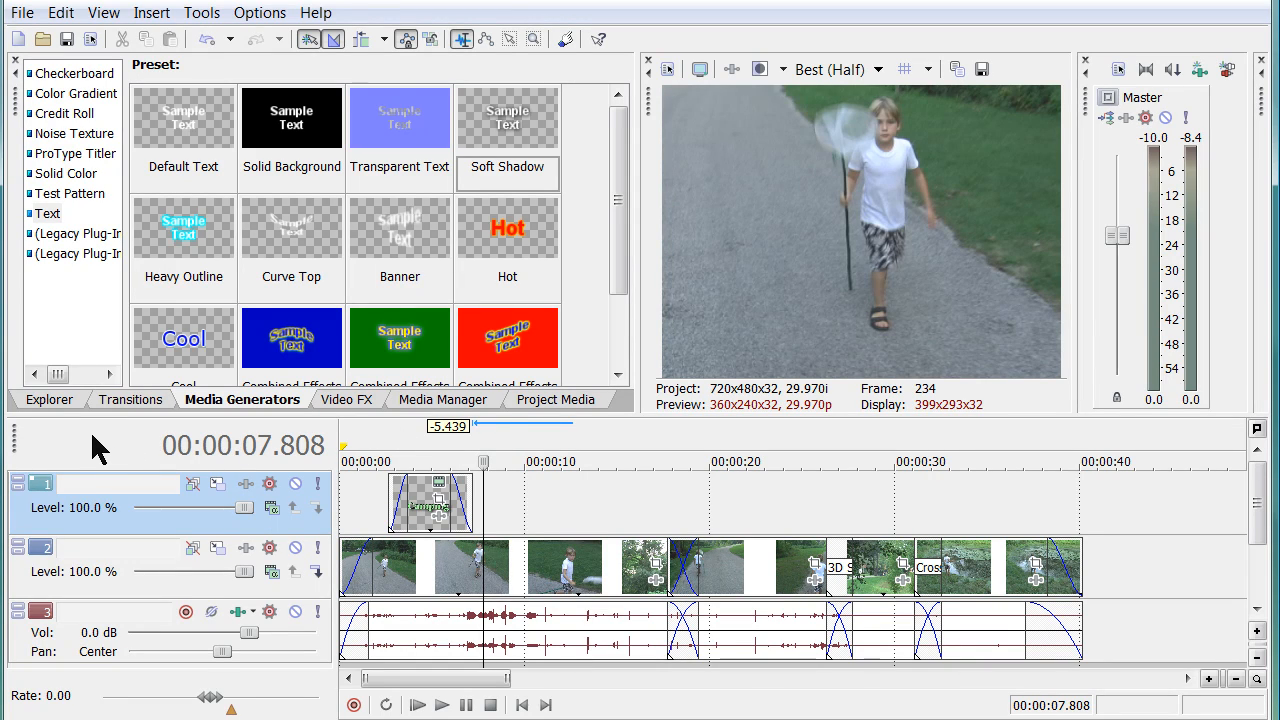
pyautogui.click(48, 400)
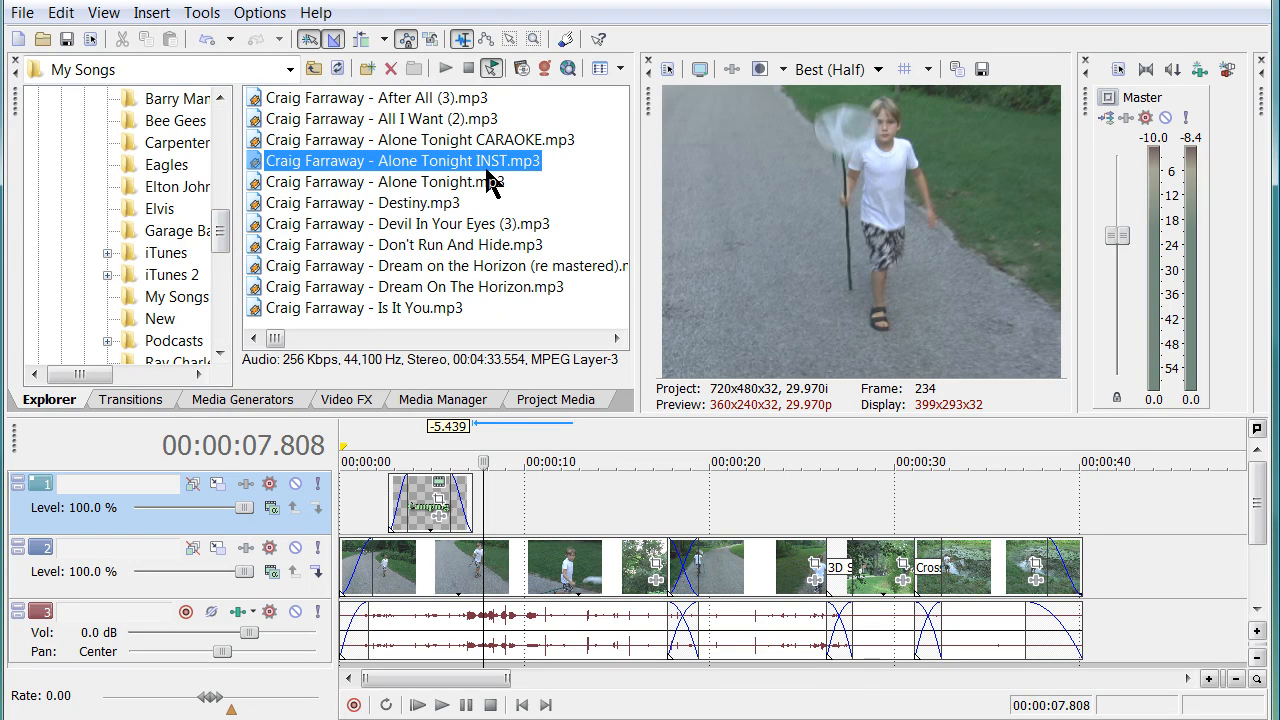
pyautogui.moveTo(576, 256)
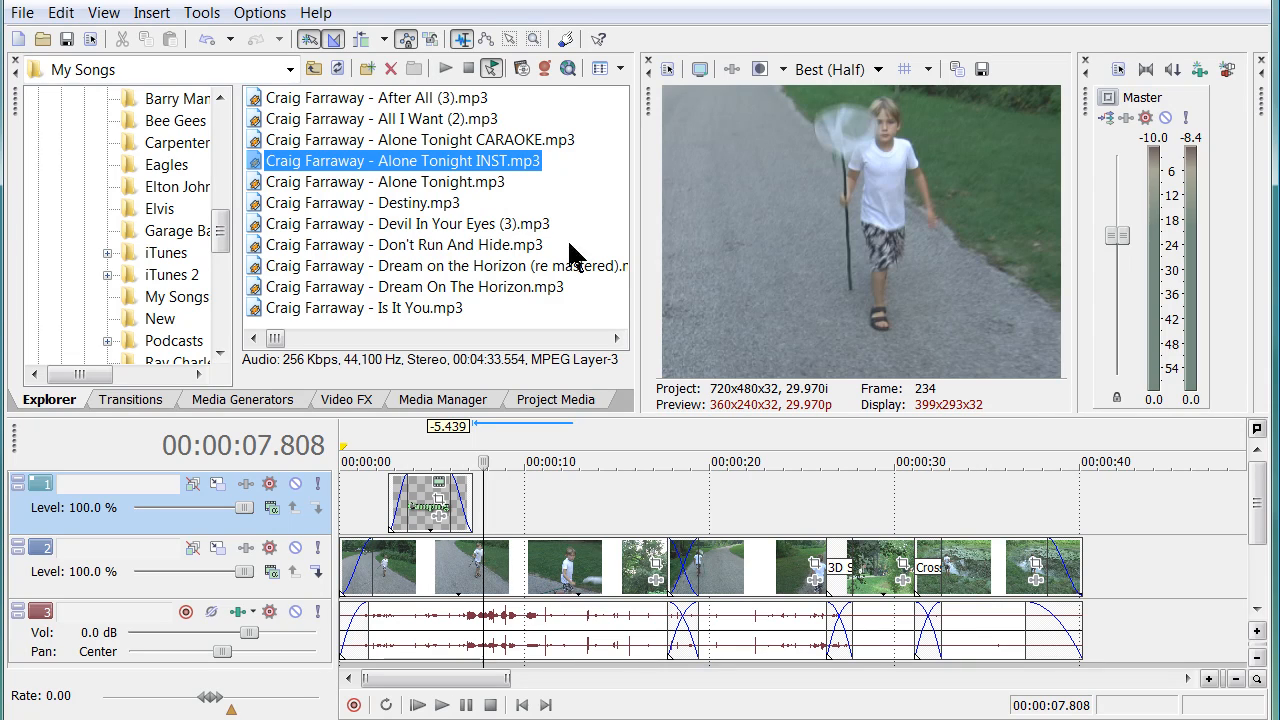
pyautogui.moveTo(1184, 524)
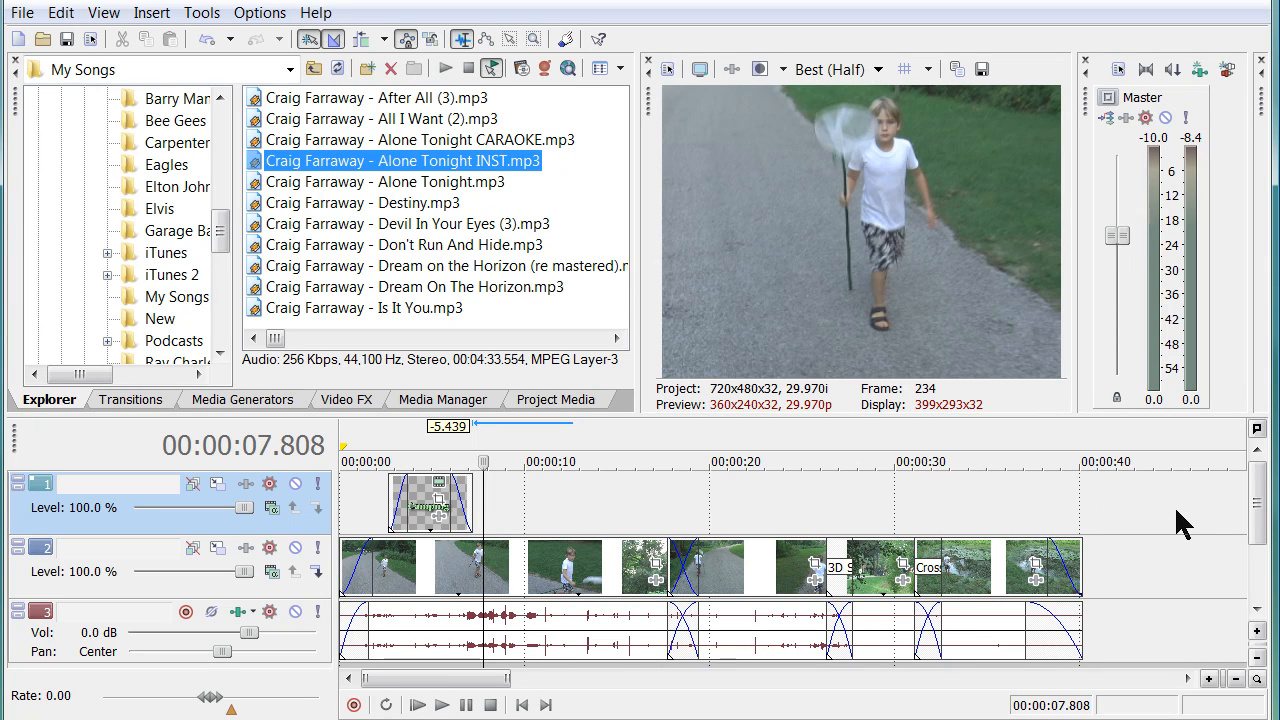
pyautogui.moveTo(700, 684)
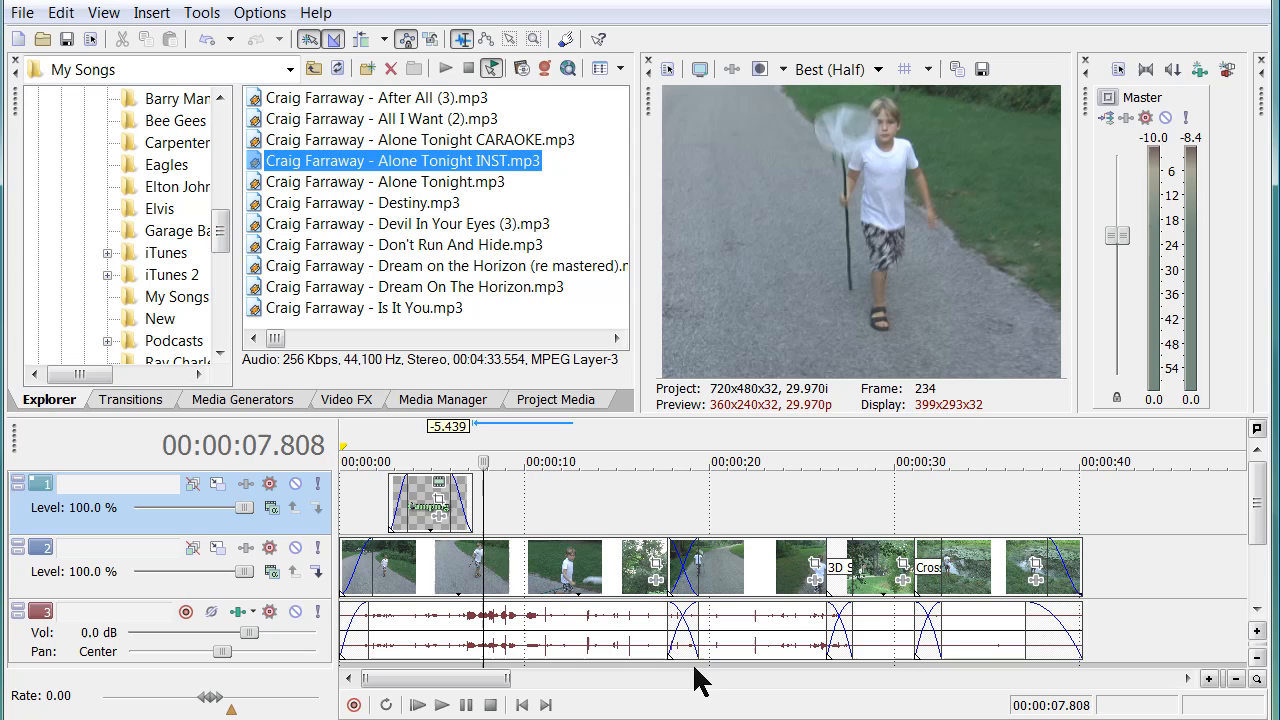
pyautogui.moveTo(910, 640)
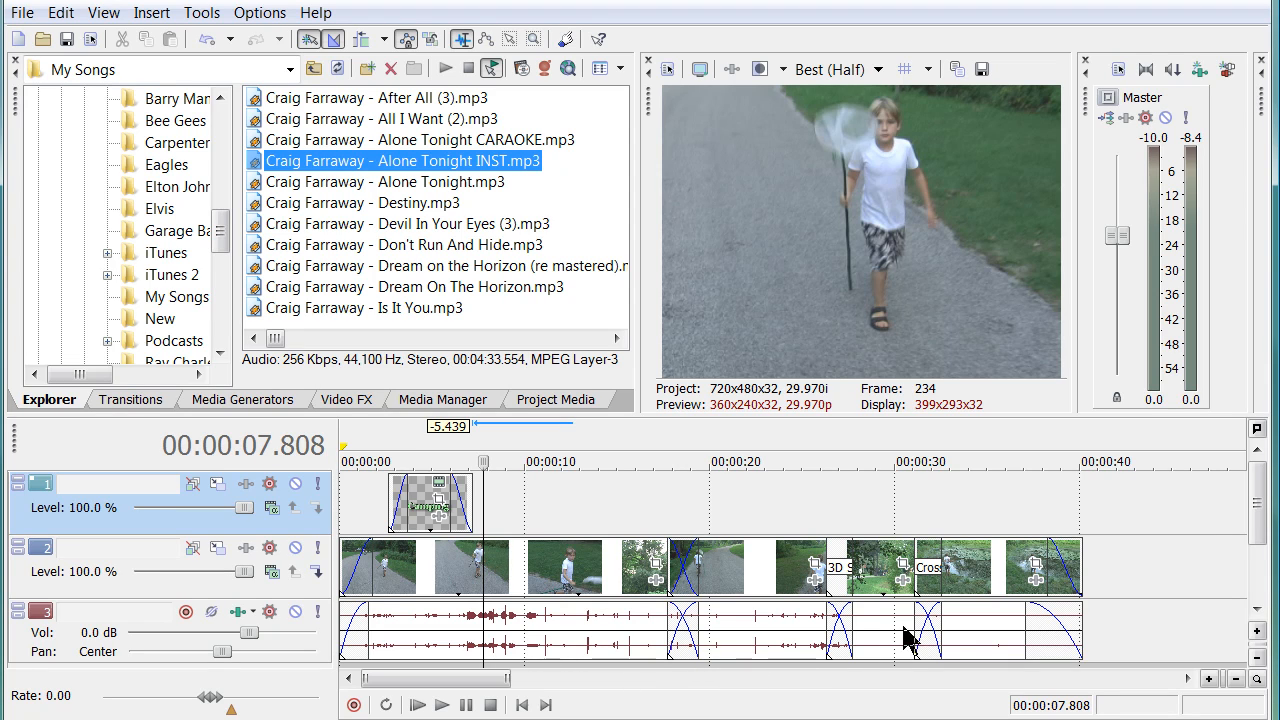
pyautogui.moveTo(1270, 516)
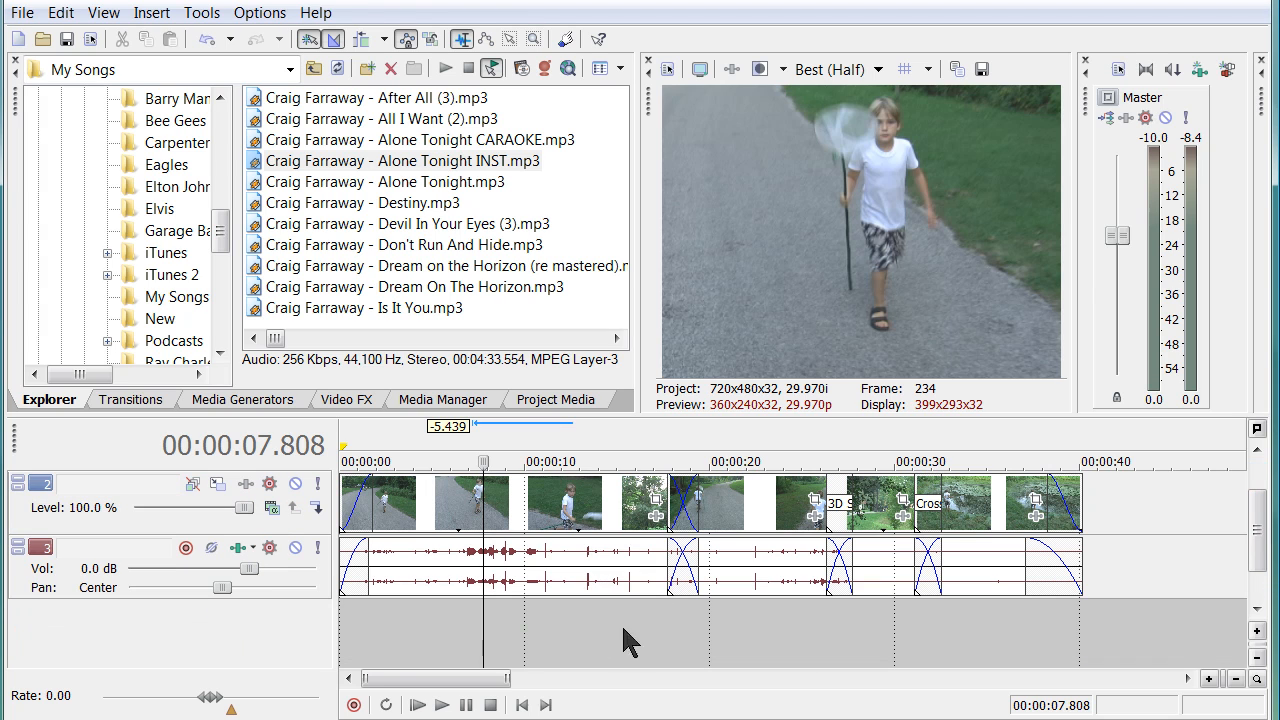
pyautogui.moveTo(684, 648)
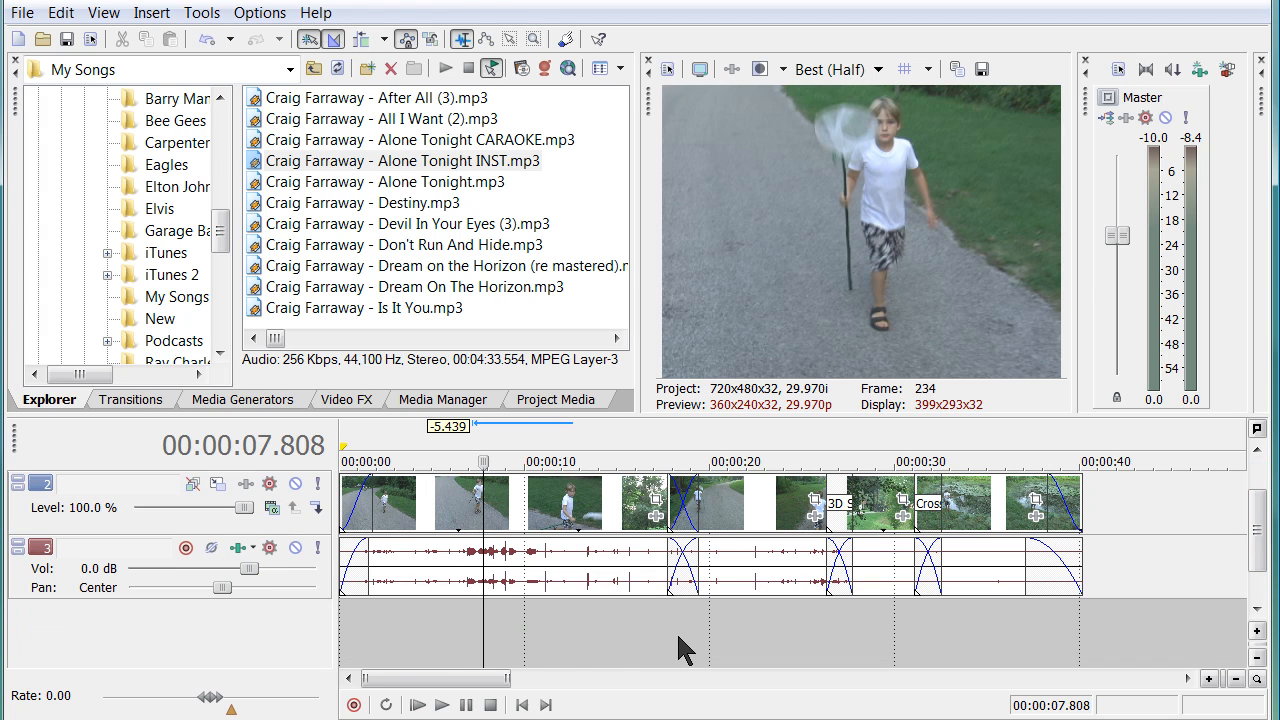
pyautogui.moveTo(700, 624)
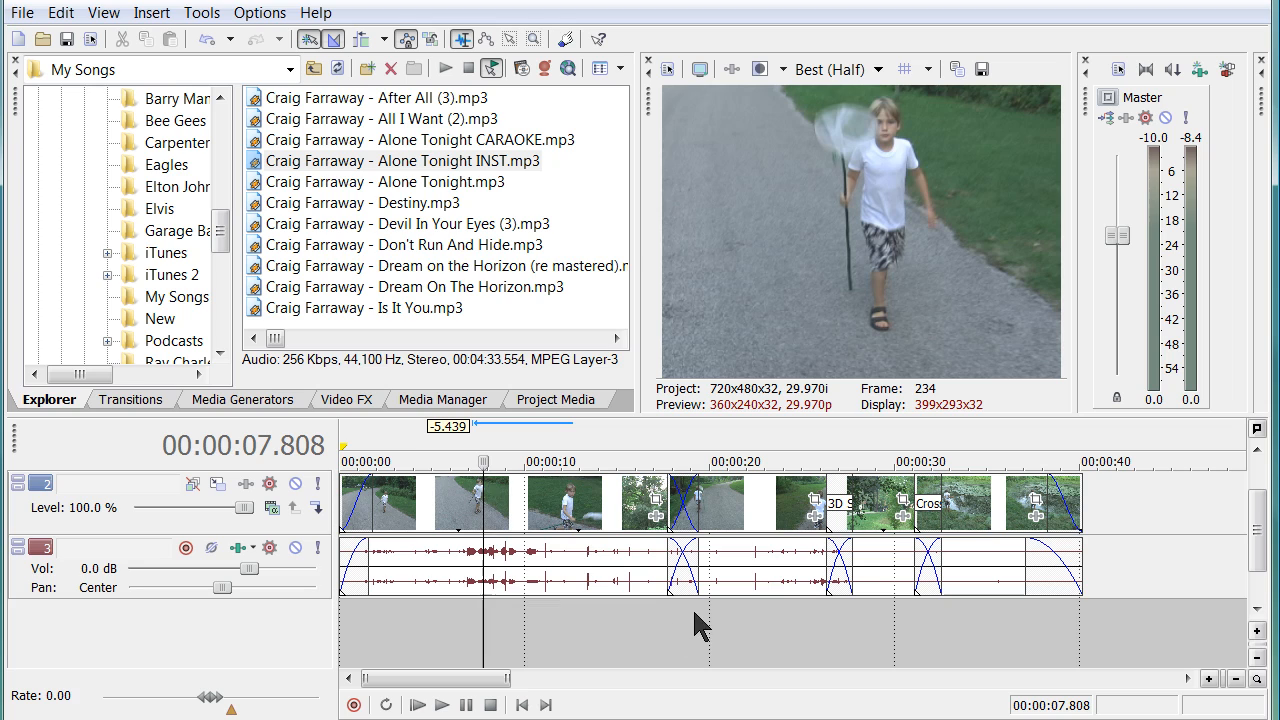
# - Choose an option from the track list's right-click menu, leaving only the camping video and audio tracks
pyautogui.rightClick(160, 650)
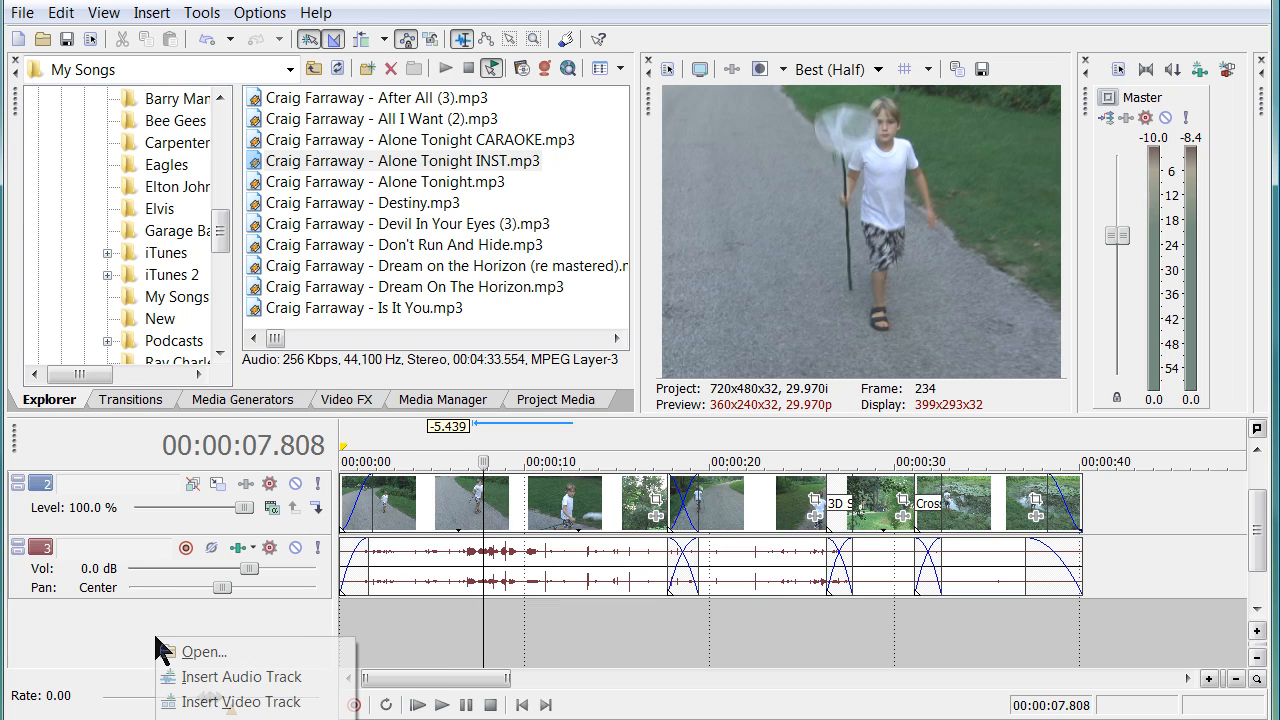
pyautogui.moveTo(240, 676)
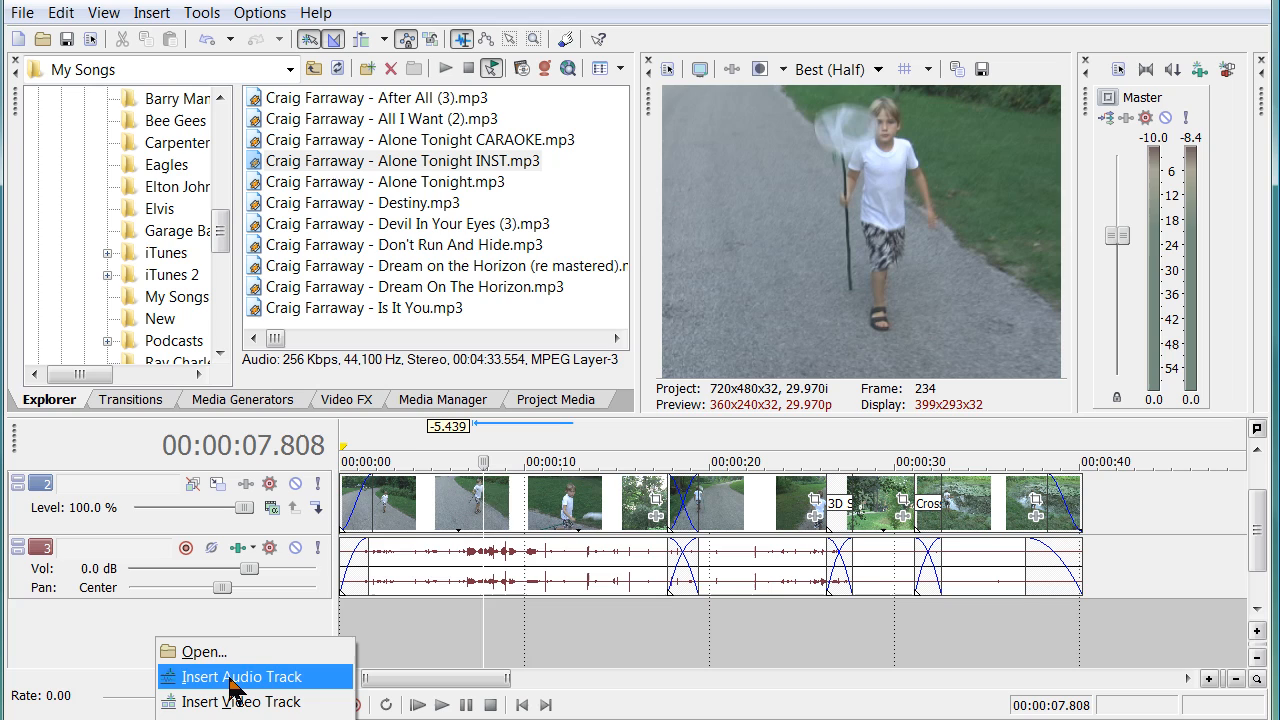
pyautogui.click(240, 676)
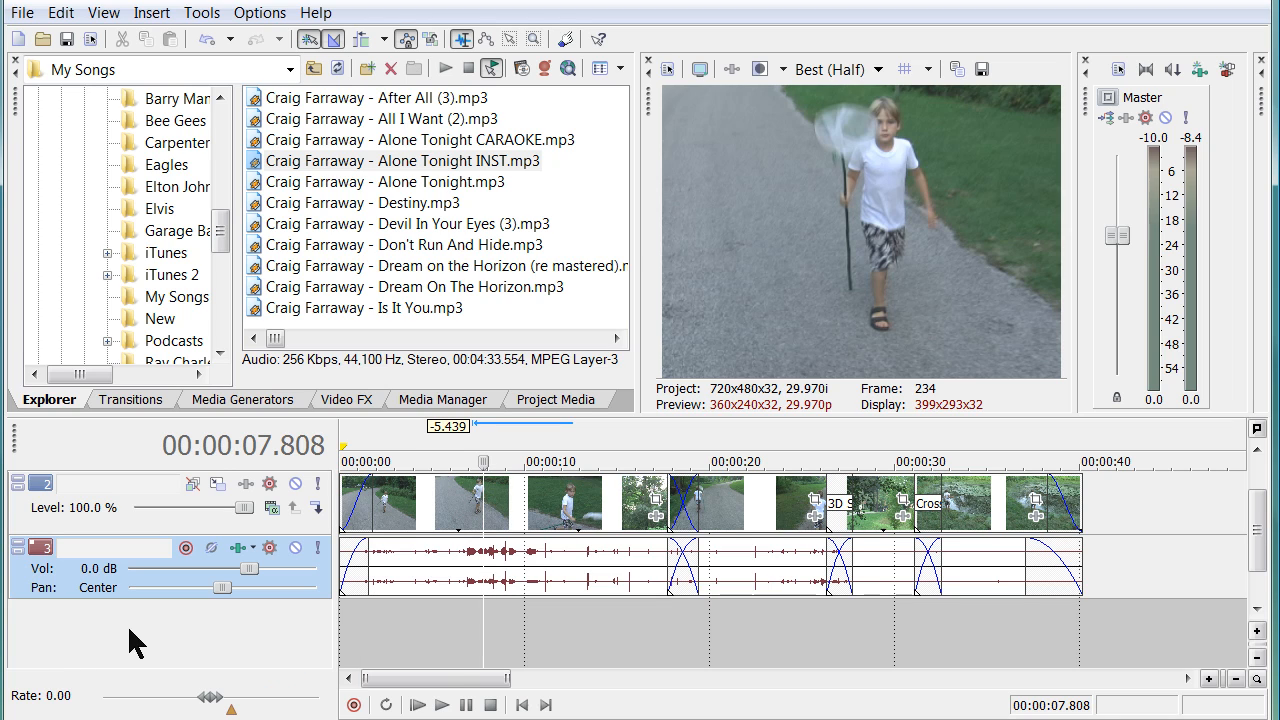
pyautogui.moveTo(364, 170)
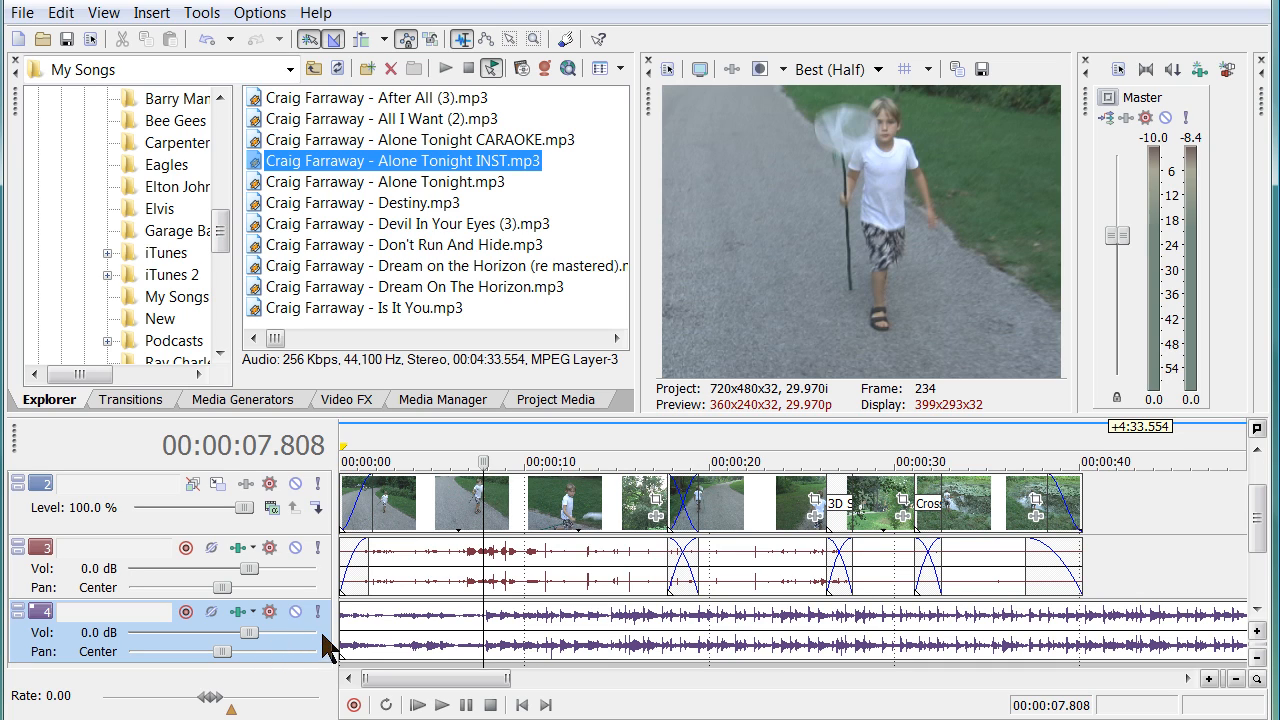
pyautogui.moveTo(616, 656)
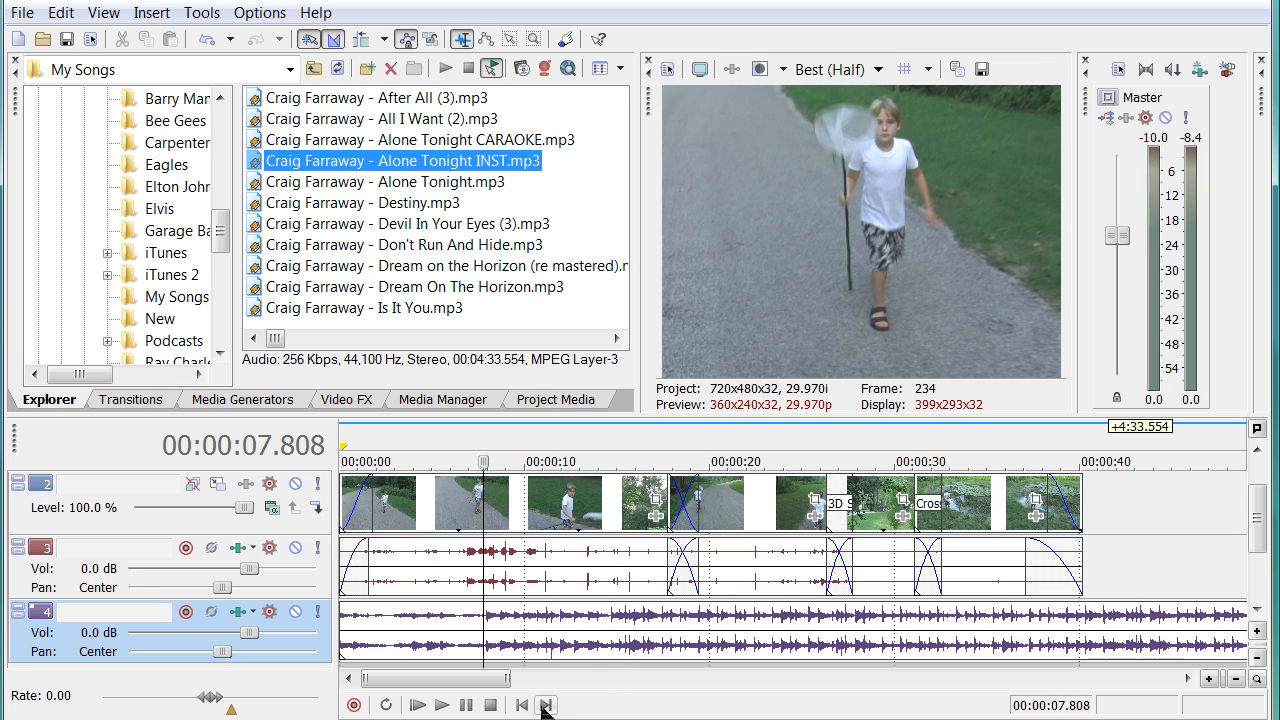
# - Play from the start and set the music track's Vol slider to about -3.6 dB
pyautogui.click(520, 704)
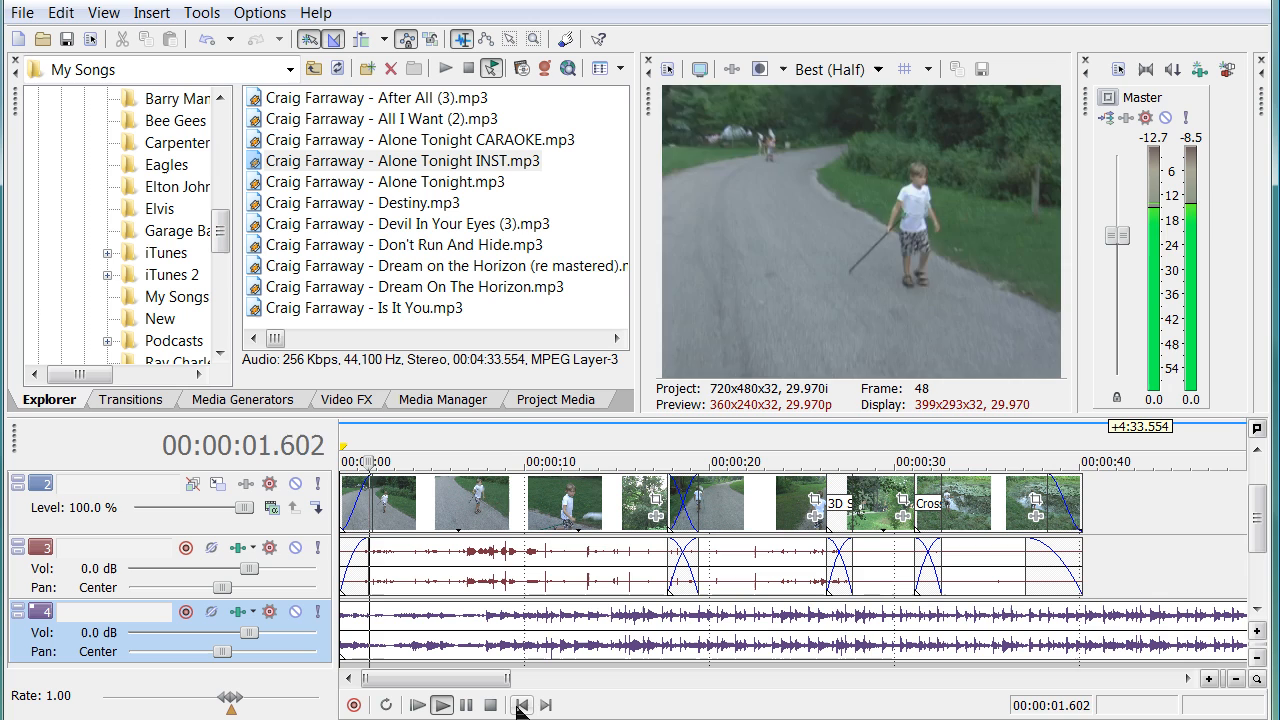
pyautogui.click(440, 704)
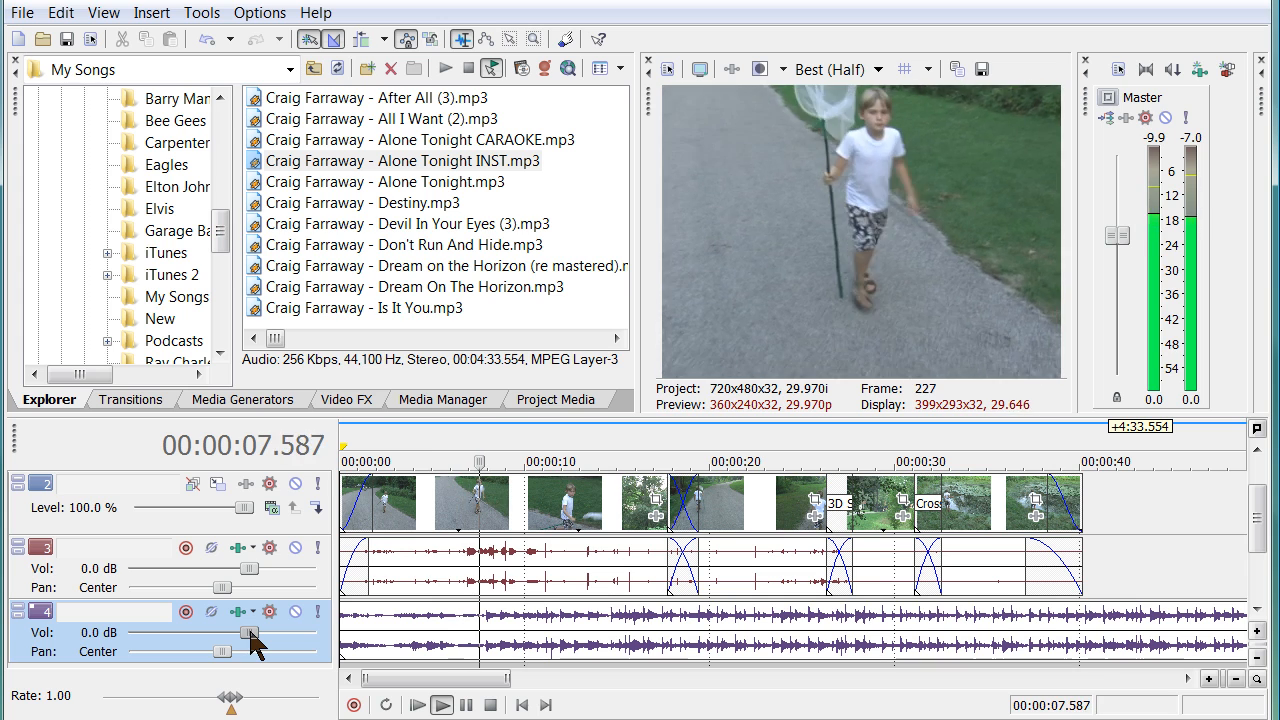
pyautogui.moveTo(248, 632); pyautogui.dragTo(280, 632)
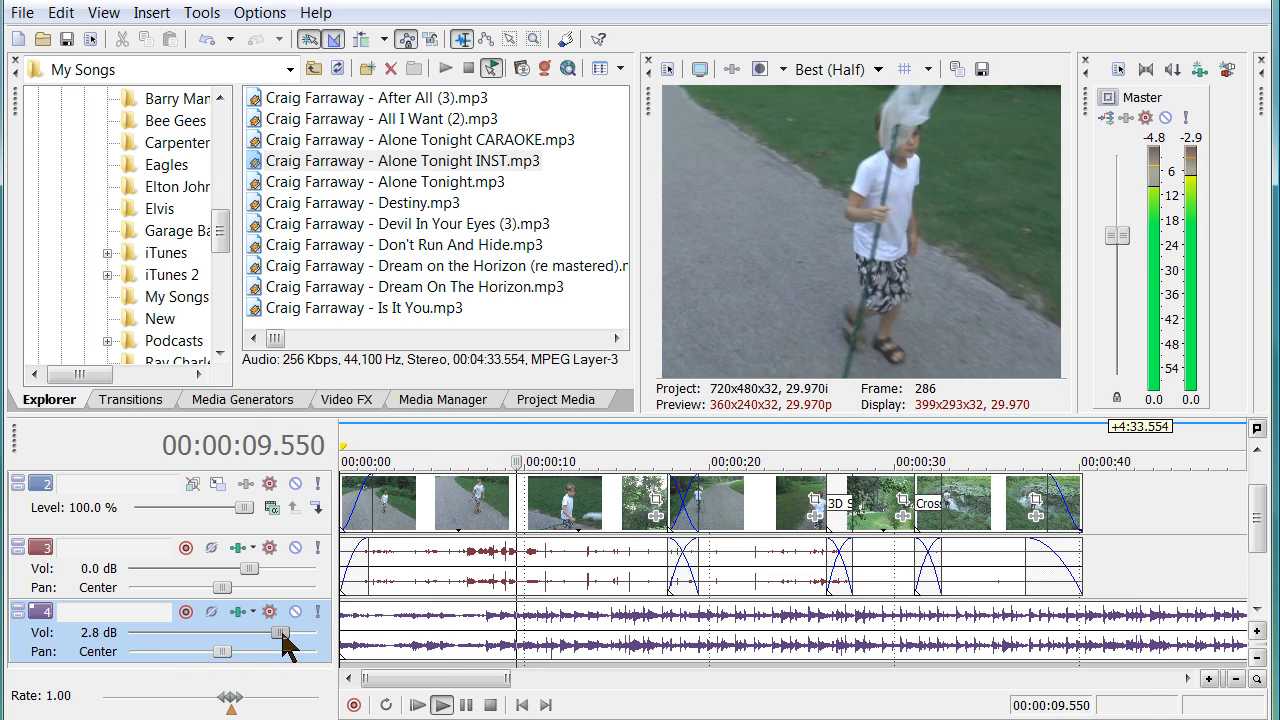
pyautogui.moveTo(280, 632); pyautogui.dragTo(210, 632)
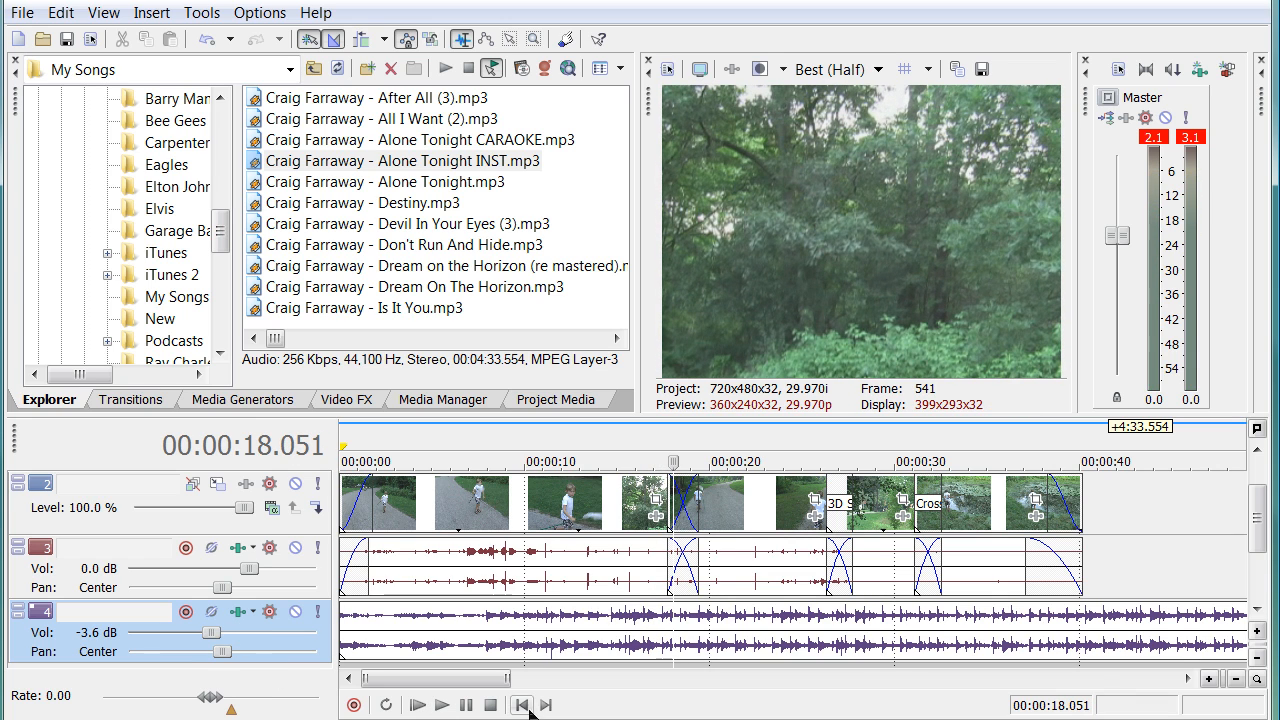
pyautogui.click(520, 704)
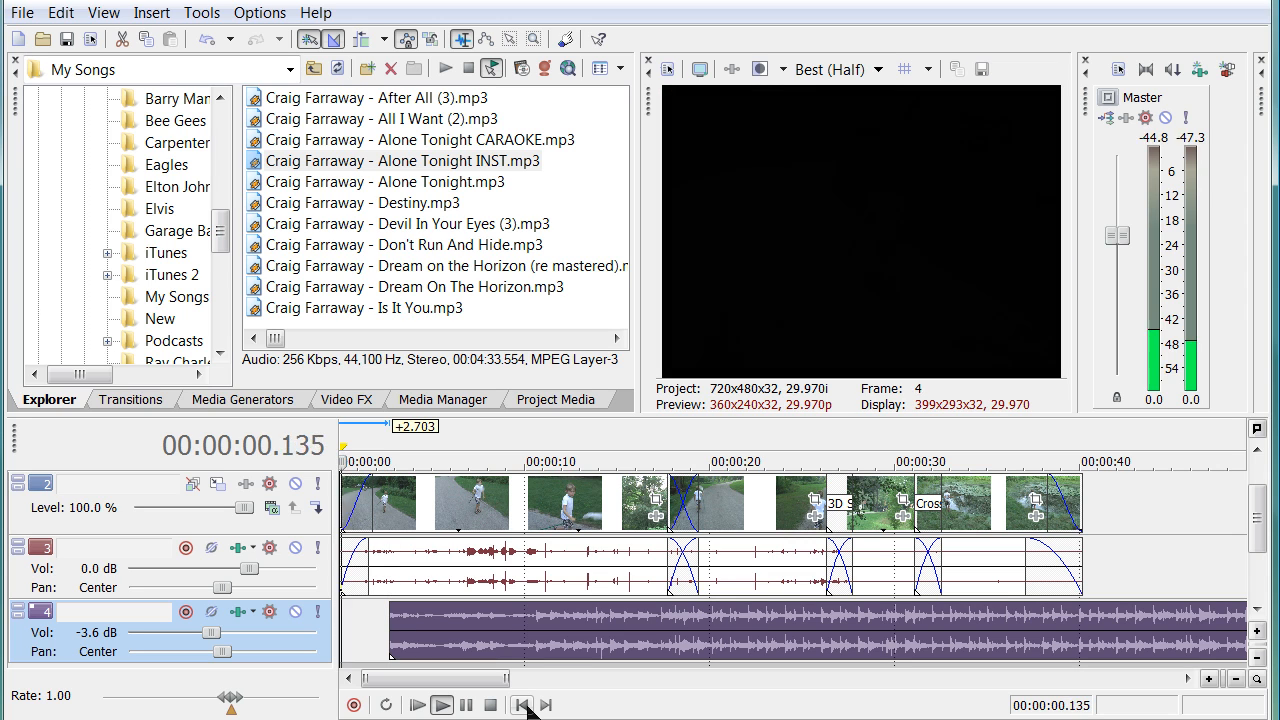
# - Play the project to check how the music runs against the camping clips
pyautogui.click(440, 704)
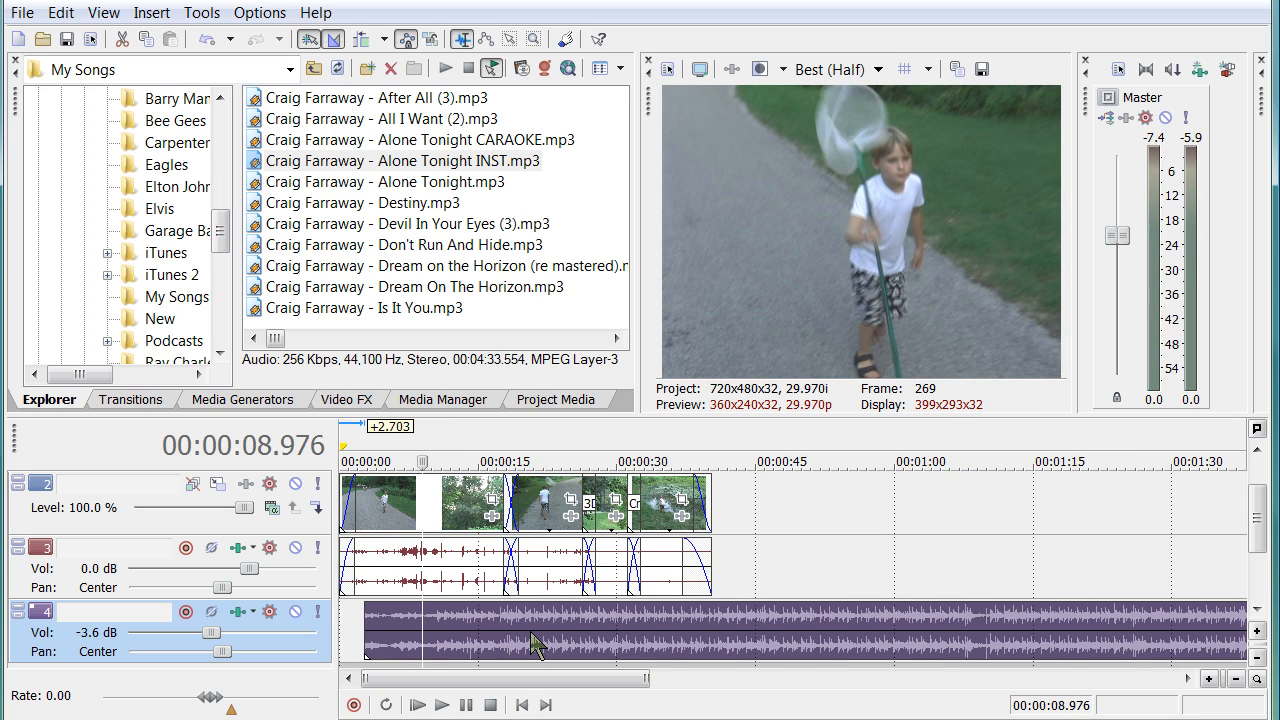
pyautogui.moveTo(584, 638)
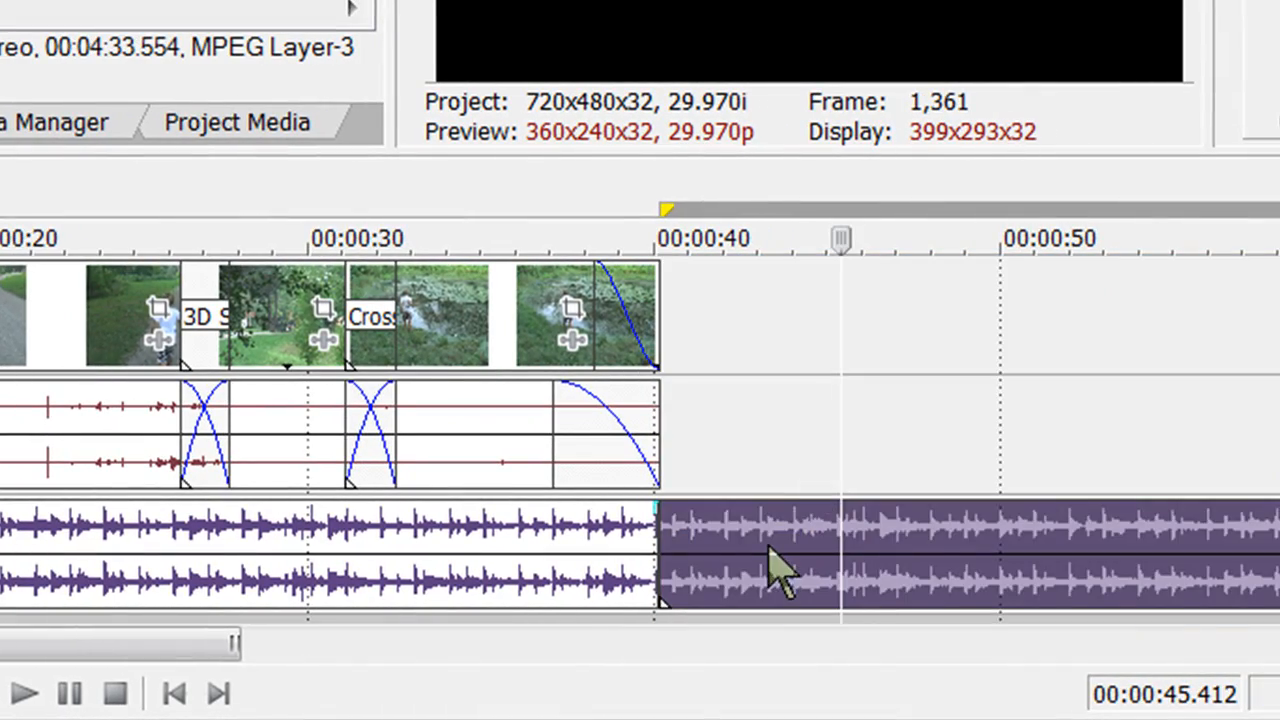
# - Bring up the context menu on the music event near its end around the 40-second mark
pyautogui.rightClick(780, 560)
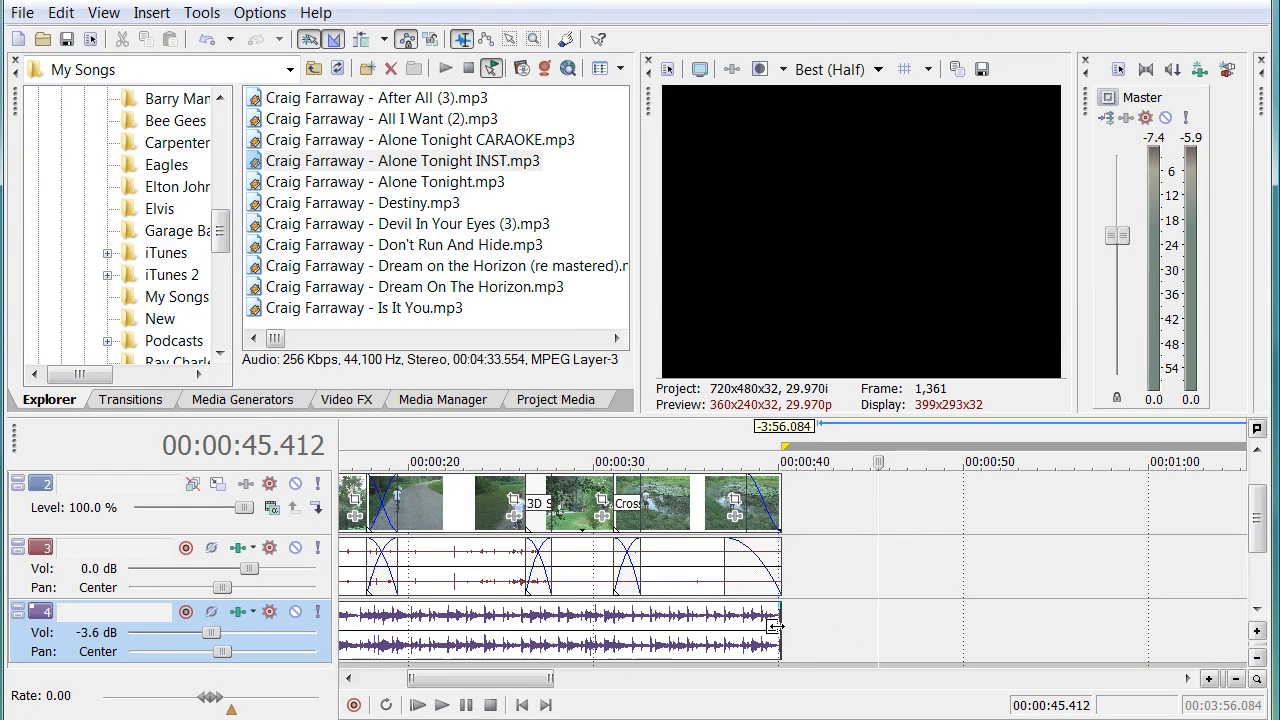
pyautogui.moveTo(736, 652)
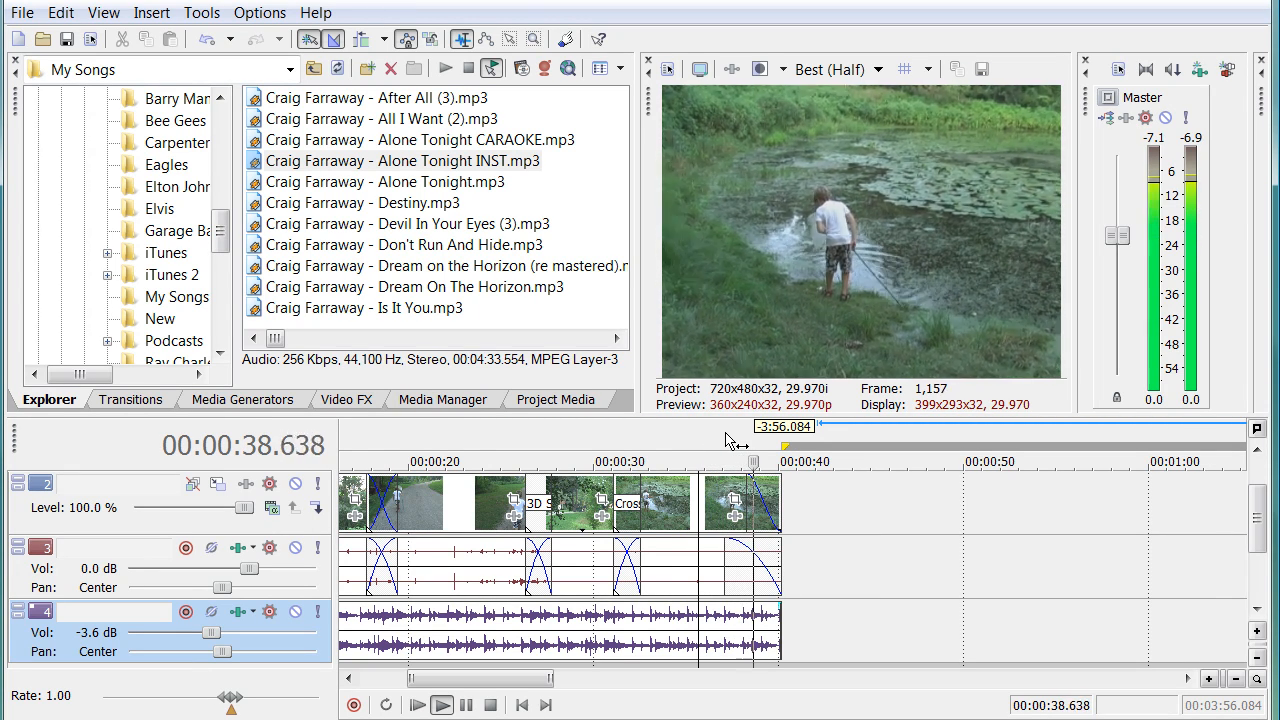
# - Play the ending twice to check the music cutoff and then hear the fade-out
pyautogui.click(442, 704)
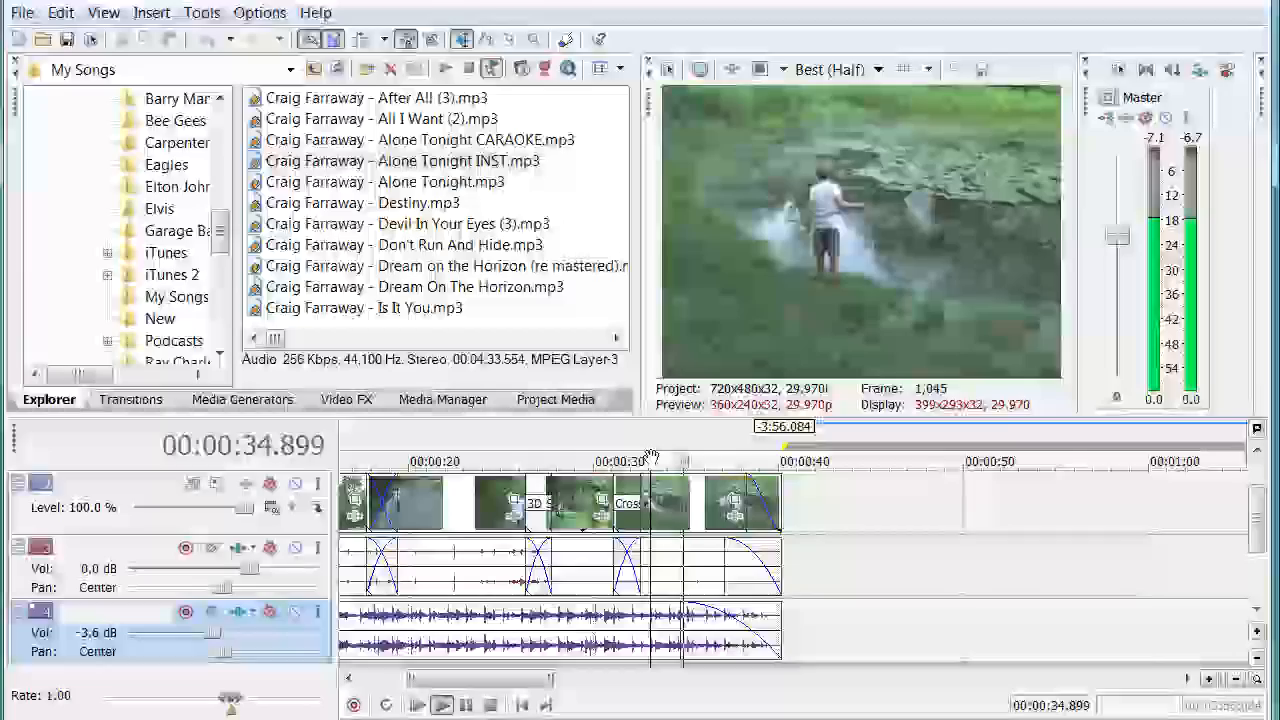
pyautogui.click(442, 704)
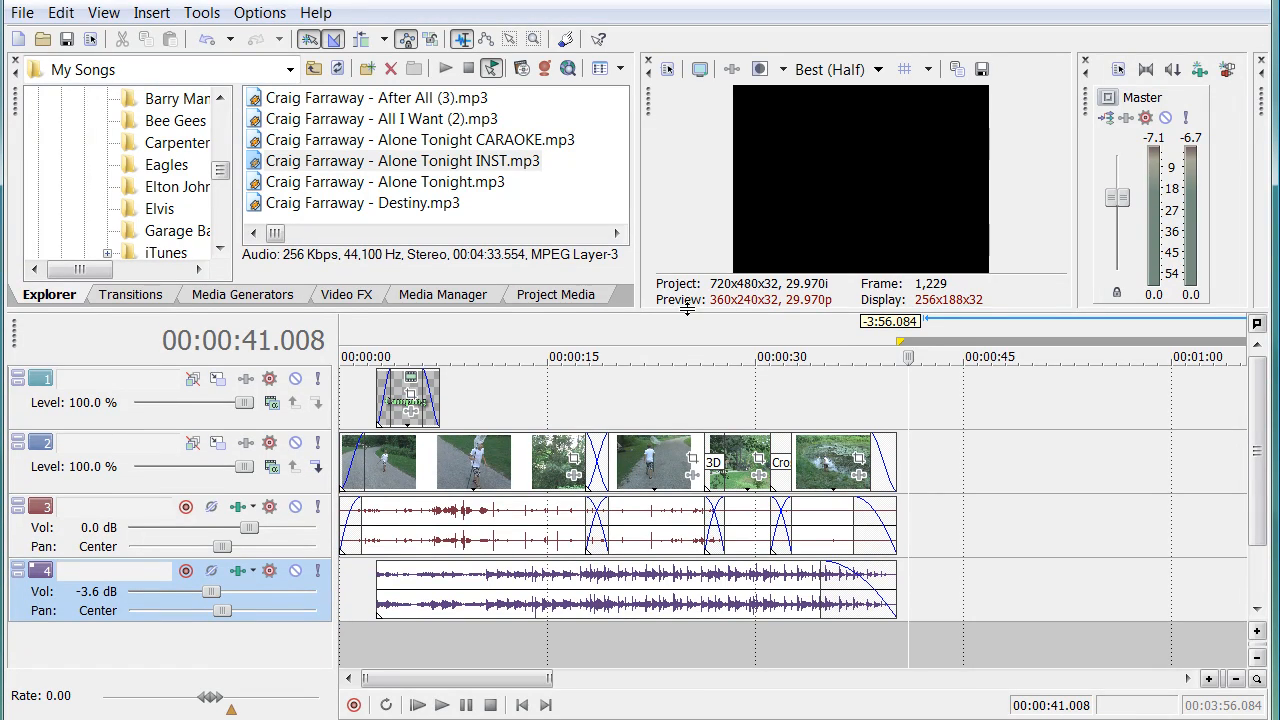
pyautogui.moveTo(528, 536)
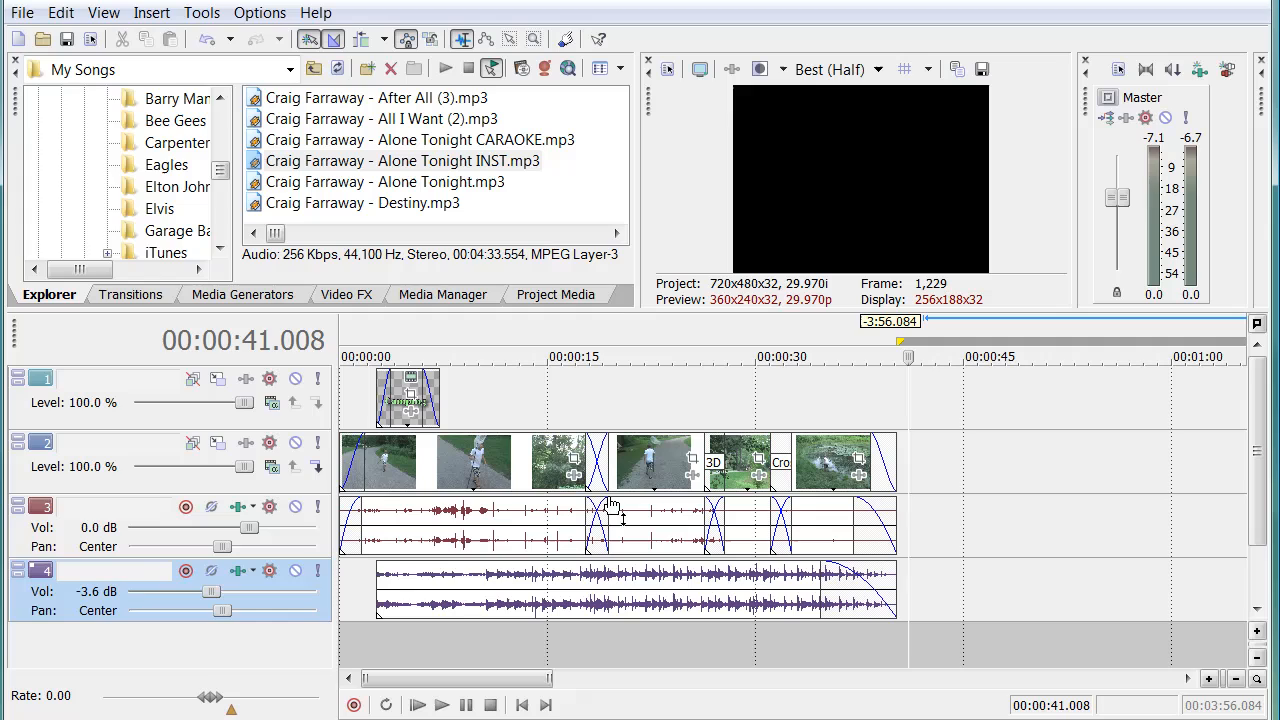
pyautogui.moveTo(536, 556)
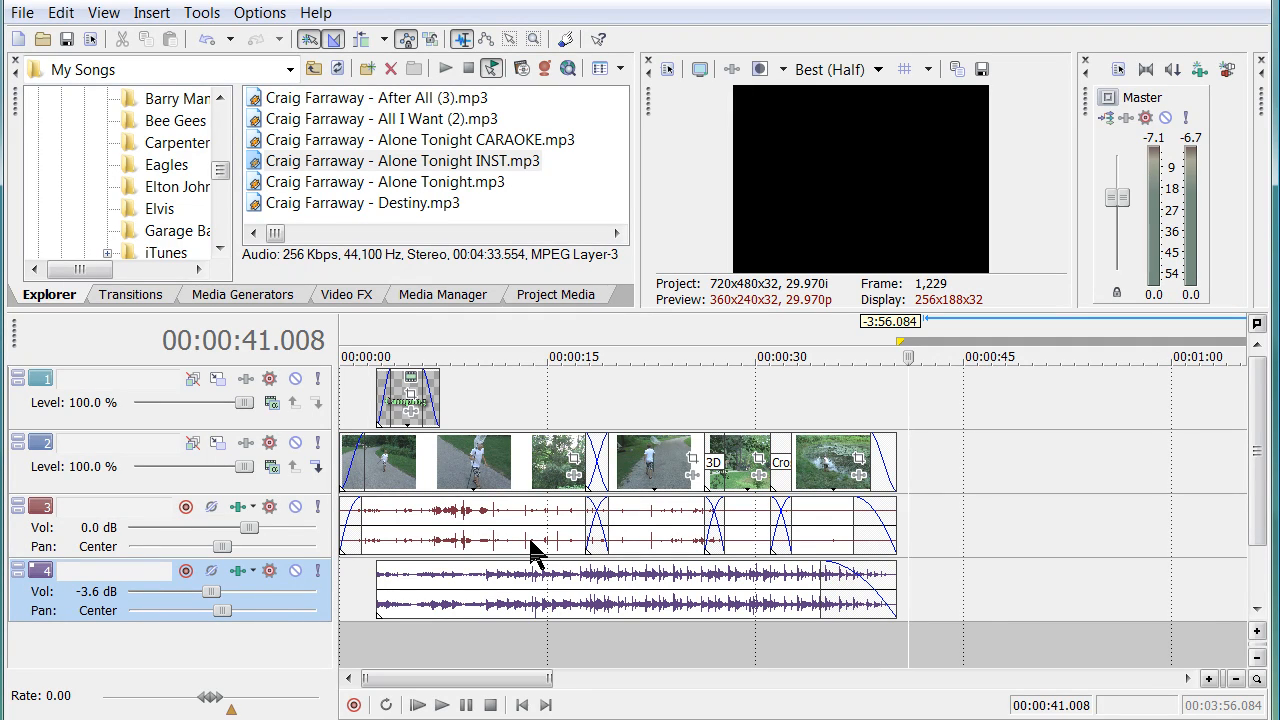
pyautogui.moveTo(510, 324)
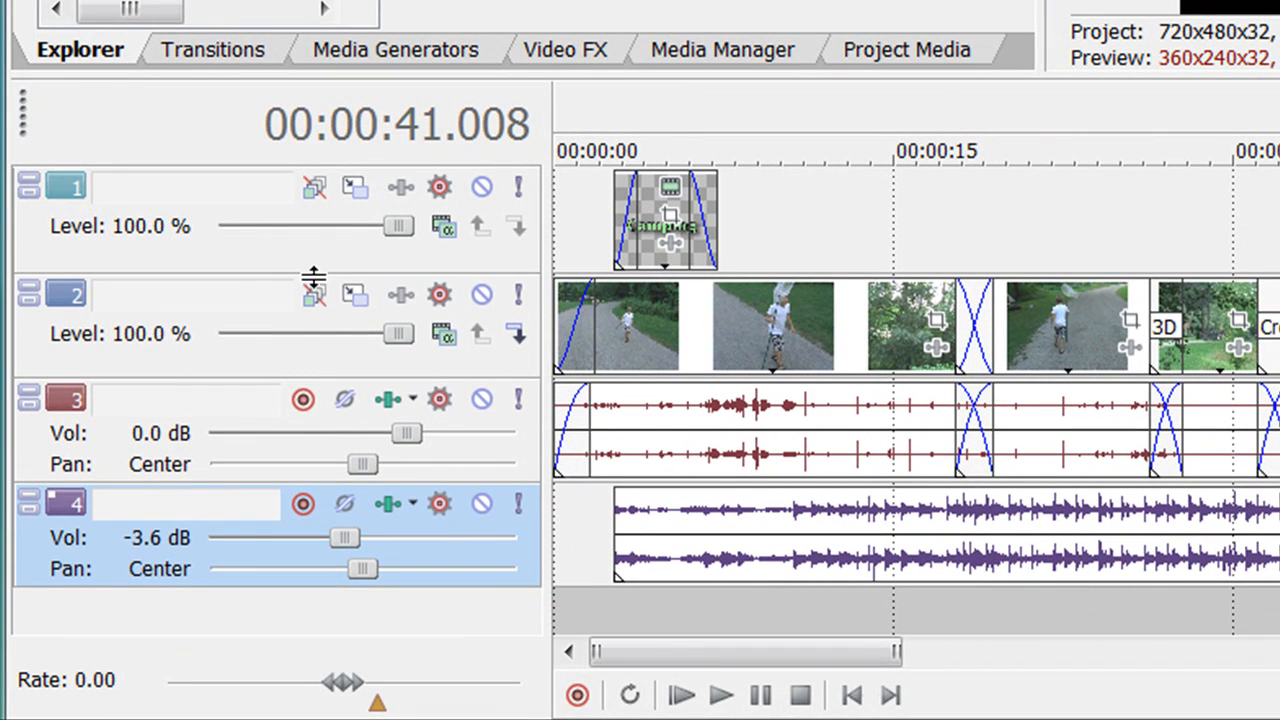
pyautogui.moveTo(28, 186)
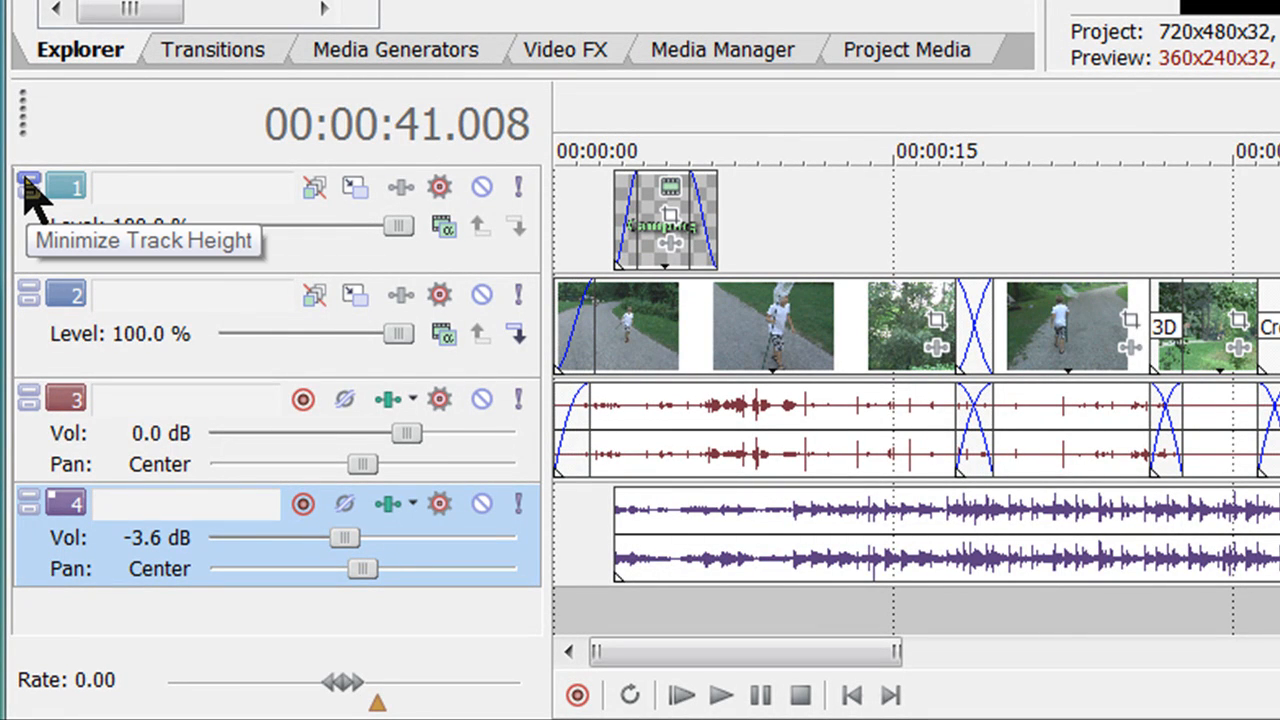
# - Minimize the height of track 1 (title) and track 4 (music)
pyautogui.click(30, 186)
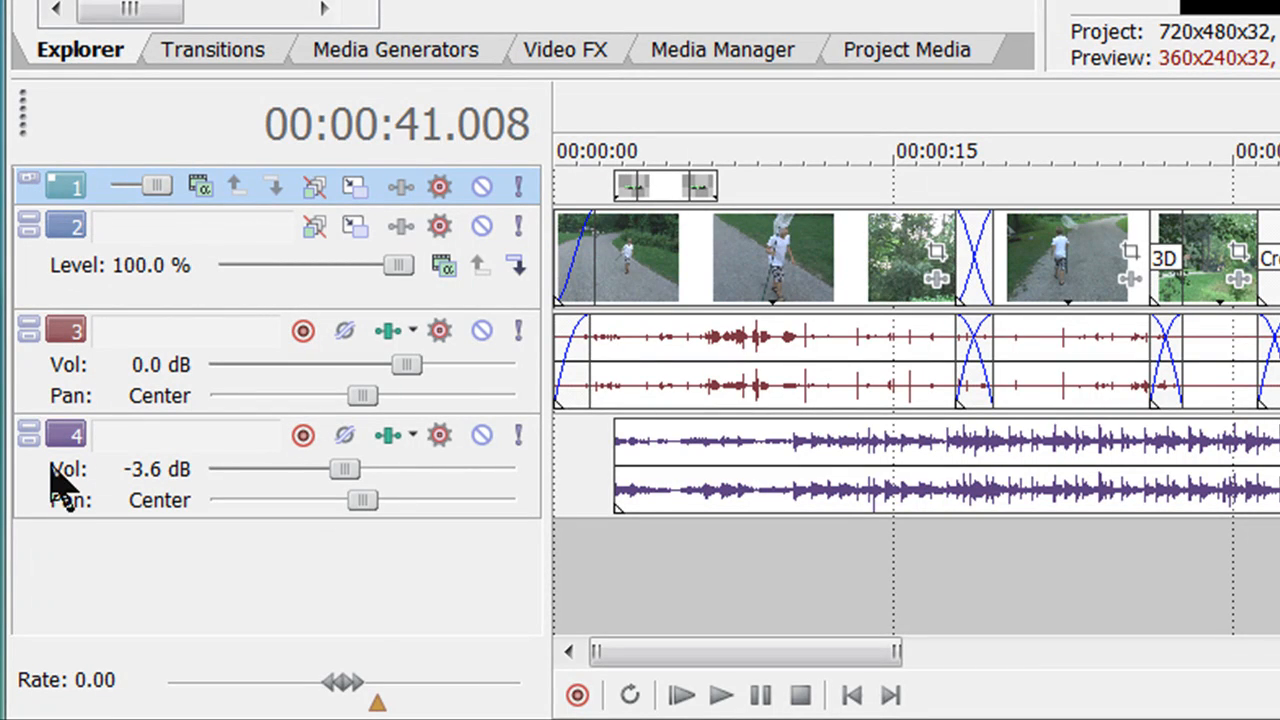
pyautogui.moveTo(28, 430)
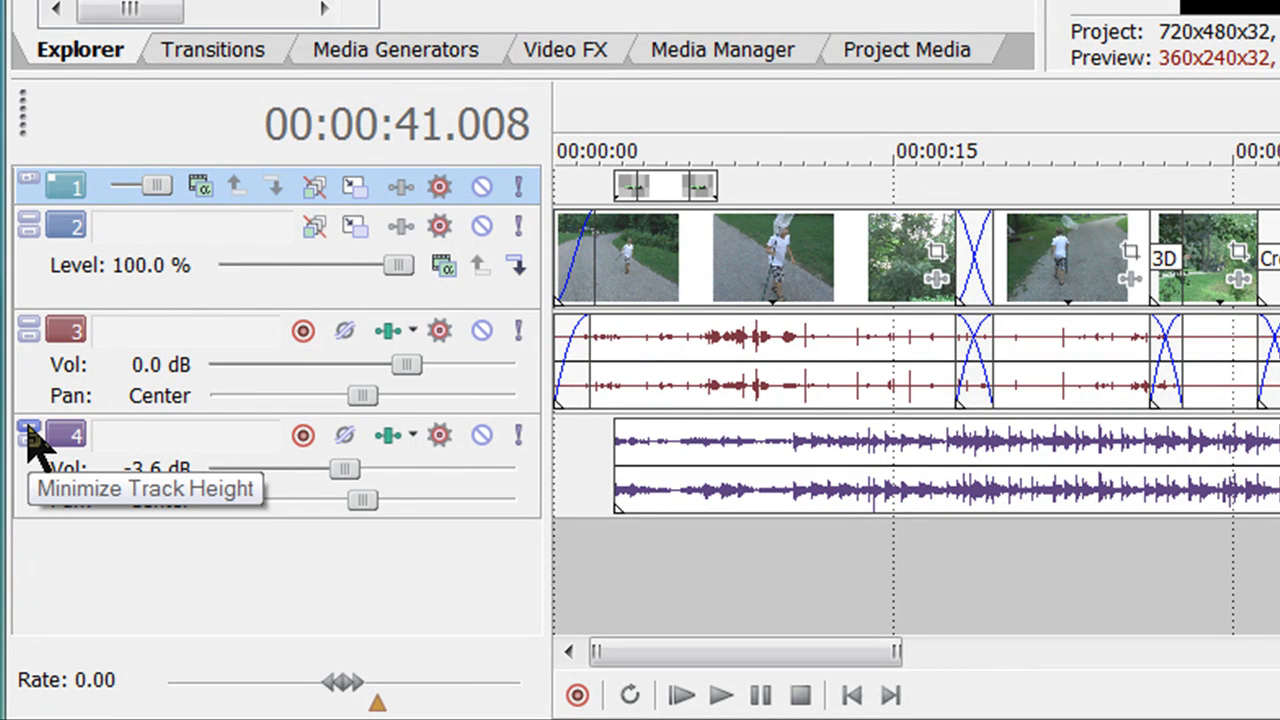
pyautogui.click(28, 436)
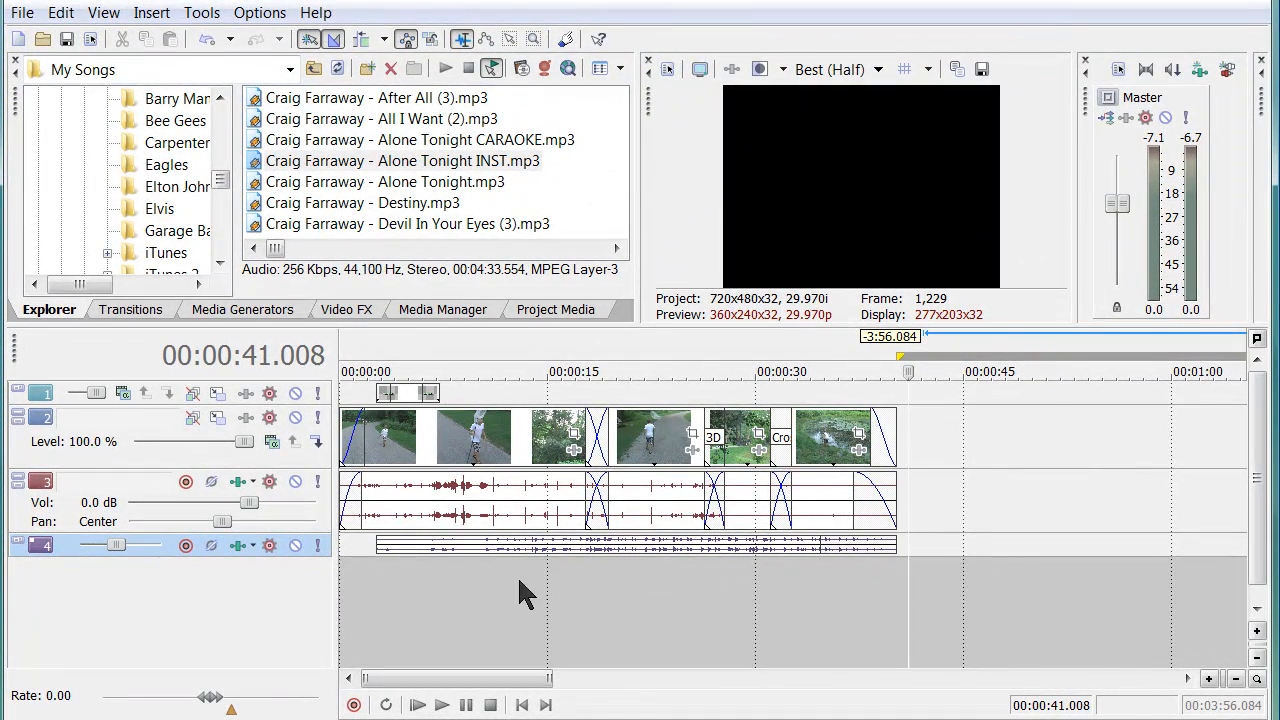
pyautogui.moveTo(216, 588)
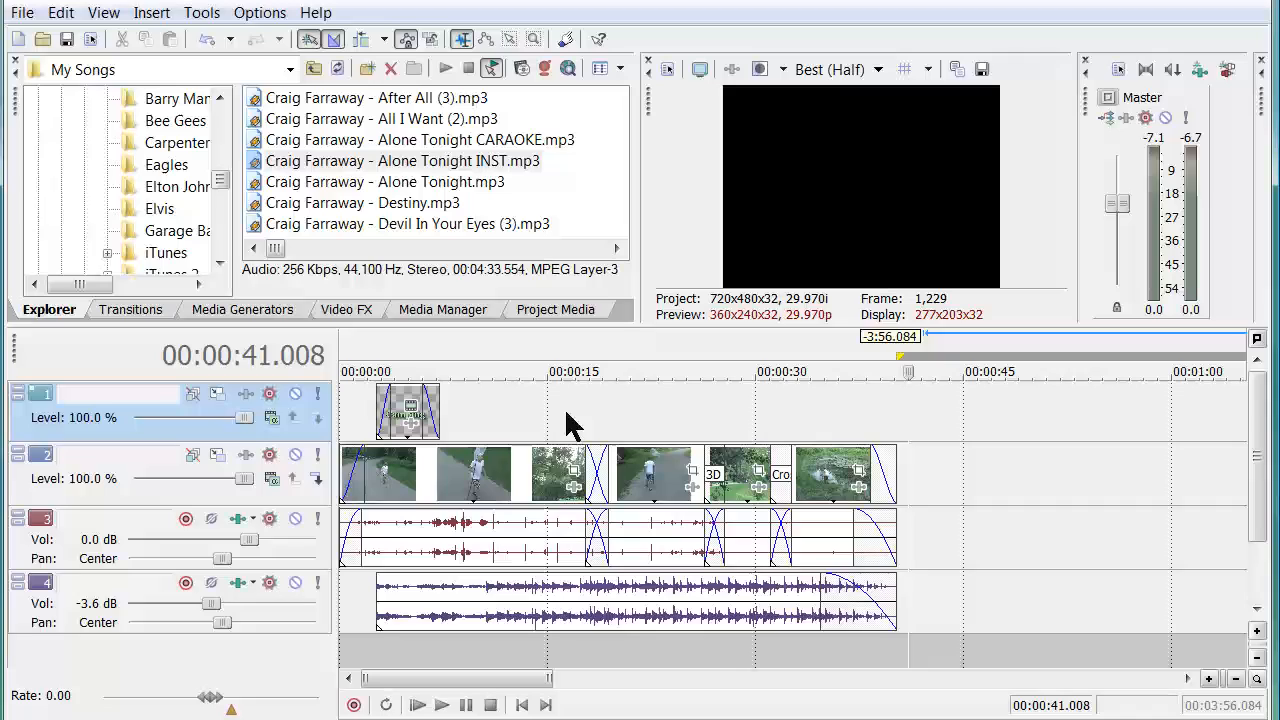
pyautogui.moveTo(590, 544)
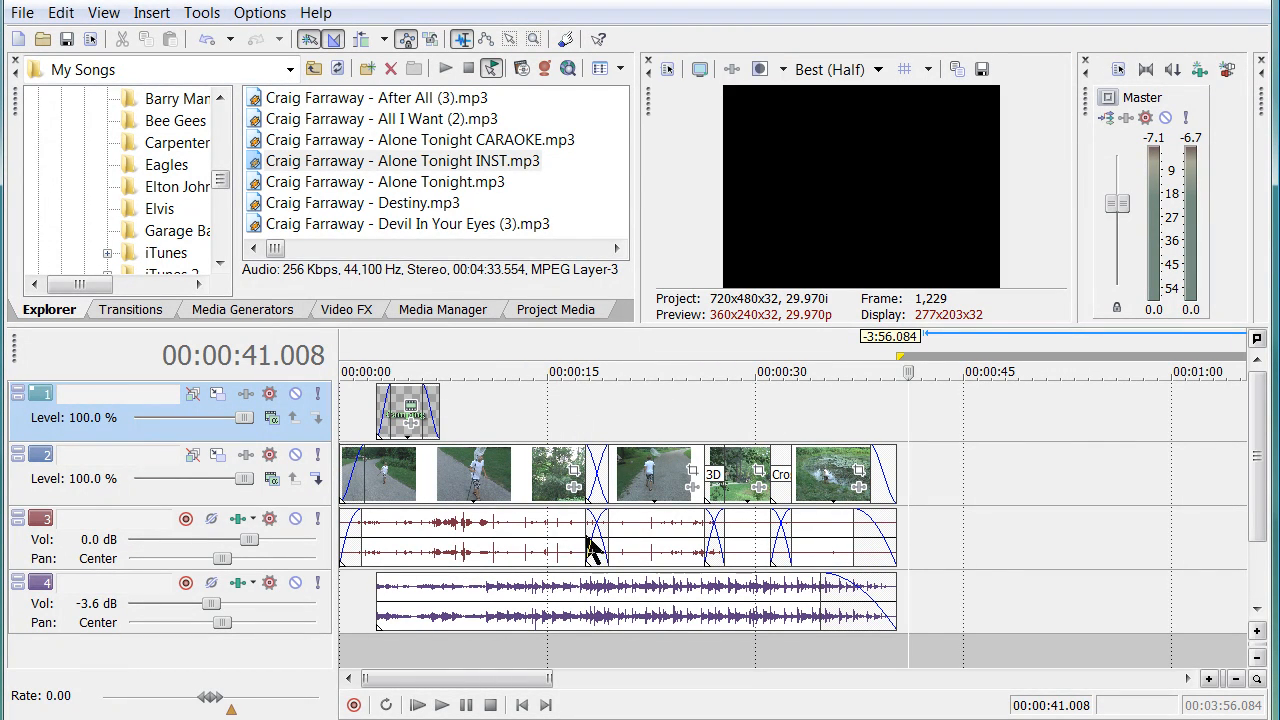
pyautogui.moveTo(716, 510)
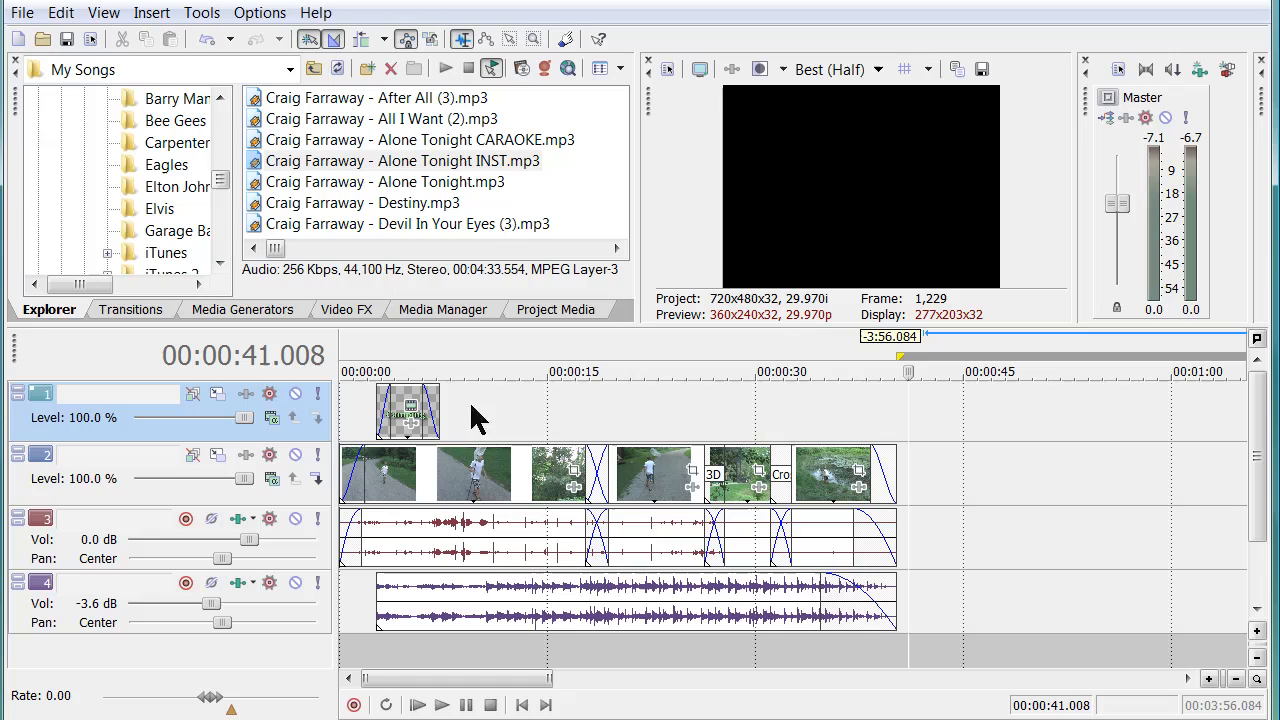
pyautogui.moveTo(520, 556)
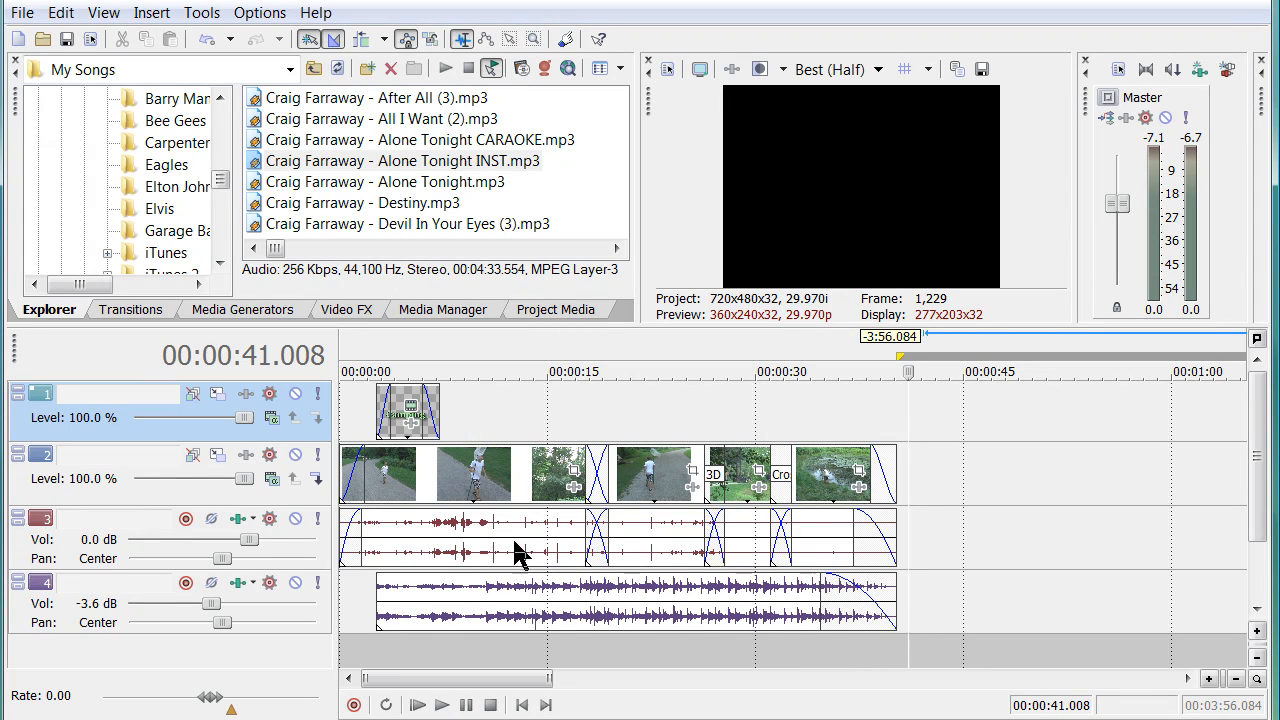